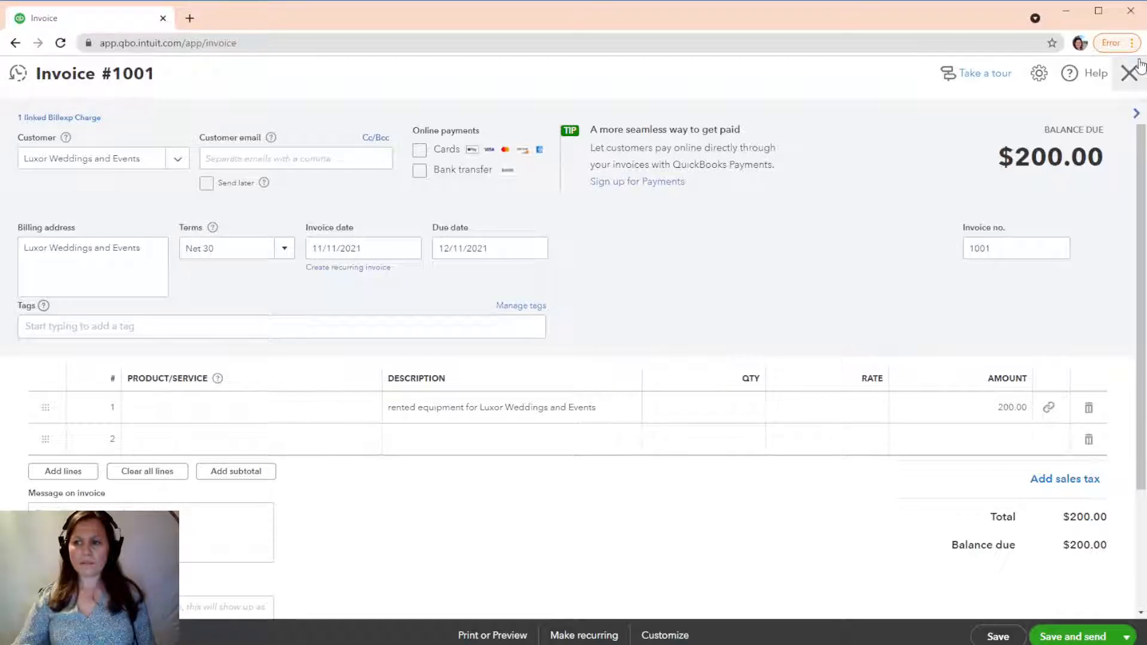
# Close invoice #1001 and confirm leaving it without saving.
pyautogui.click(1130, 73)
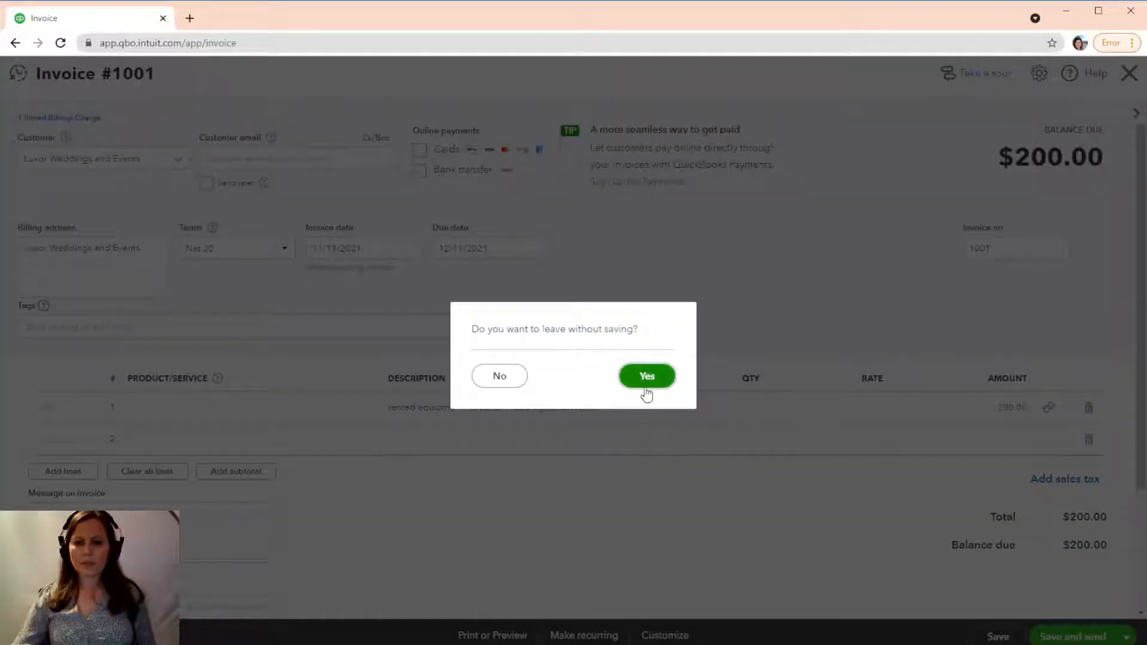
pyautogui.click(646, 375)
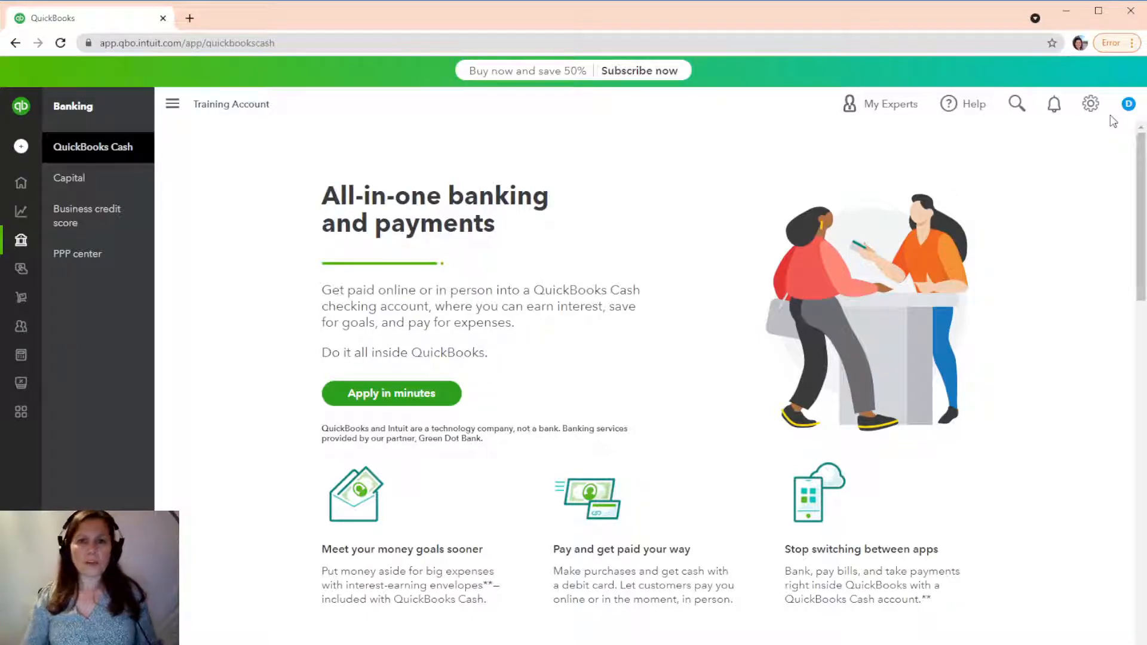
pyautogui.moveTo(1091, 103)
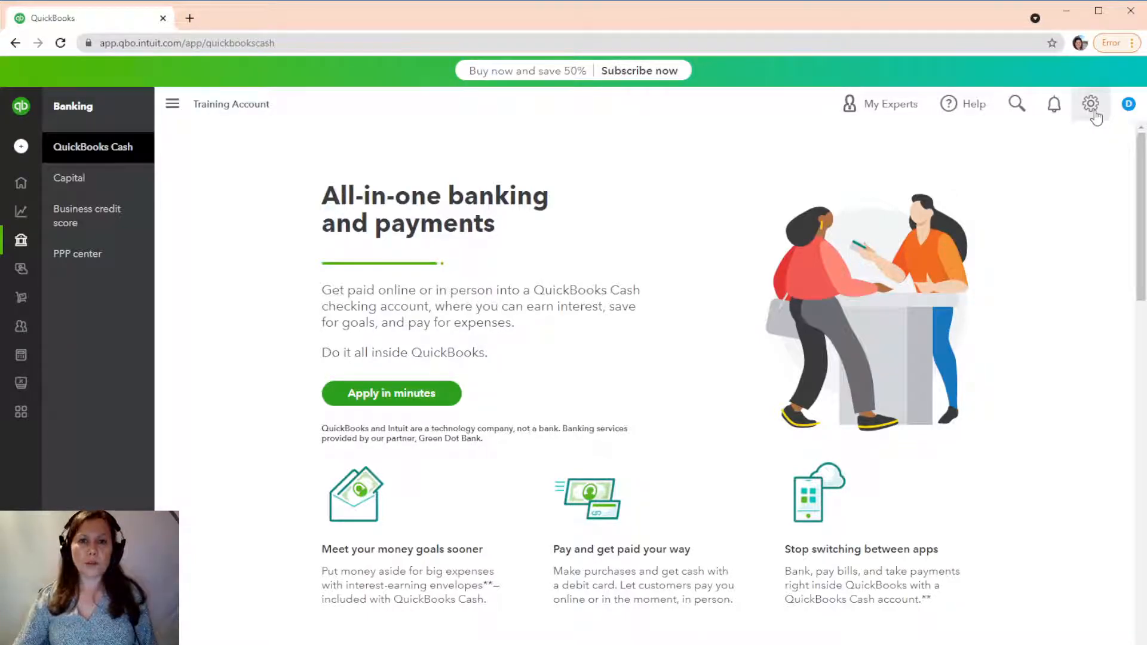
pyautogui.moveTo(1054, 145)
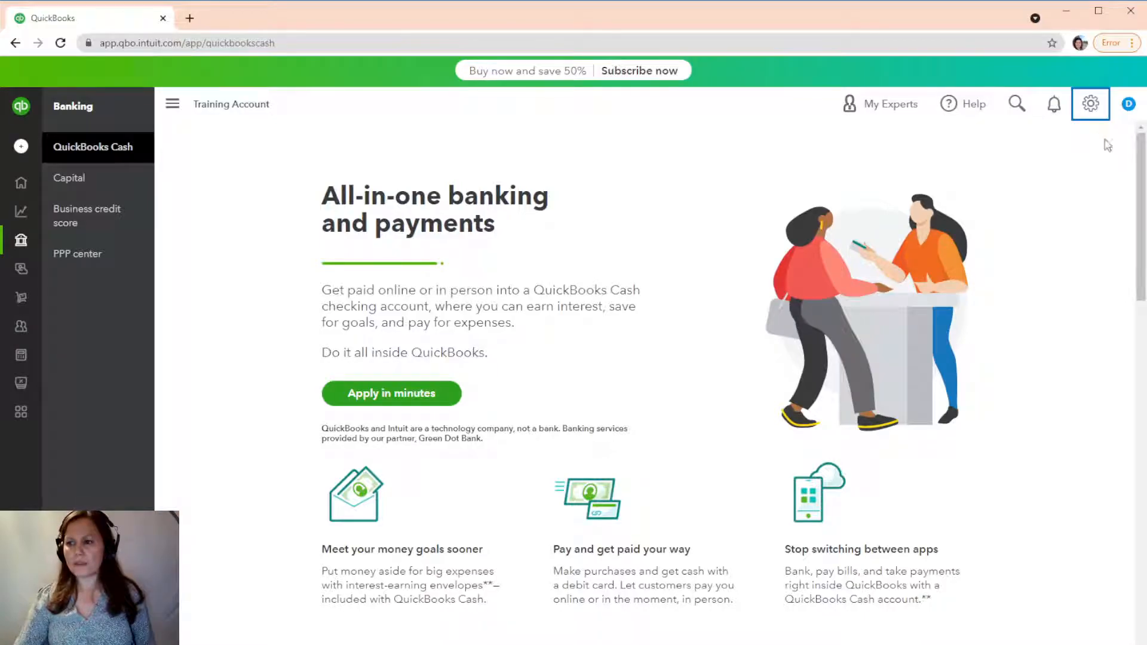
# Open Account and settings from the gear menu and show the Expenses section.
pyautogui.click(1090, 103)
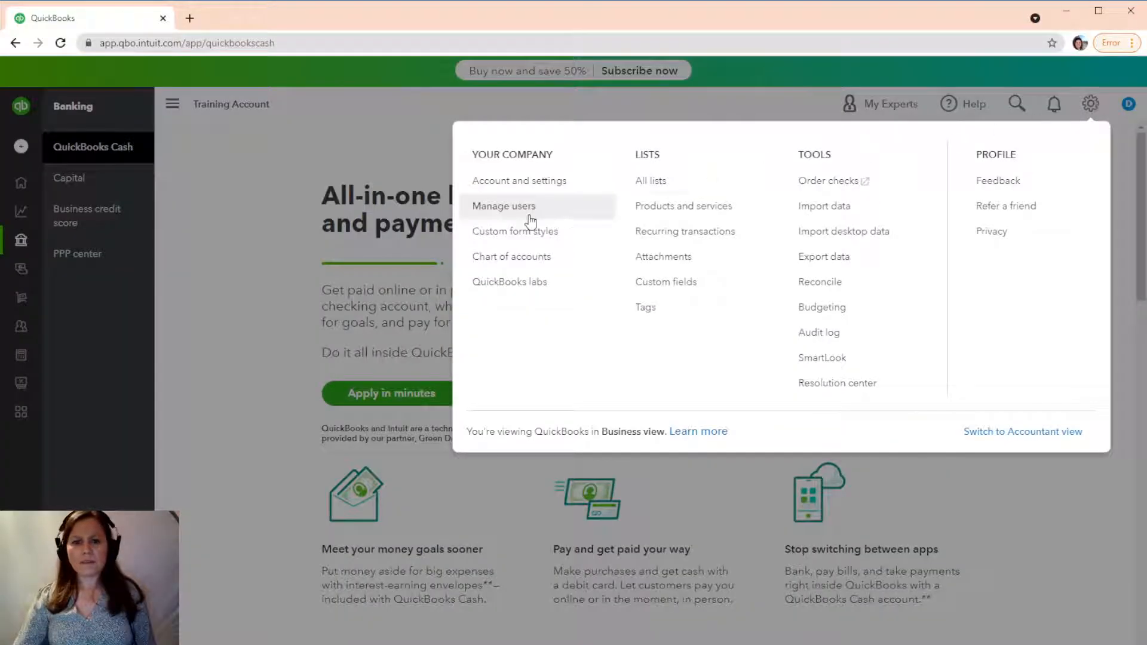
pyautogui.click(519, 180)
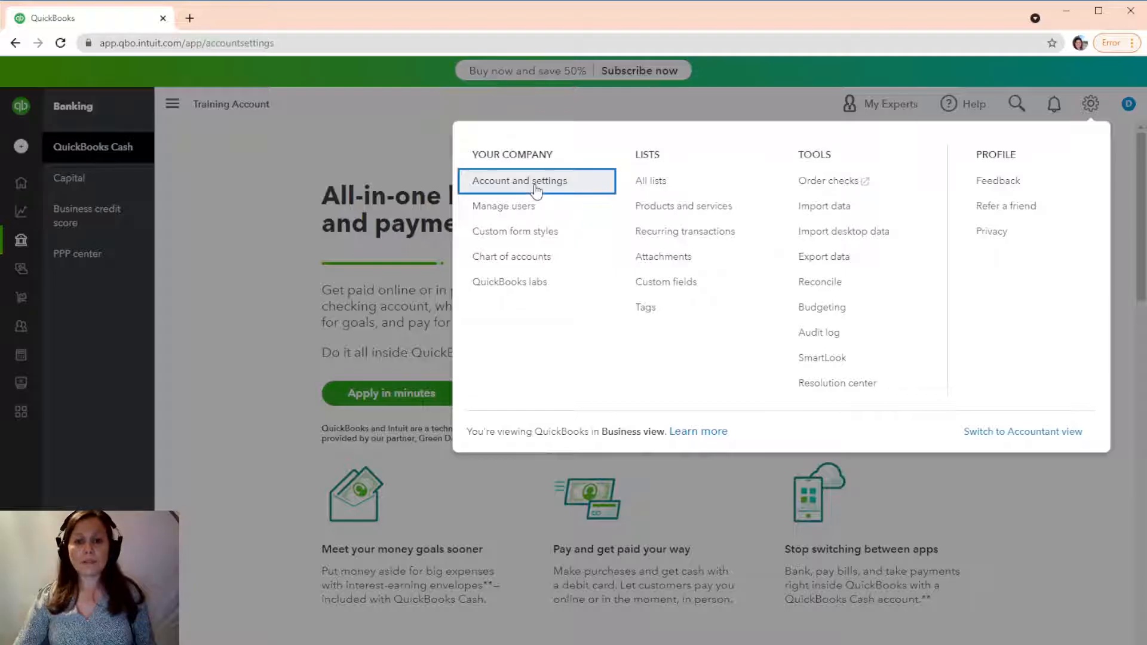
pyautogui.click(521, 180)
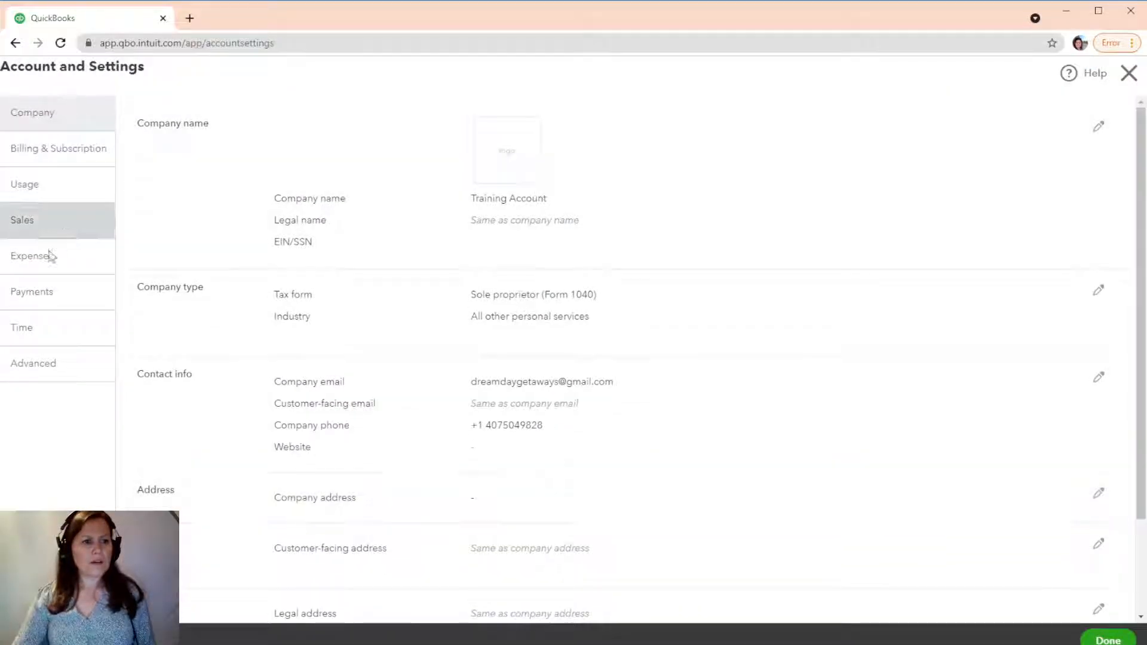
pyautogui.click(32, 255)
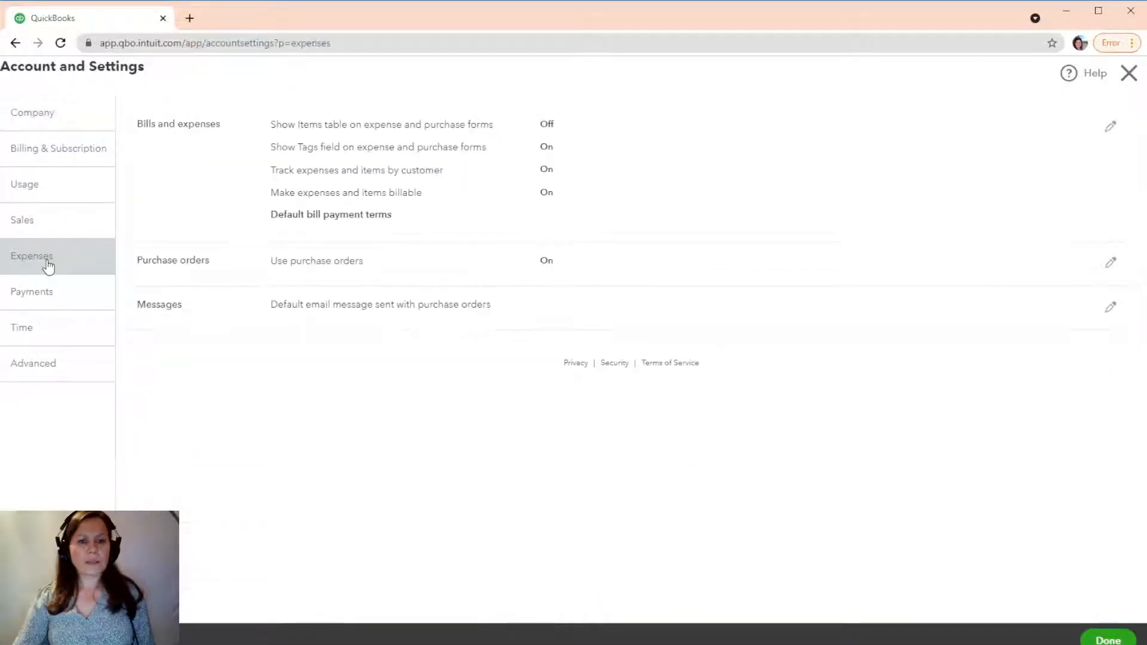
pyautogui.moveTo(1141, 150)
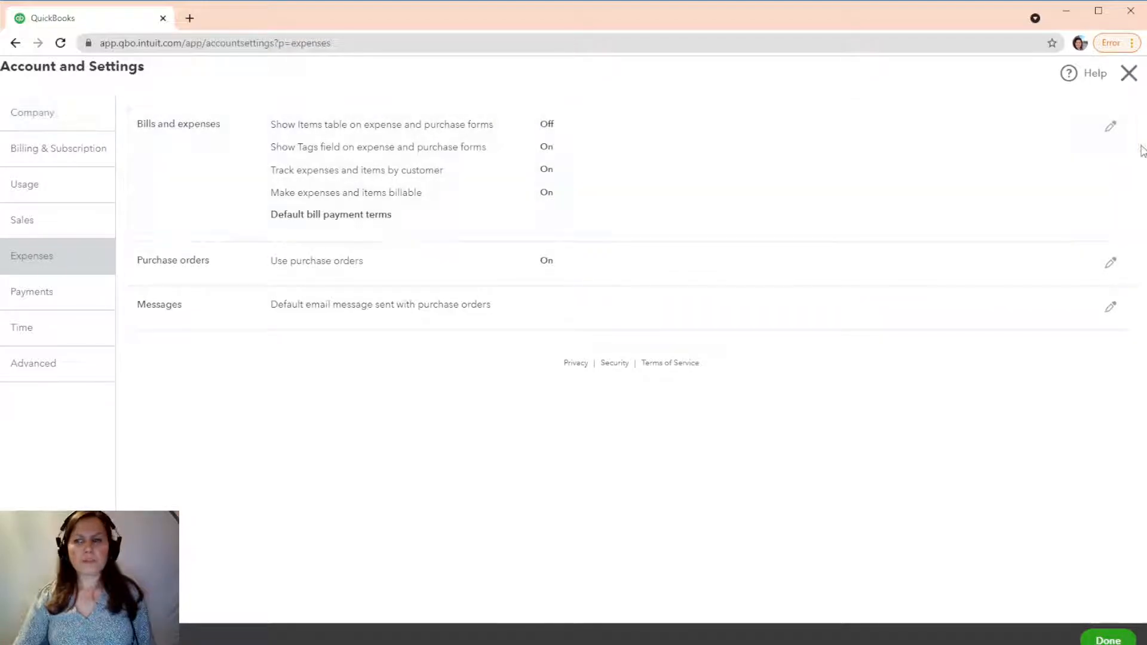
# Edit Bills and expenses, toggling Make expenses and items billable off and back on.
pyautogui.click(1110, 126)
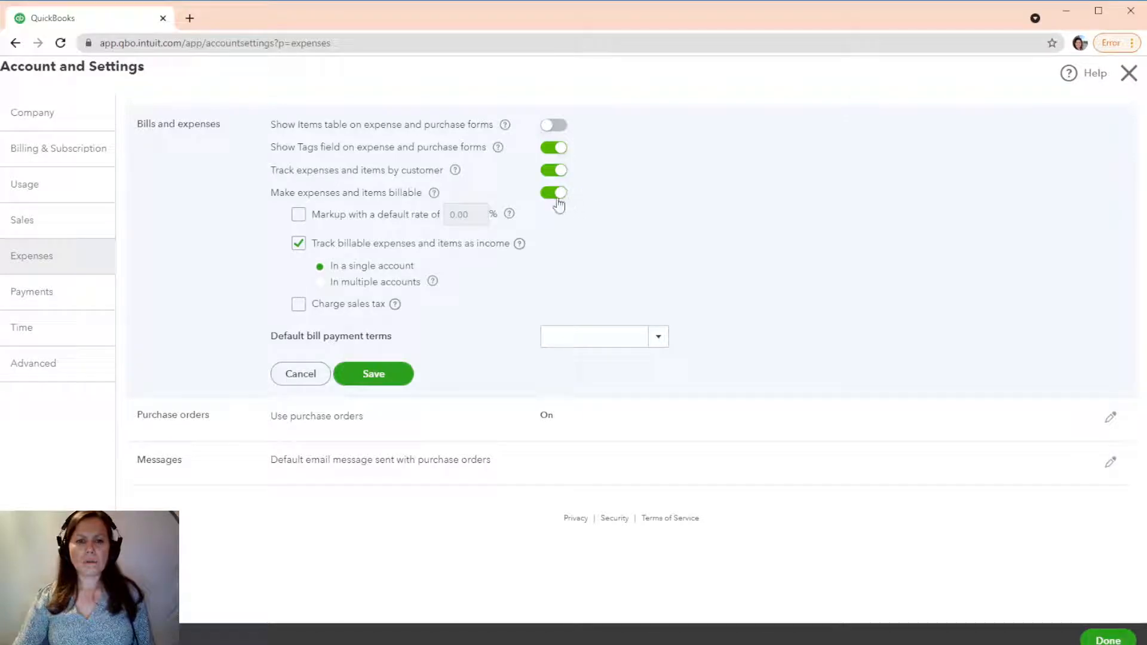
pyautogui.moveTo(545, 202)
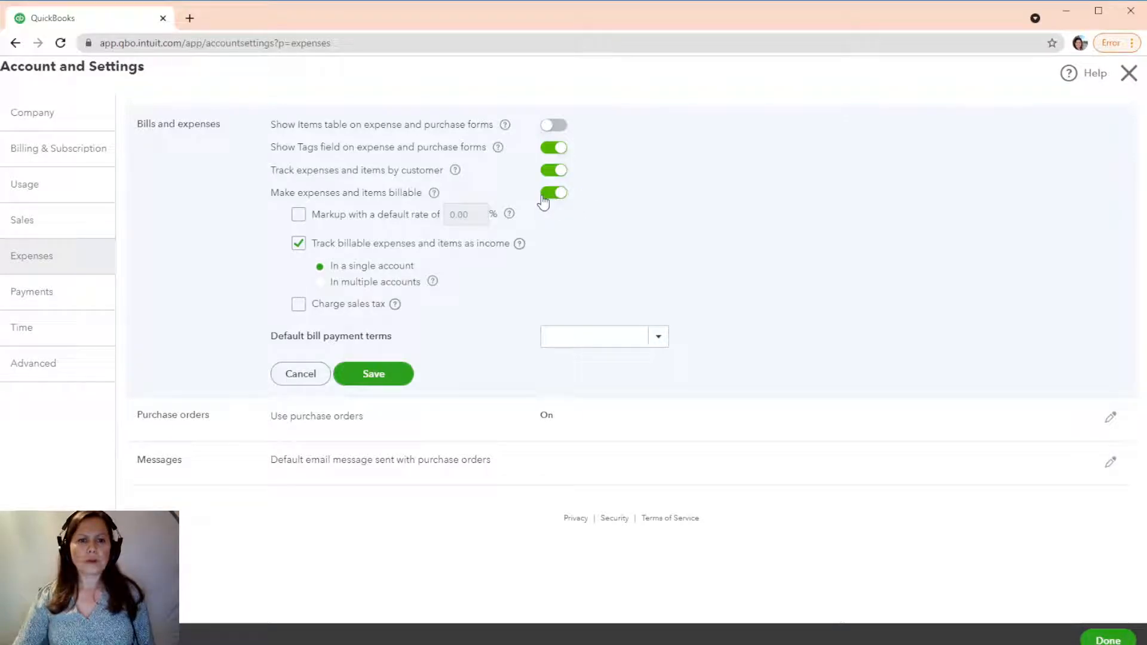
pyautogui.click(554, 193)
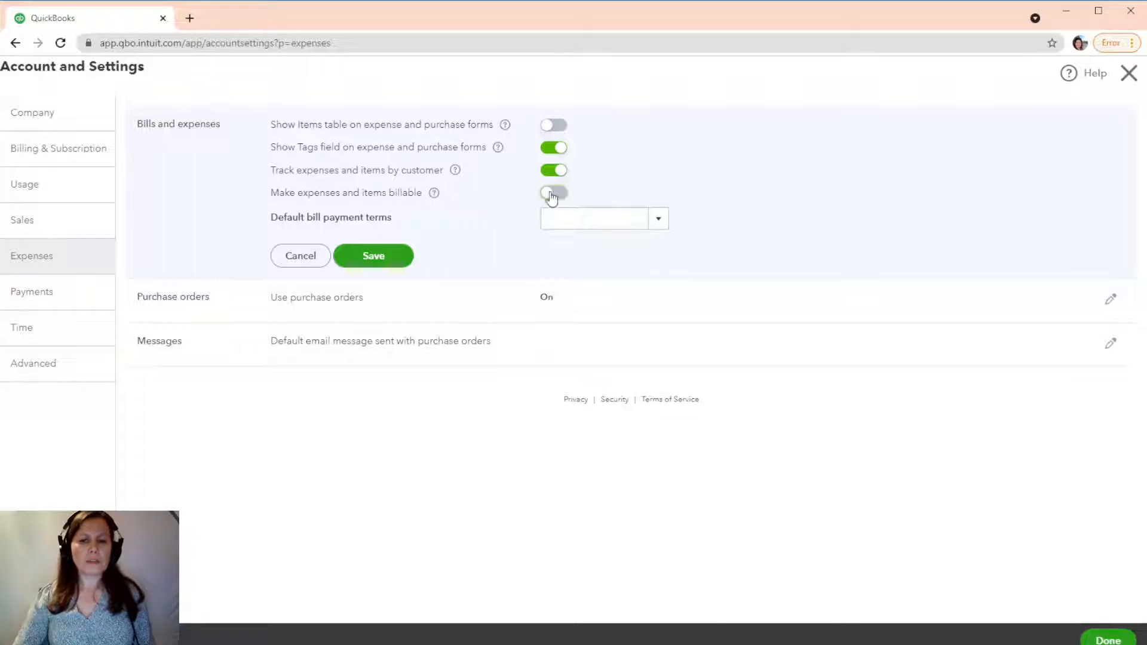
pyautogui.click(553, 192)
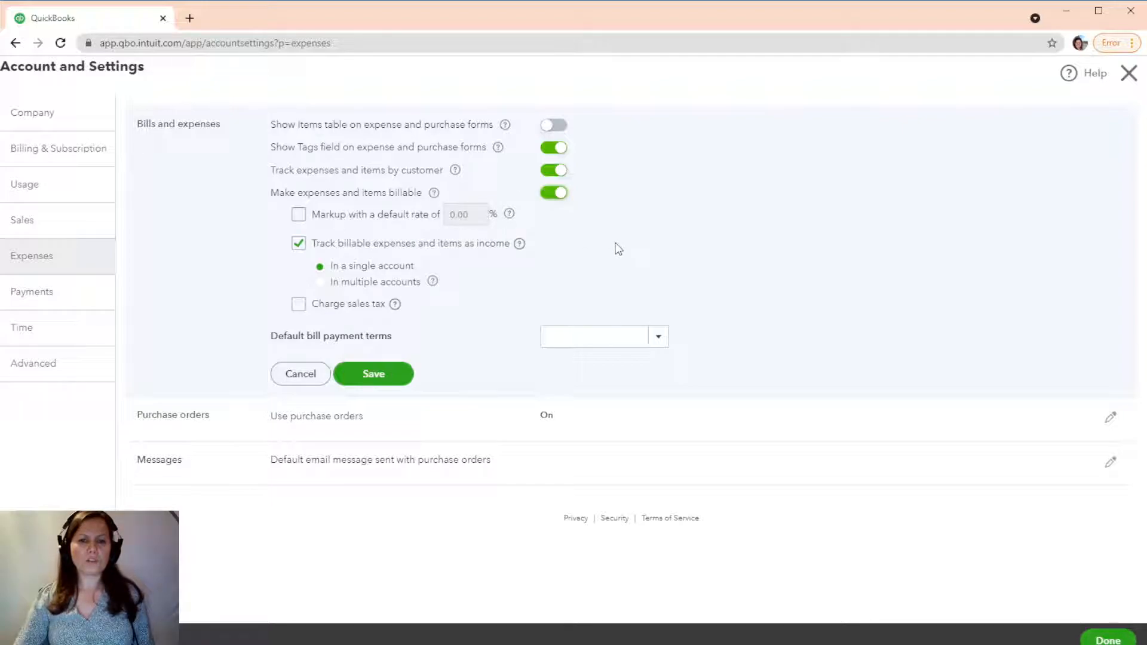
pyautogui.moveTo(348, 212)
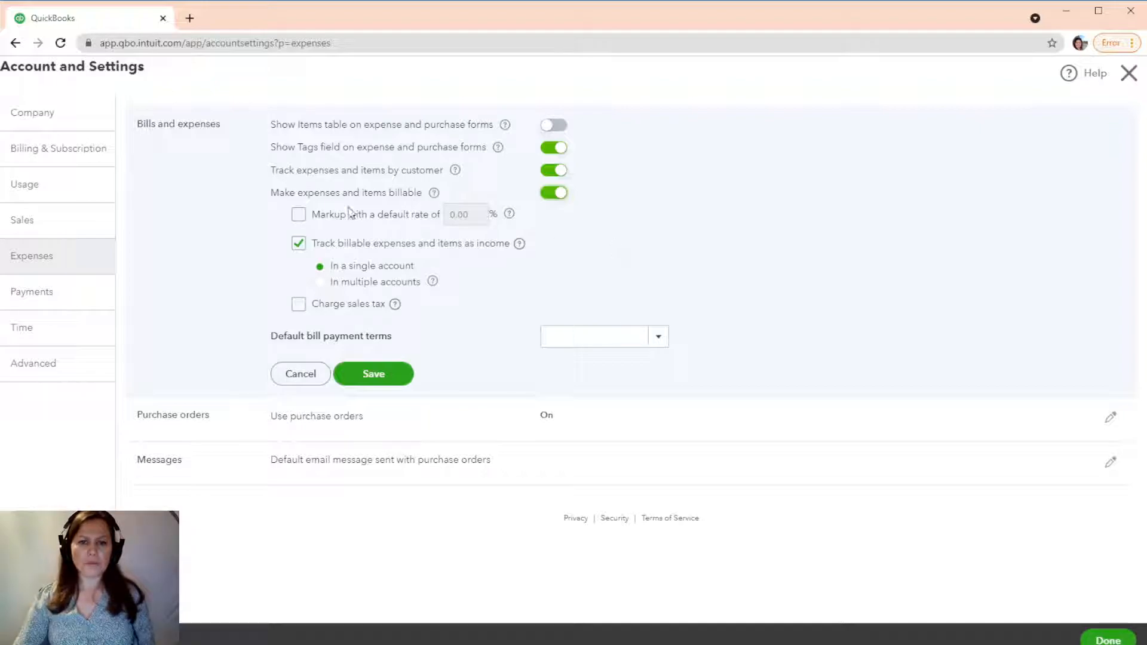
pyautogui.moveTo(406, 265)
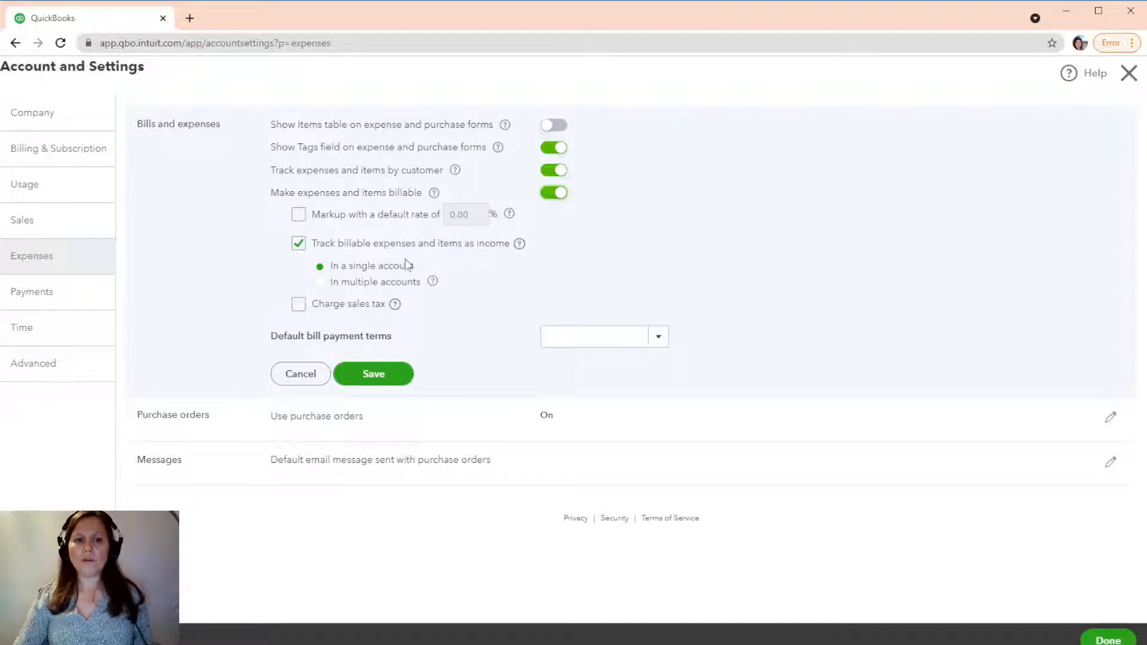
pyautogui.moveTo(458, 260)
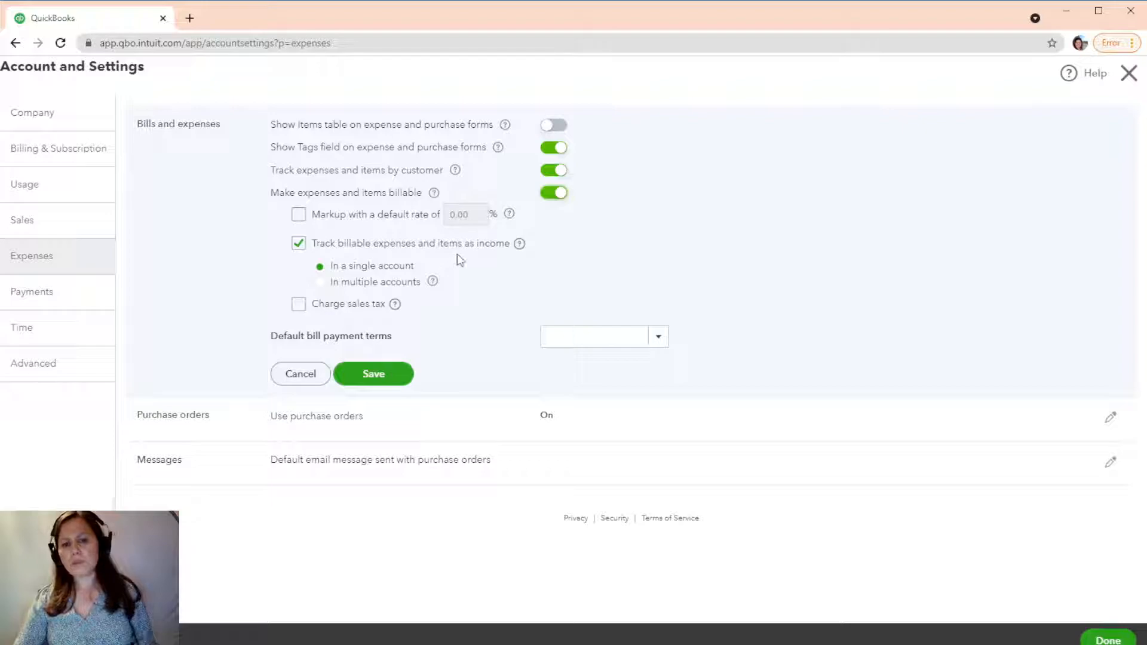
pyautogui.moveTo(439, 300)
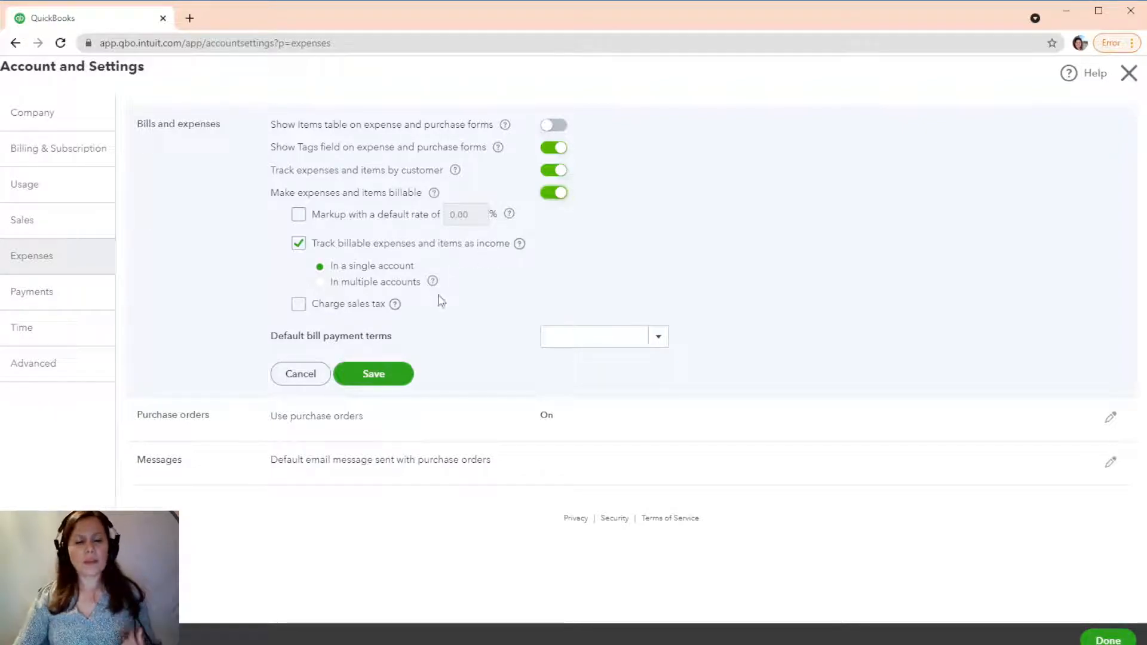
pyautogui.moveTo(421, 306)
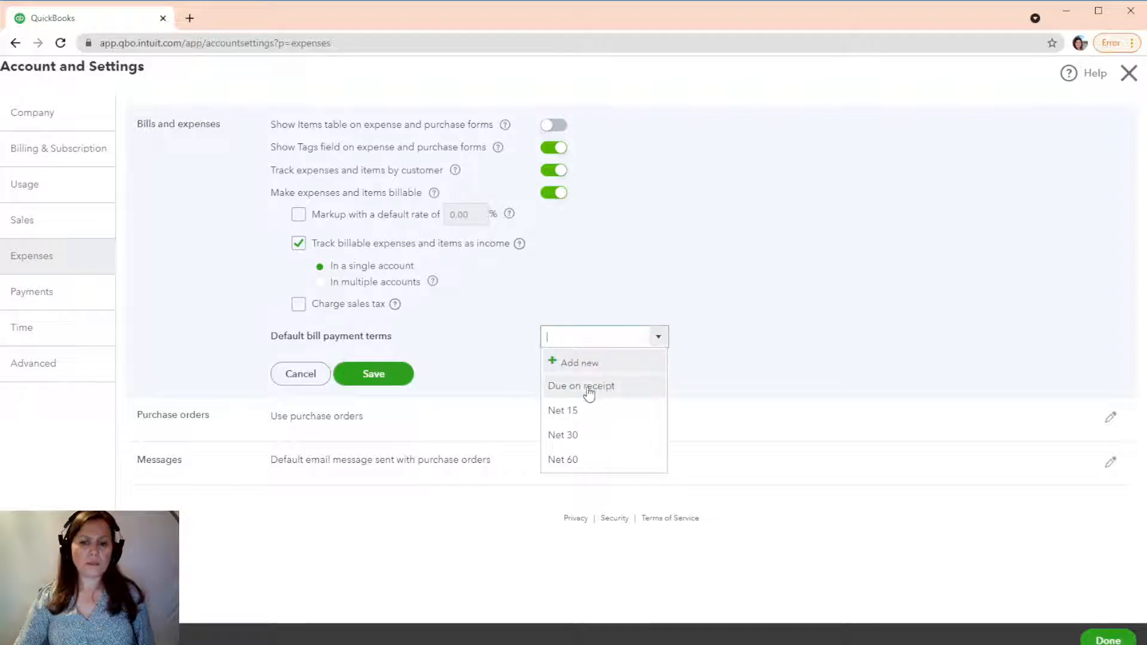
pyautogui.moveTo(749, 78)
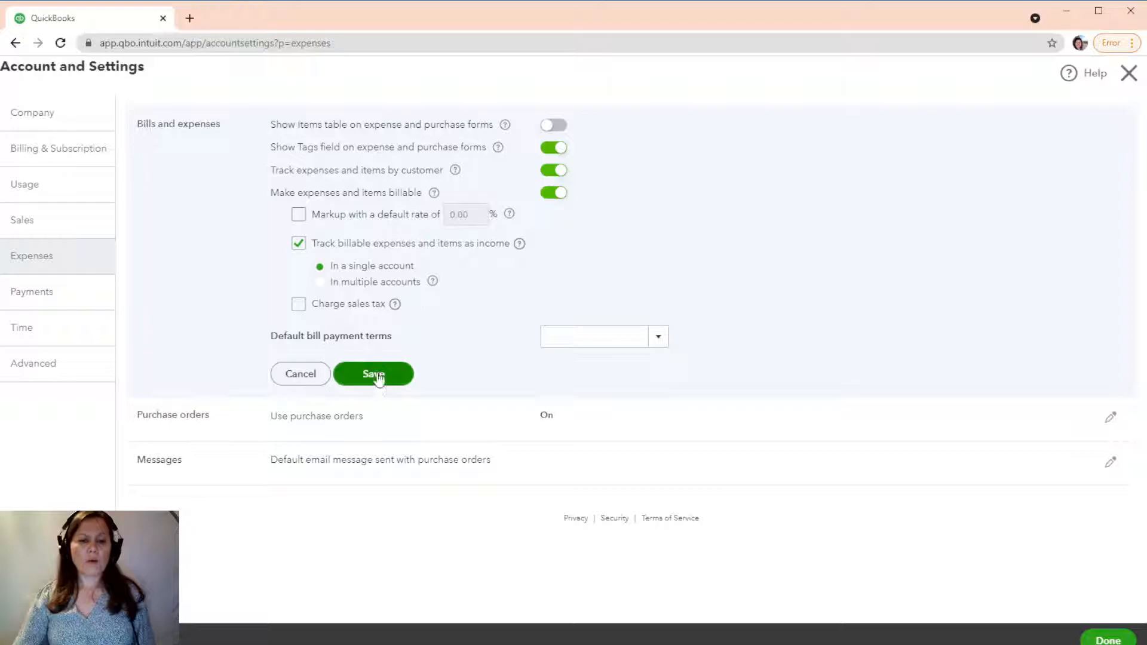
# Save Bills and expenses with billable items and customer tracking on.
pyautogui.click(373, 374)
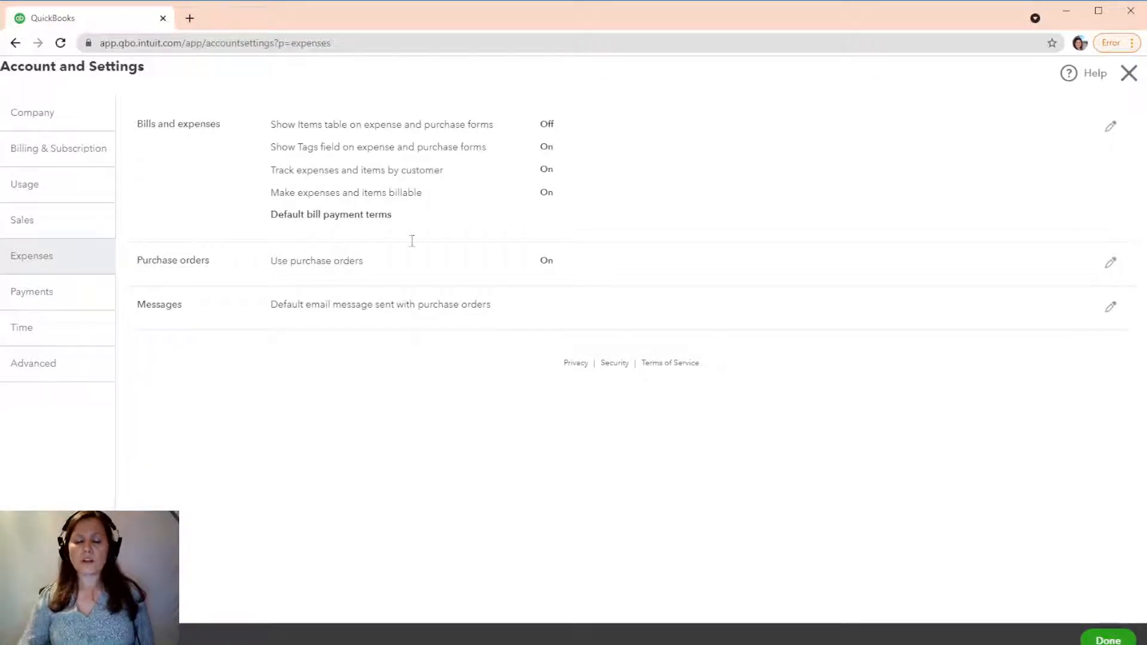
pyautogui.moveTo(906, 348)
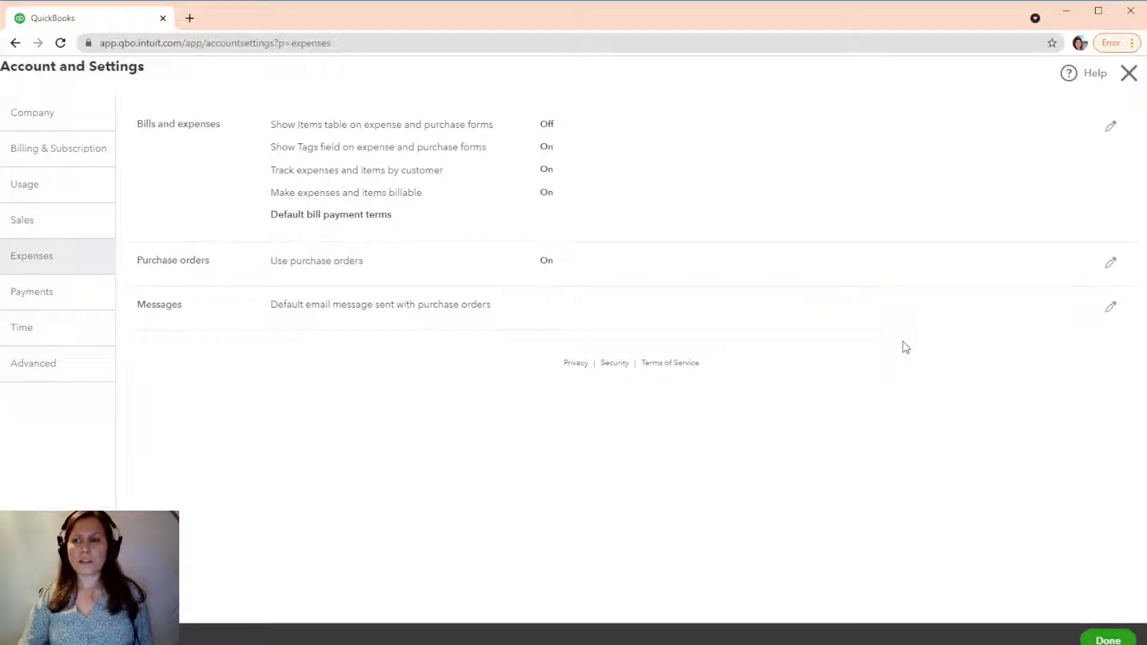
pyautogui.moveTo(951, 315)
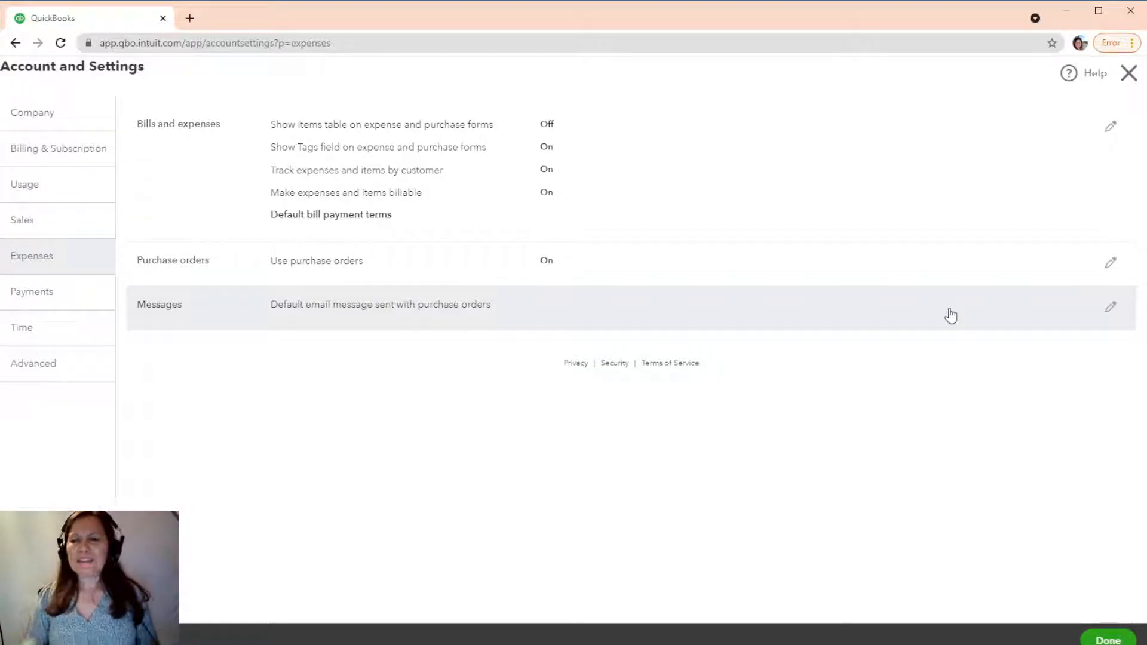
pyautogui.moveTo(707, 237)
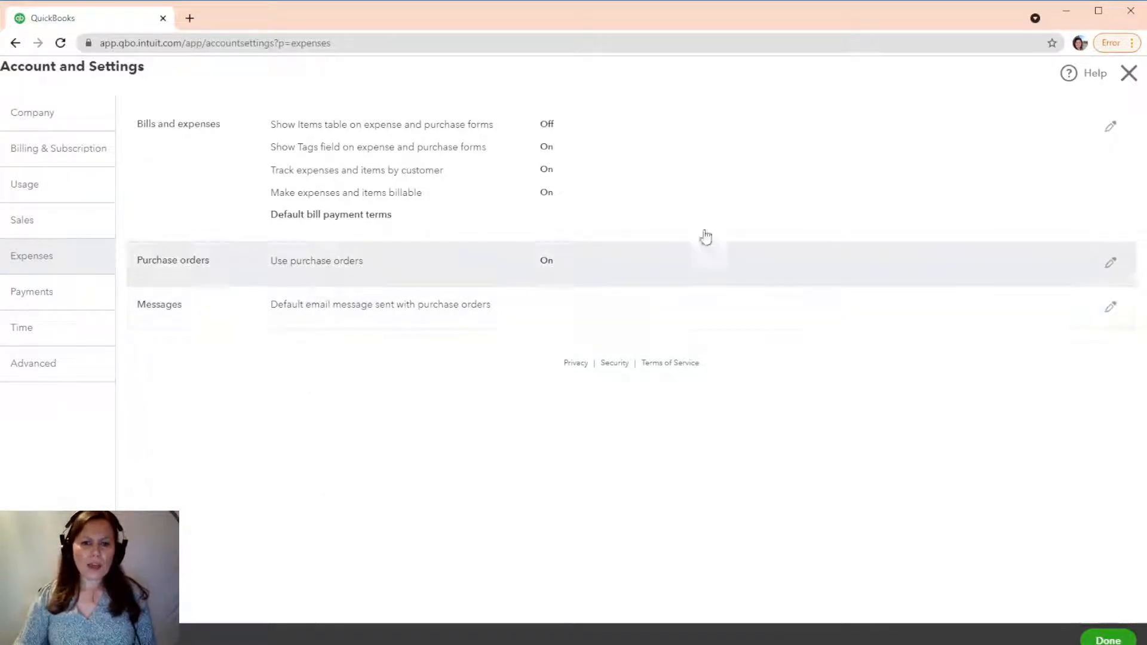
pyautogui.moveTo(337, 216)
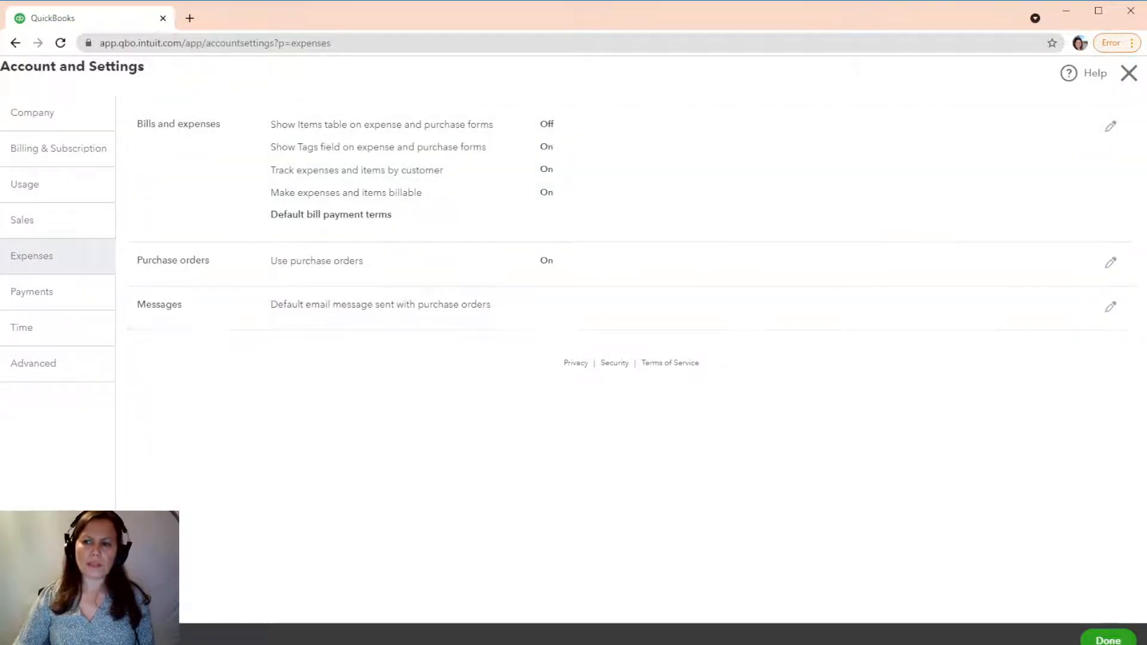
# Close Account and Settings and bring up the + New transaction menu.
pyautogui.click(1107, 639)
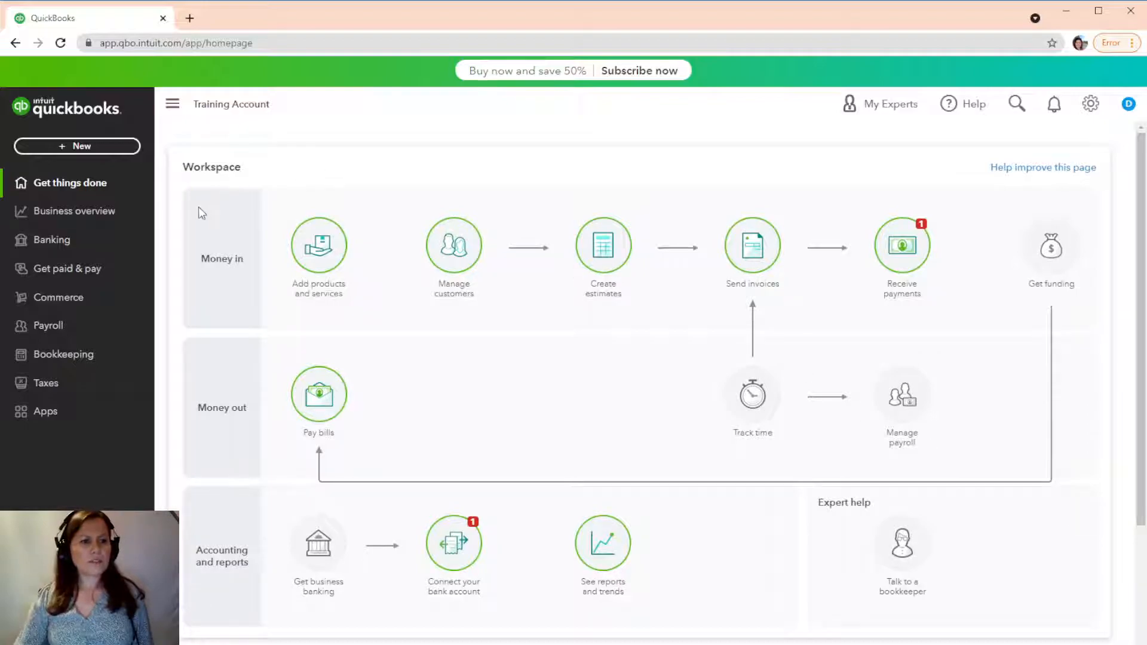
pyautogui.moveTo(185, 220)
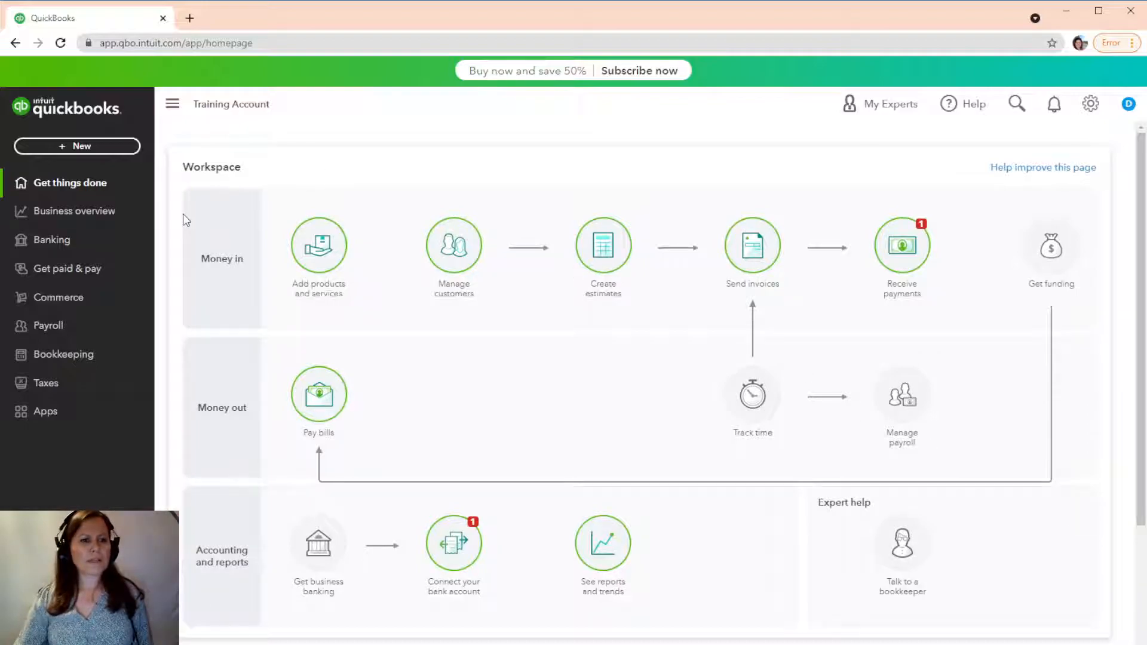
pyautogui.moveTo(78, 146)
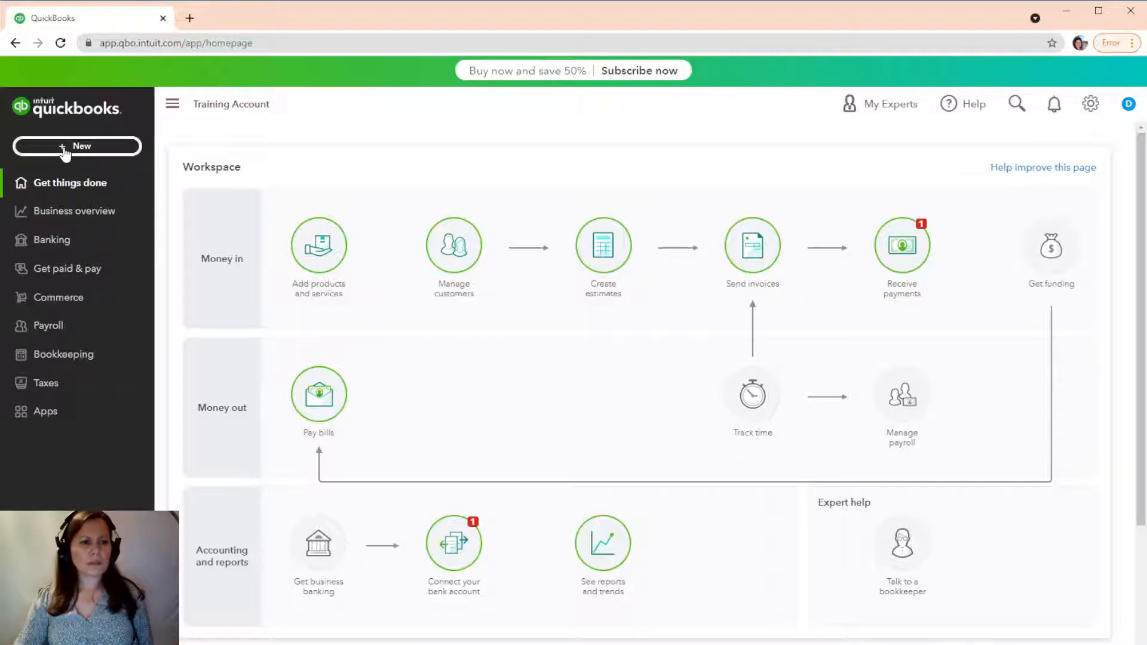
pyautogui.click(77, 145)
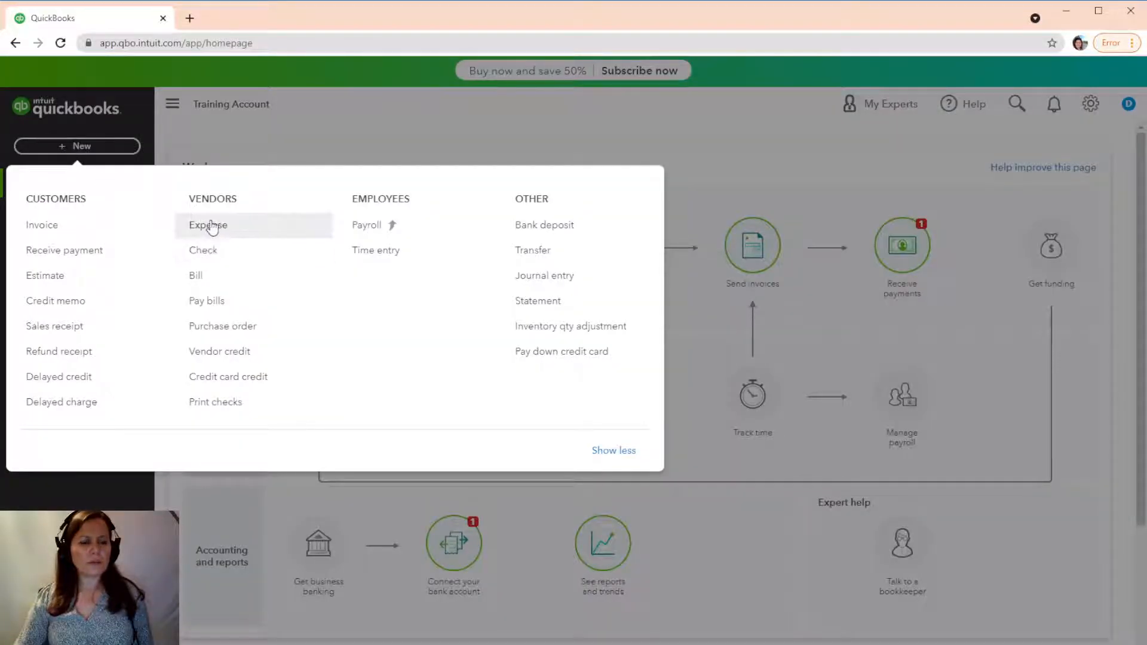
# Create a $500 Barns Lighting and Equipment Rental expense, billable to Luxor Weddings and Events.
pyautogui.click(208, 225)
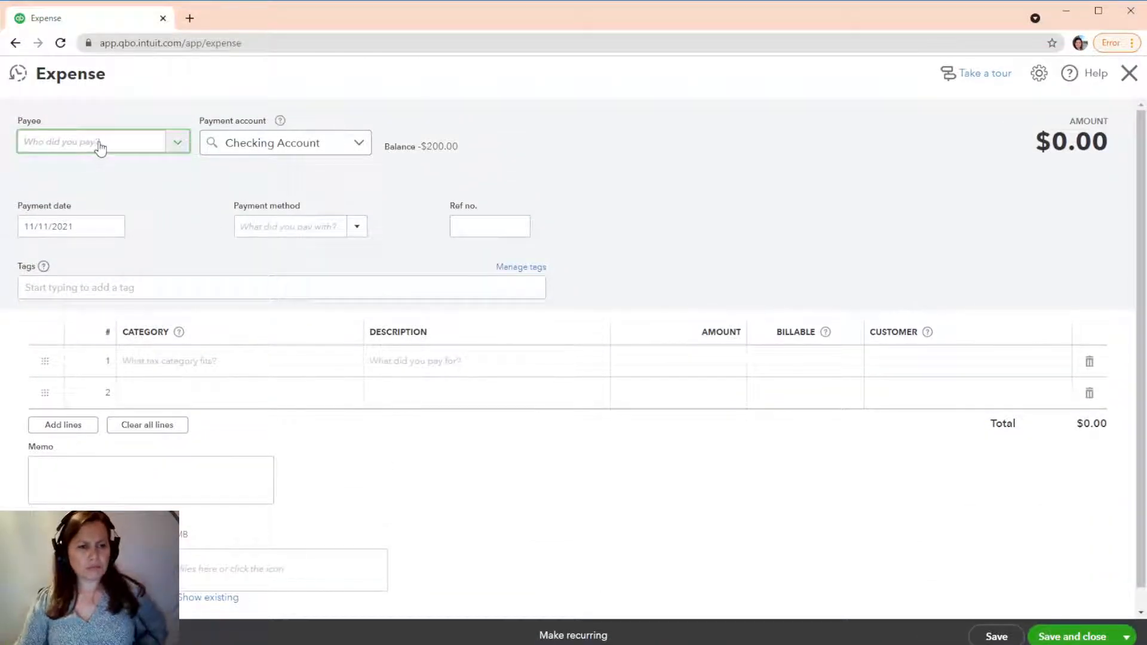
pyautogui.moveTo(167, 163)
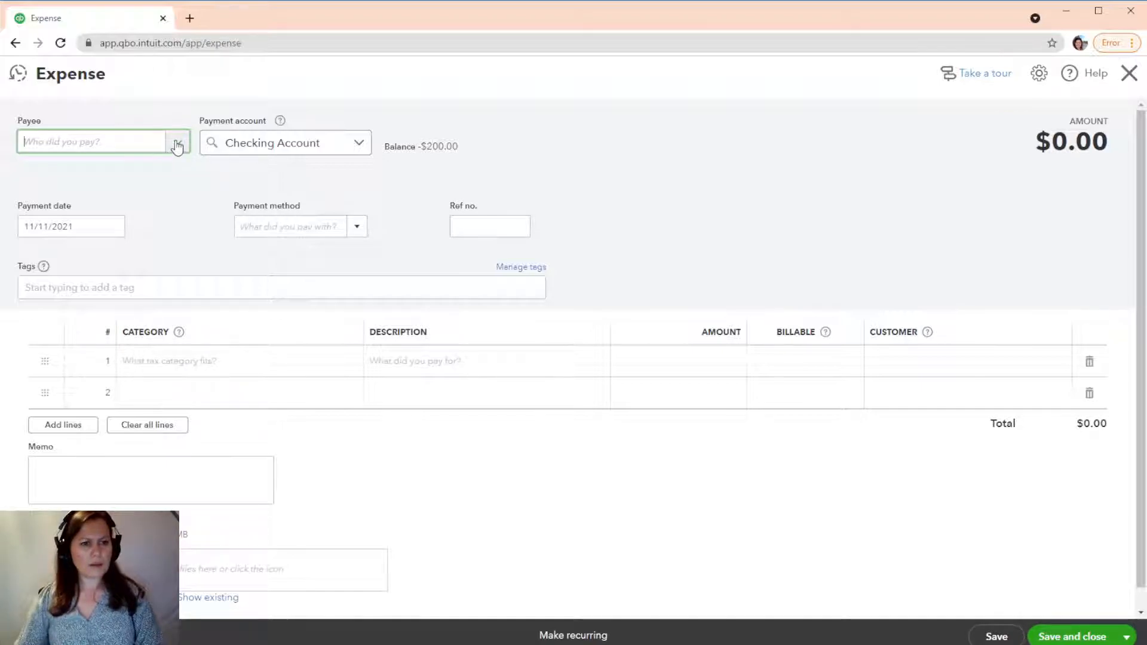
pyautogui.click(177, 142)
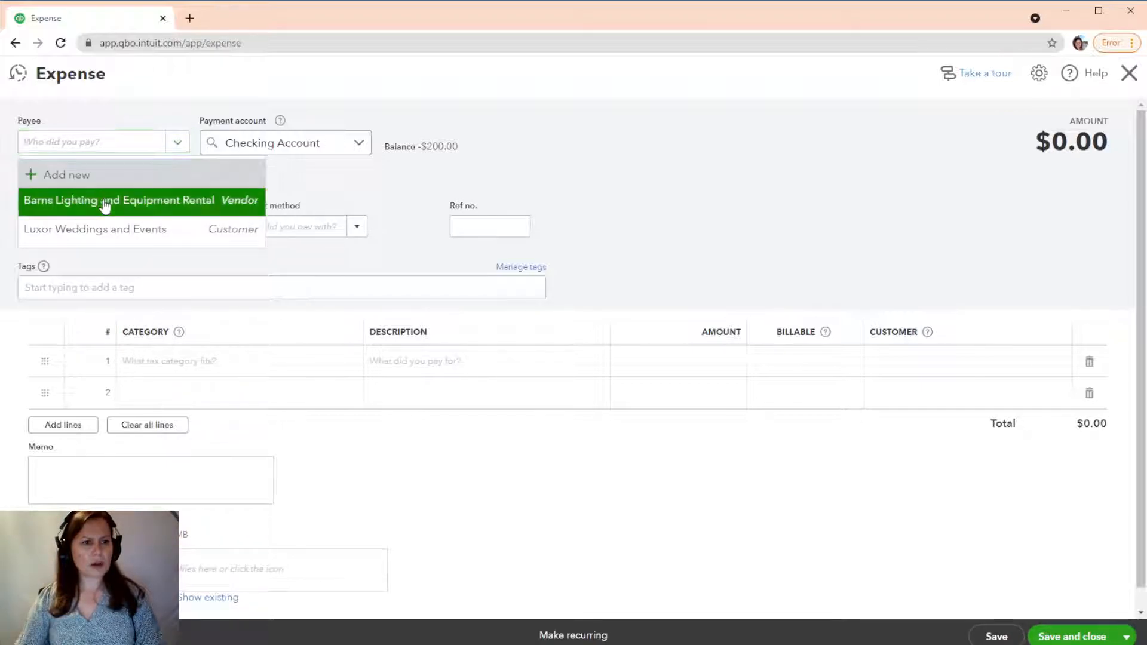
pyautogui.click(102, 199)
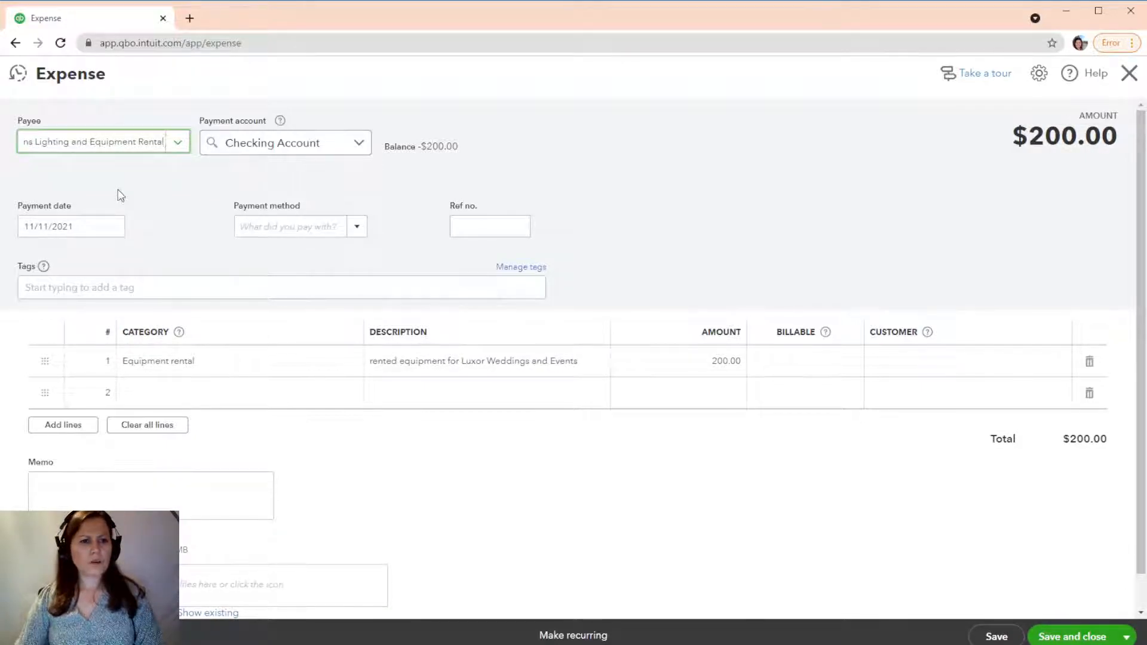
pyautogui.moveTo(790, 393)
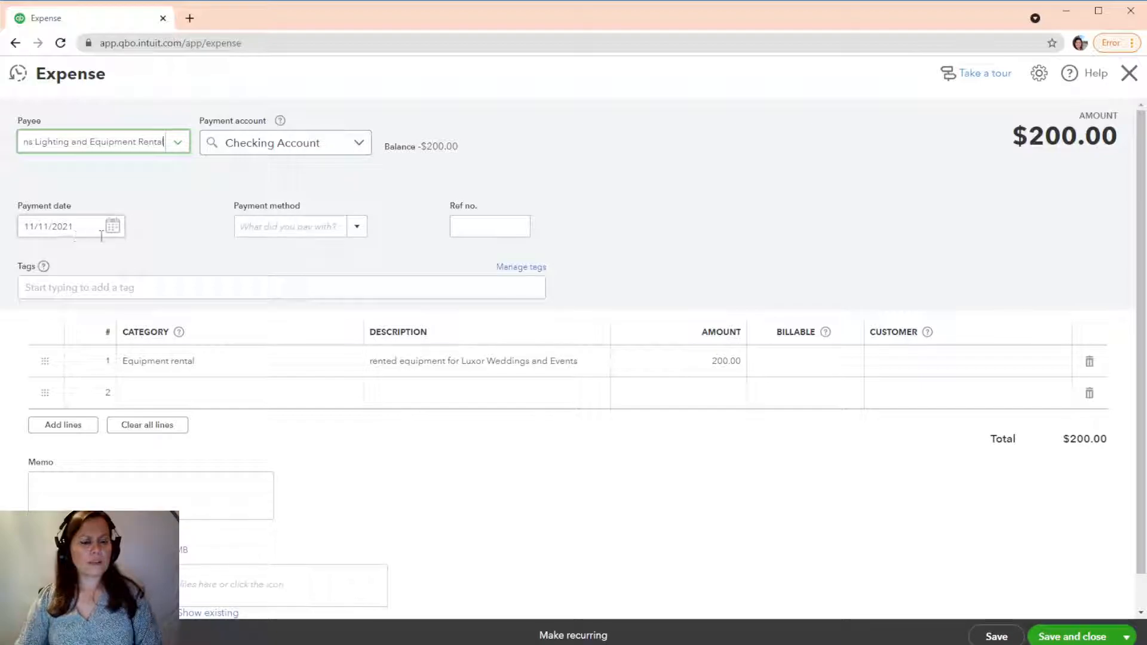
pyautogui.click(724, 364)
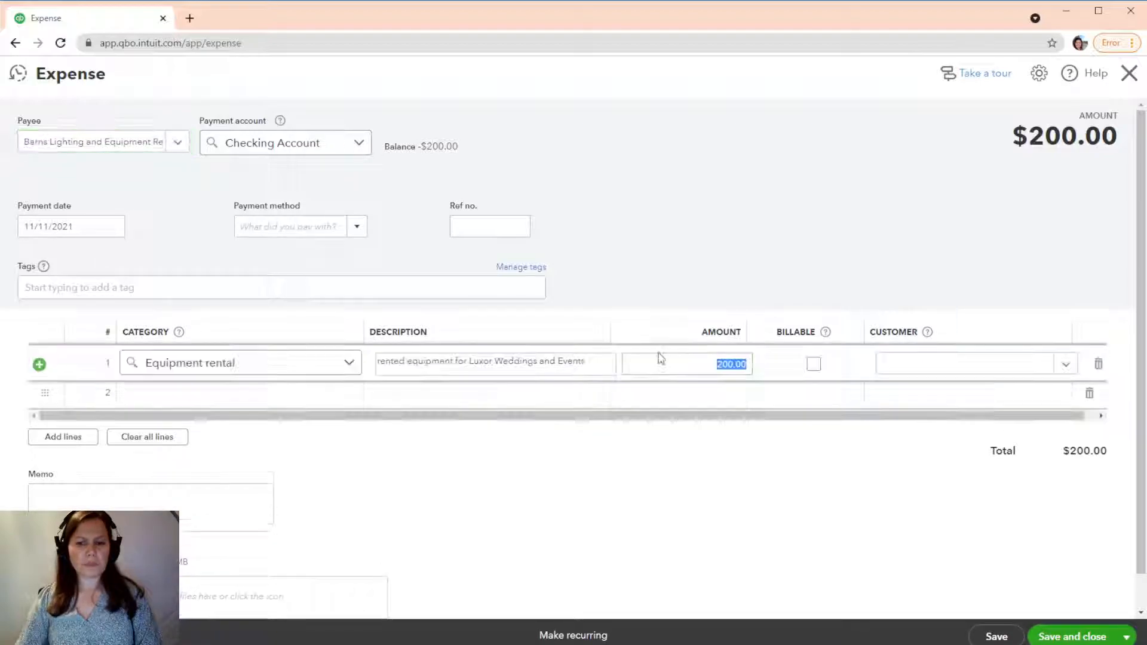
pyautogui.write('500')
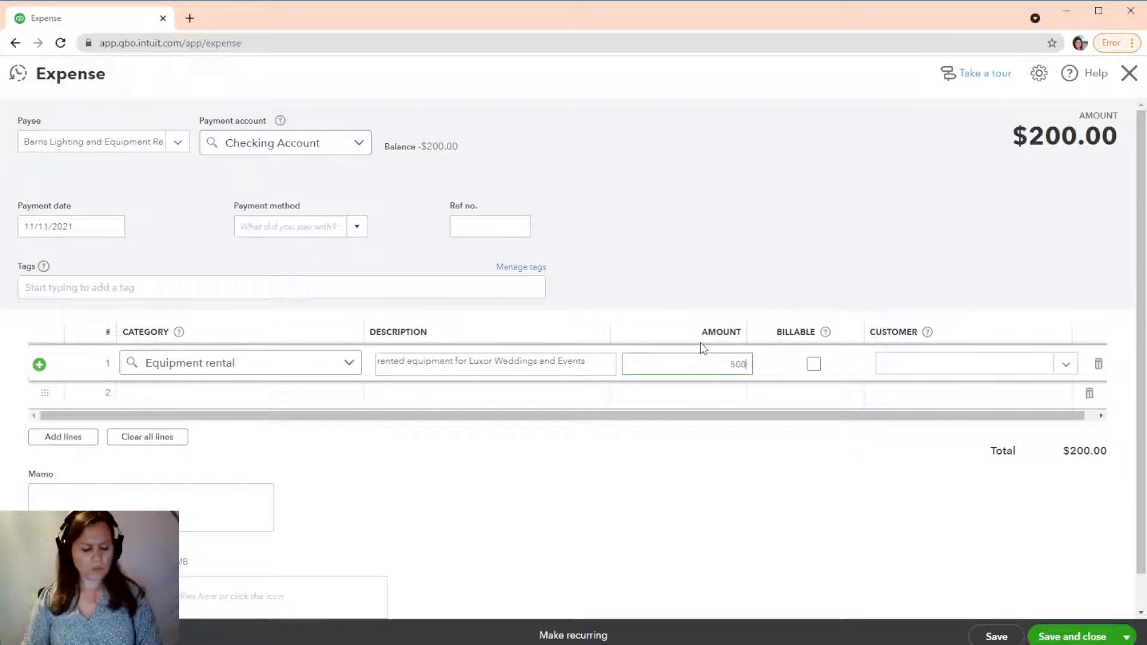
pyautogui.click(814, 364)
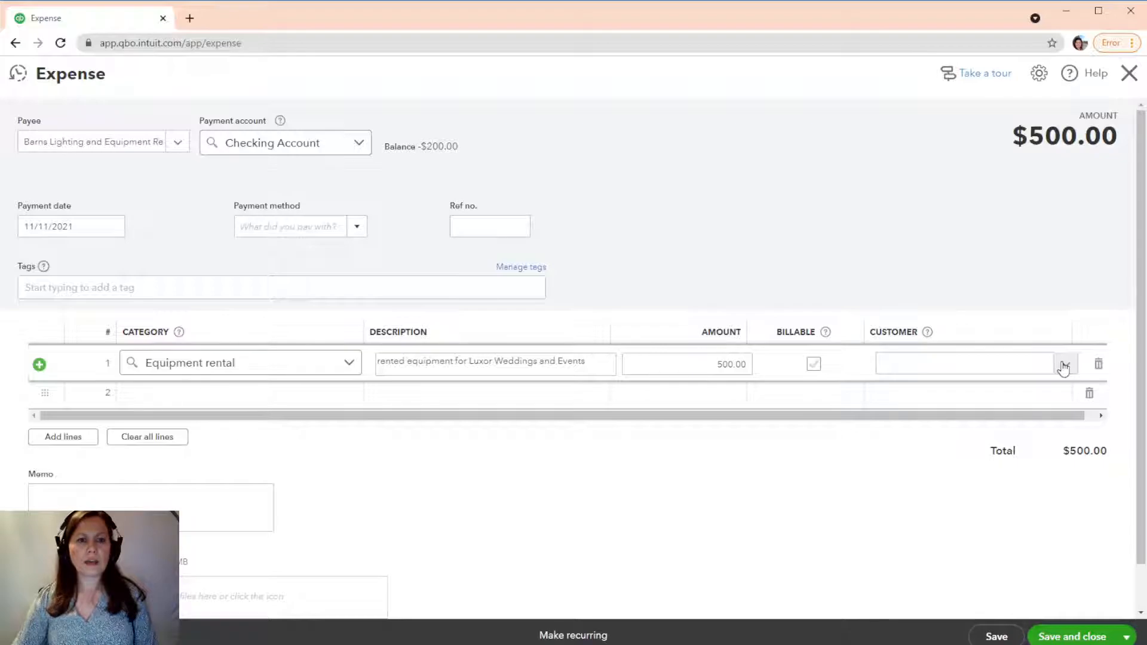
pyautogui.click(1065, 364)
pyautogui.write('Luxor Weddings and Events')
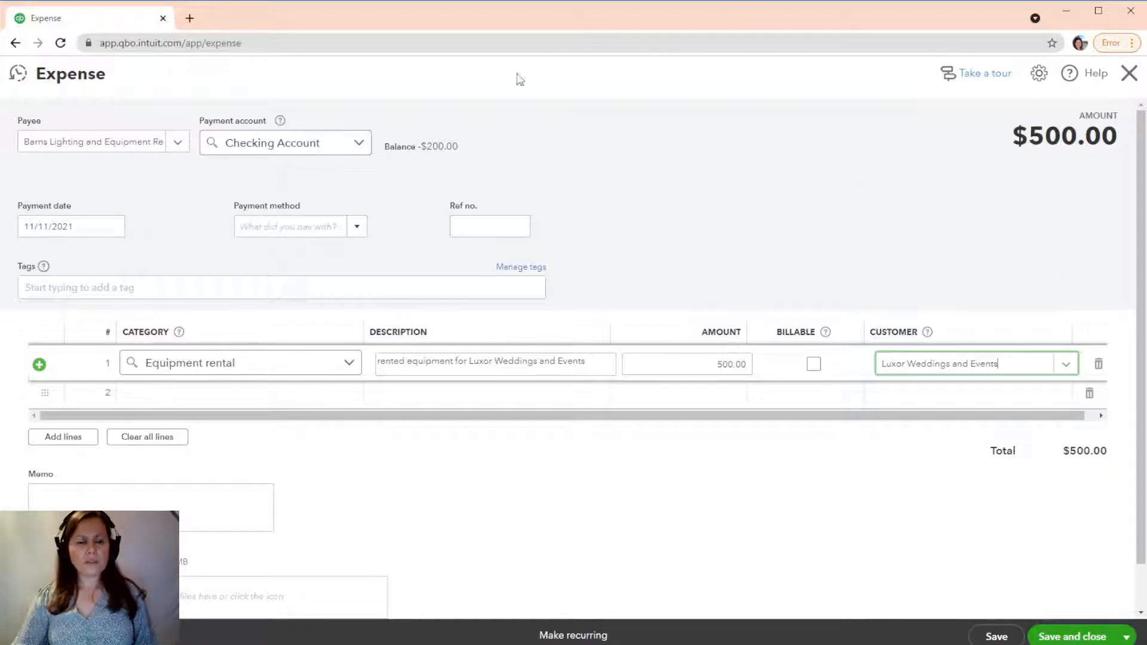
pyautogui.moveTo(371, 215)
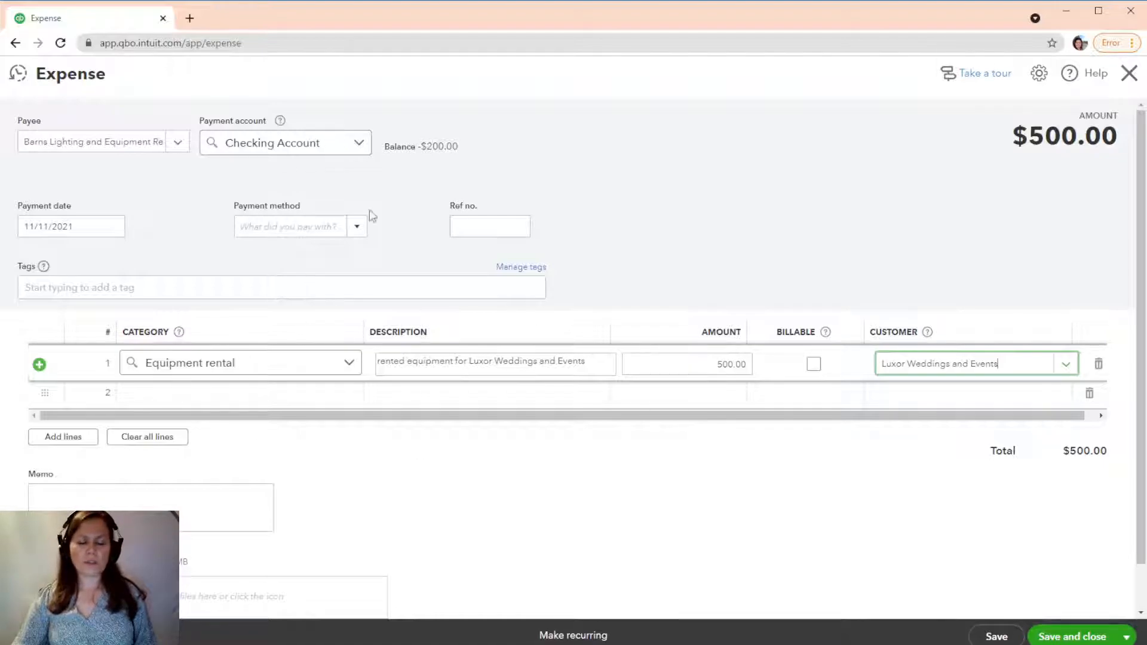
pyautogui.moveTo(922, 640)
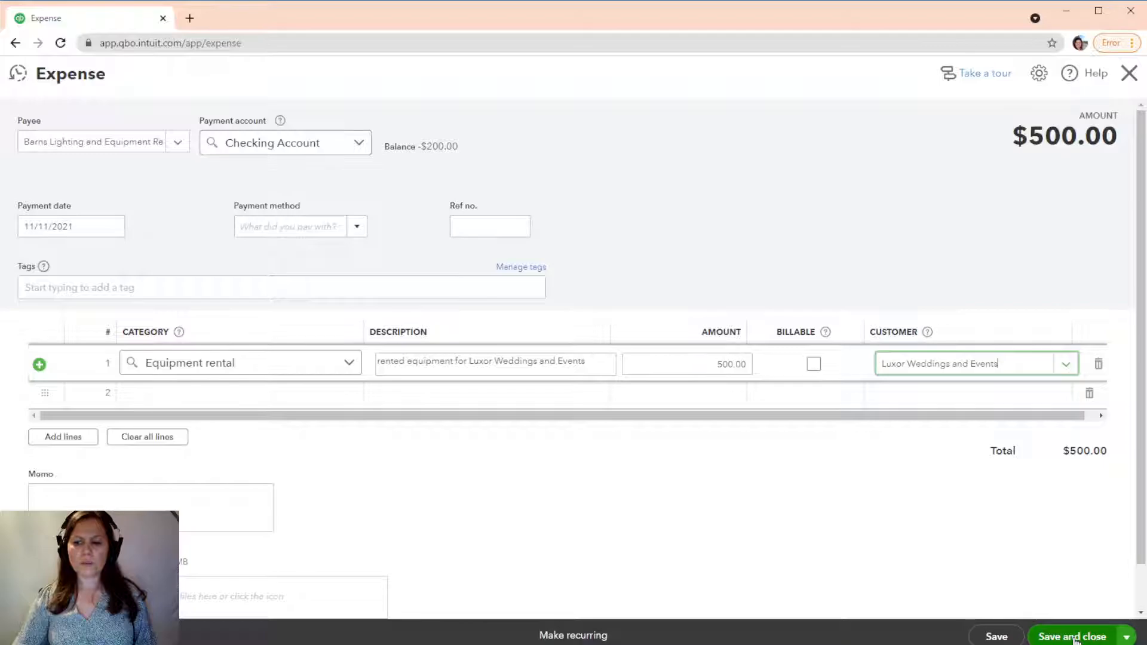
# Save and close the $500 Barns Lighting and Equipment Rental expense.
pyautogui.click(1073, 636)
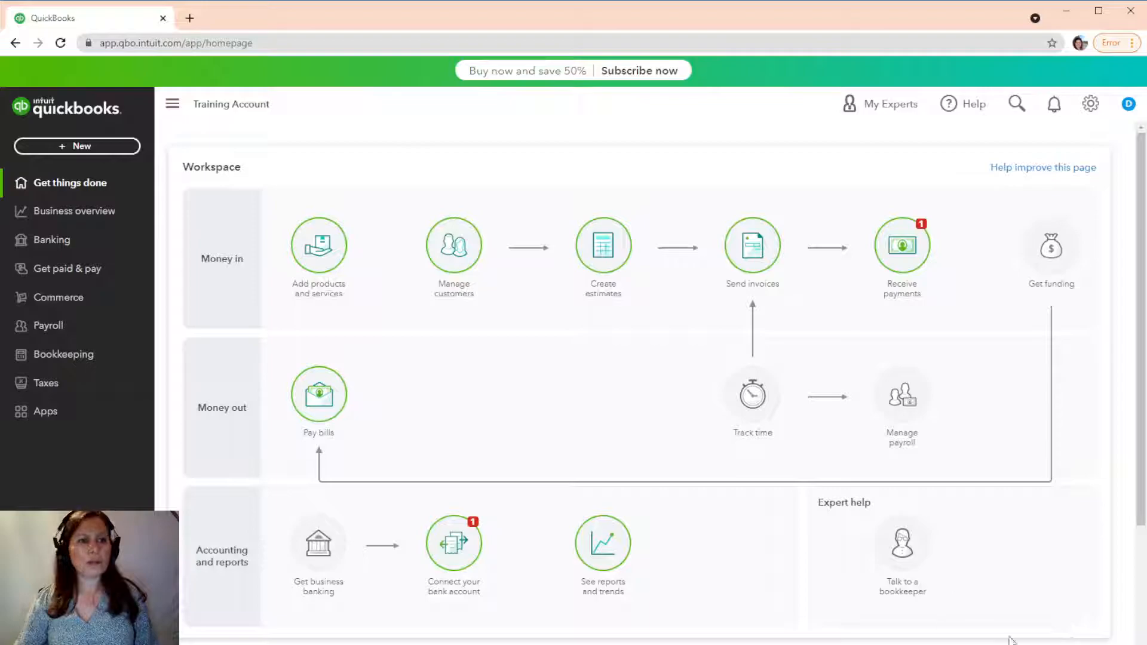
pyautogui.moveTo(85, 173)
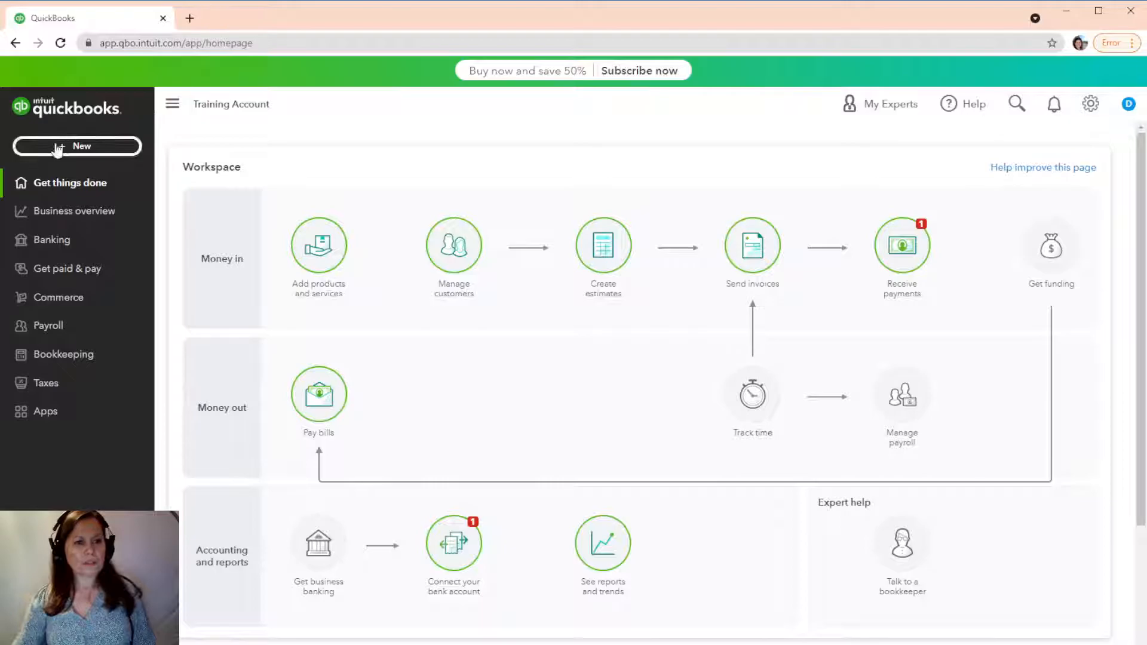
# Start a new invoice, #1001, from the + New menu's Customers section.
pyautogui.click(77, 146)
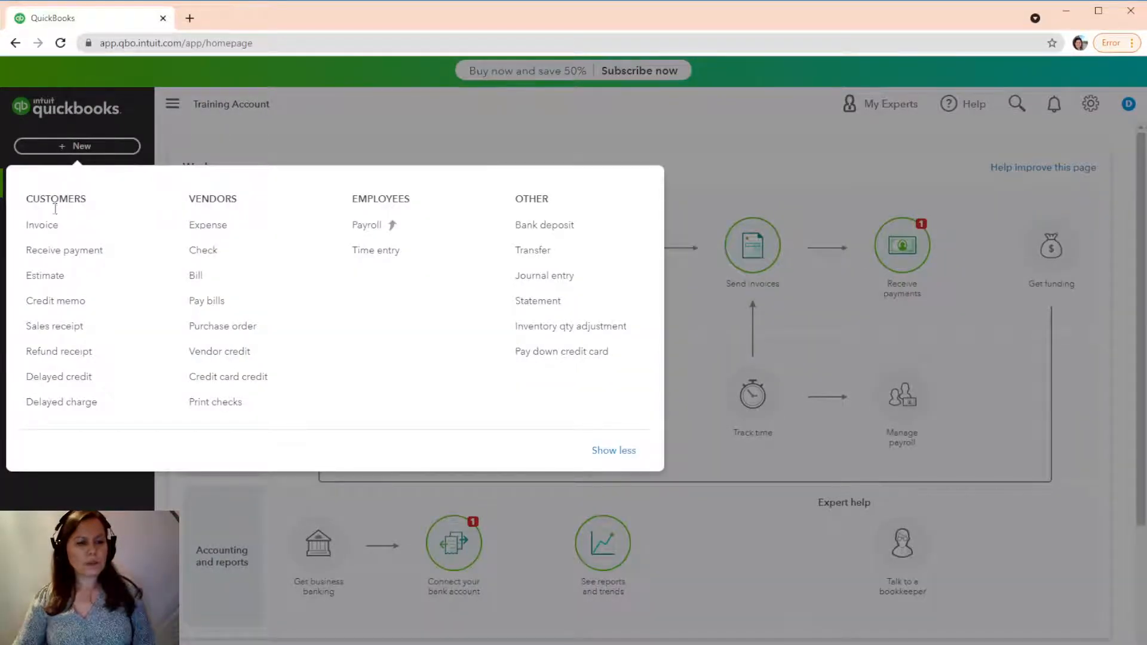
pyautogui.click(42, 225)
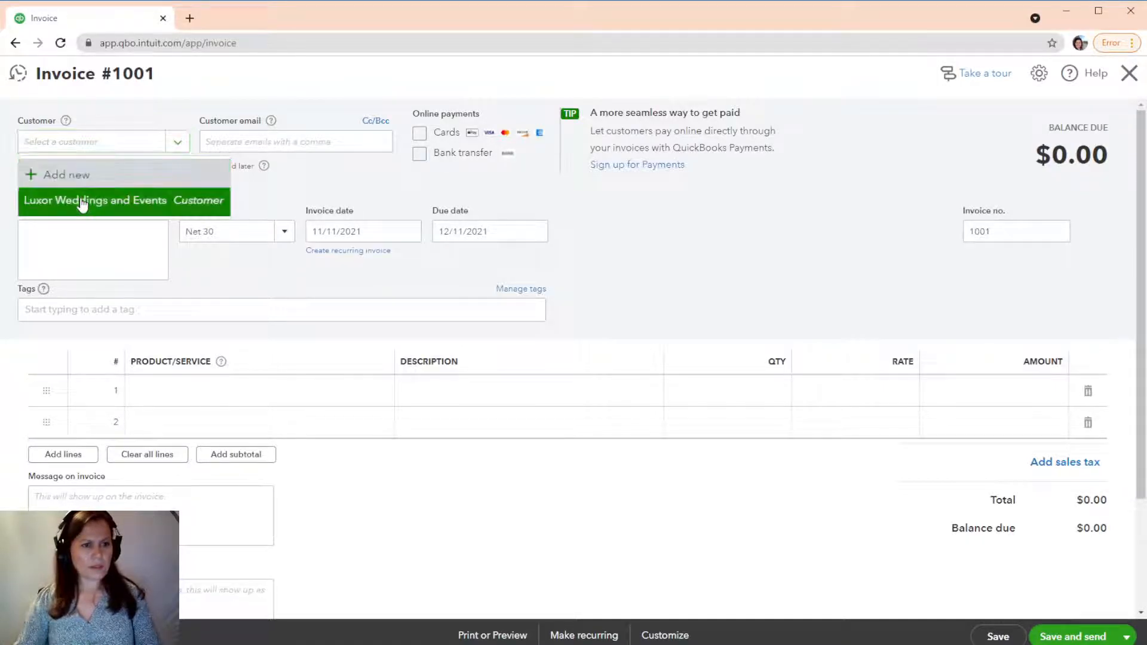
# Choose customer Luxor Weddings and Events and add its $200 rented-equipment billable expense.
pyautogui.click(95, 200)
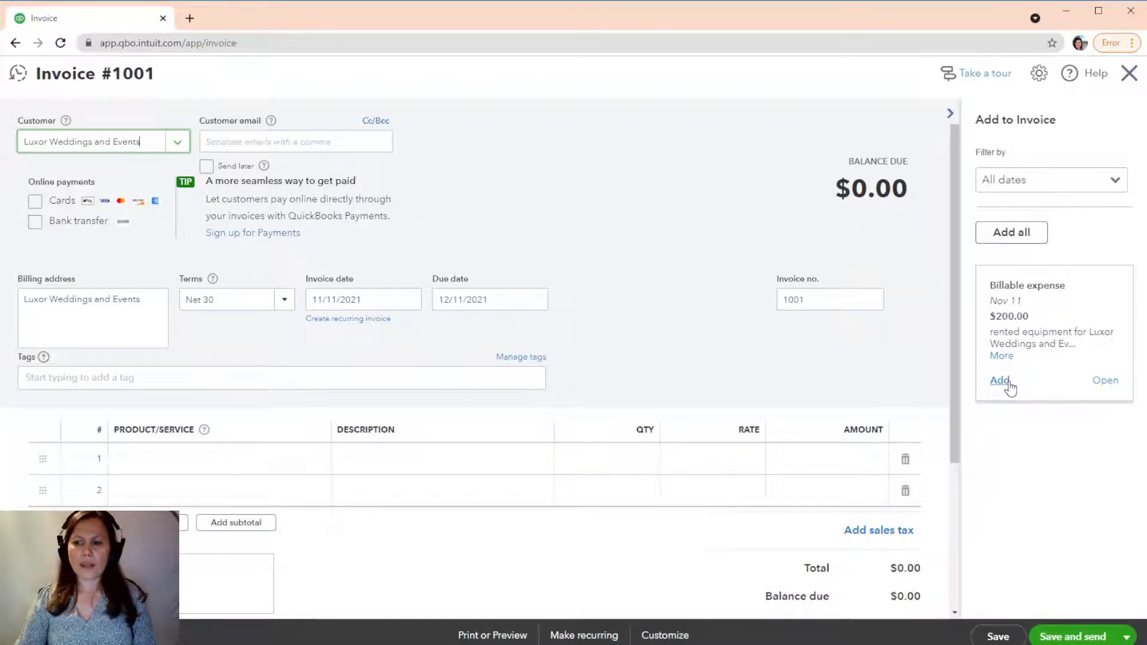
pyautogui.click(1000, 380)
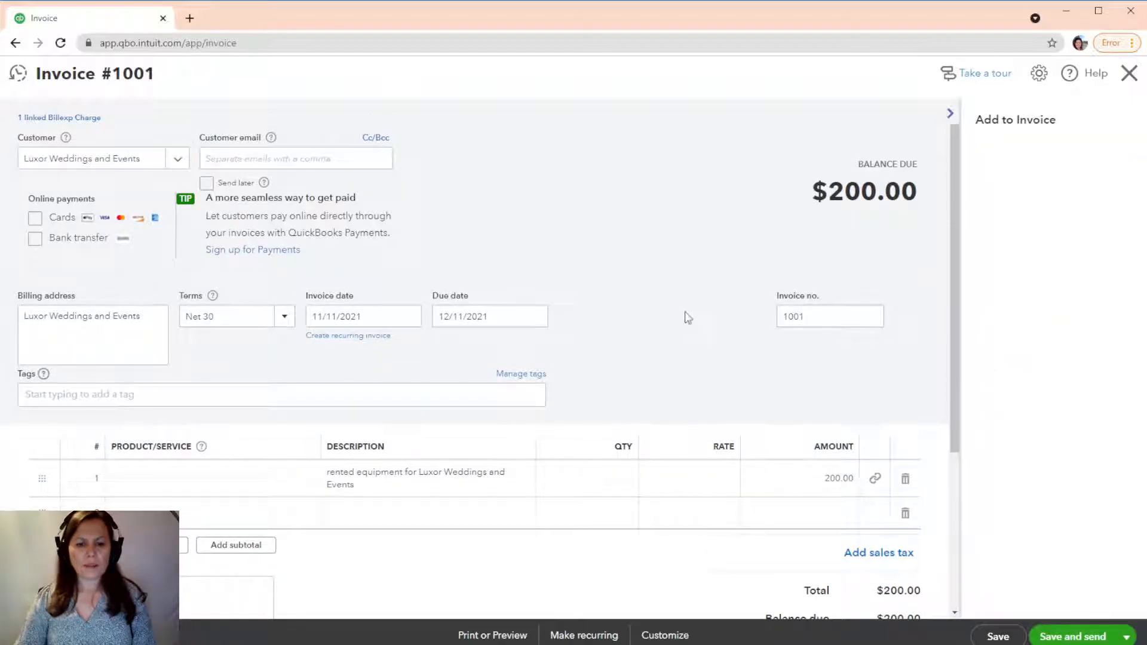
# Collapse the Add to Invoice panel, leaving the $200 line on invoice #1001.
pyautogui.click(949, 113)
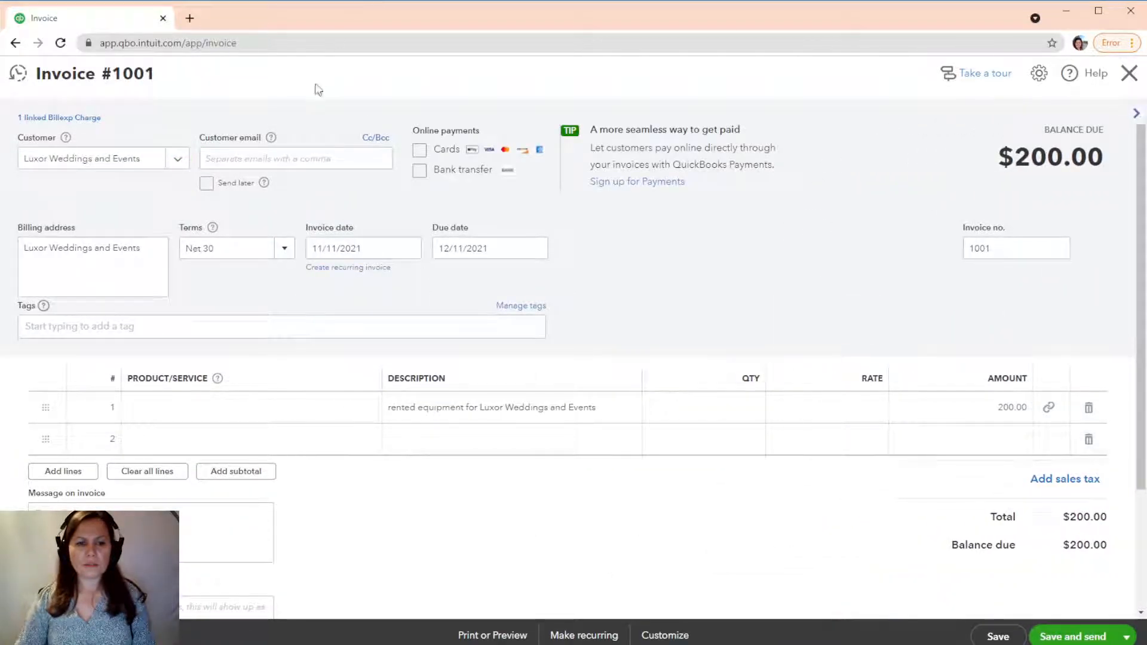
pyautogui.moveTo(740, 319)
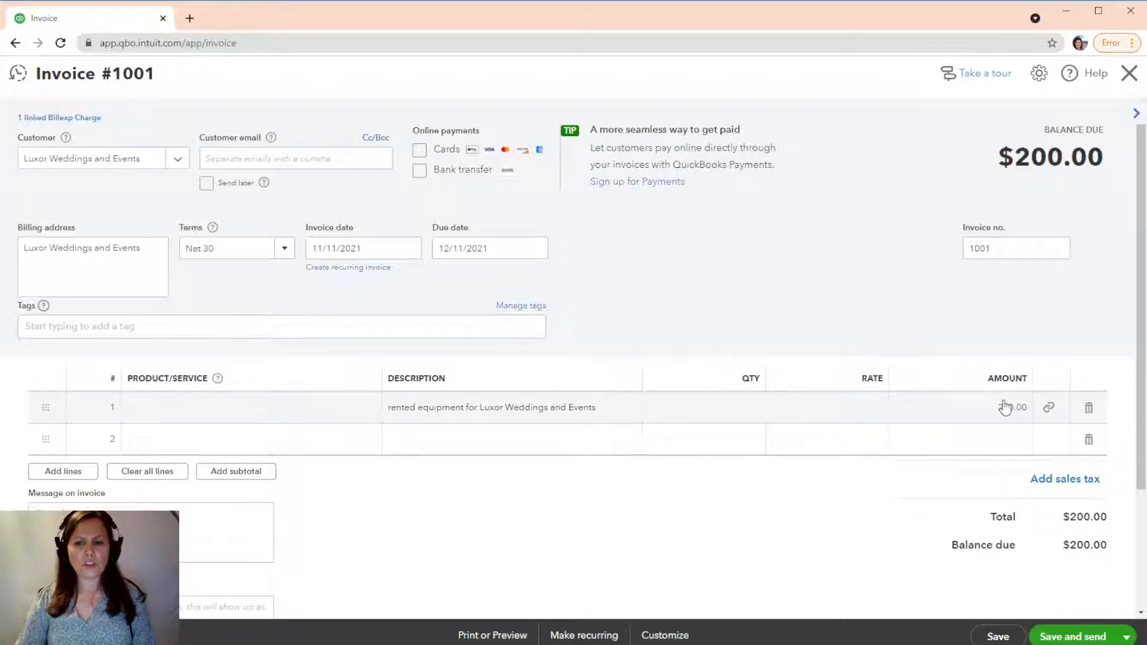
pyautogui.moveTo(1035, 196)
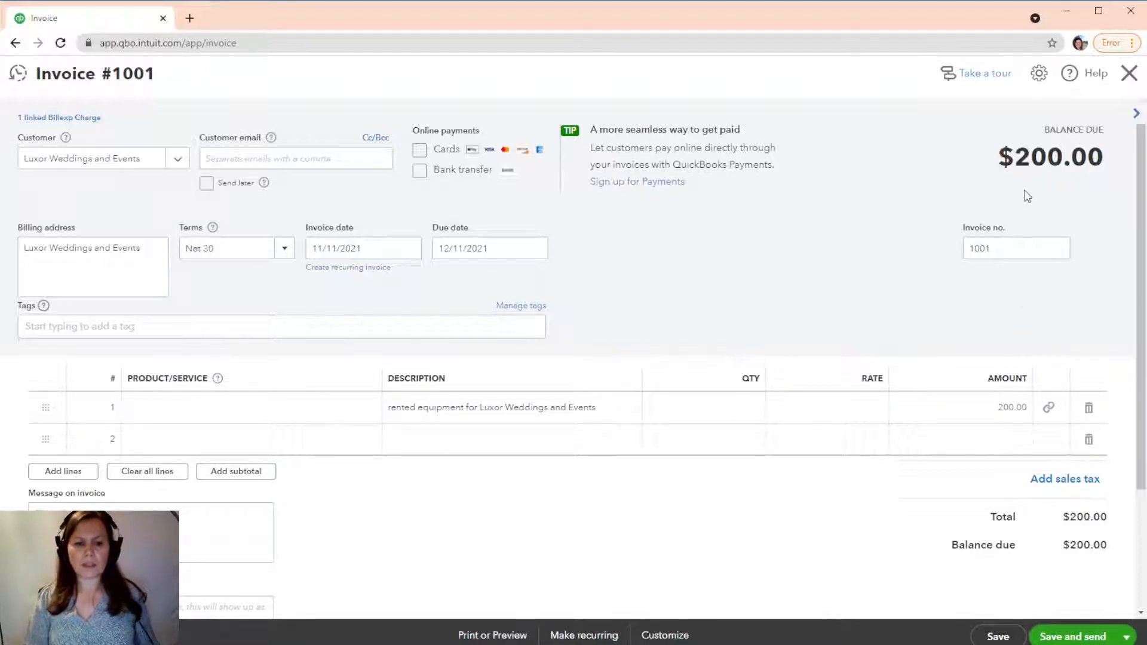
pyautogui.moveTo(1044, 181)
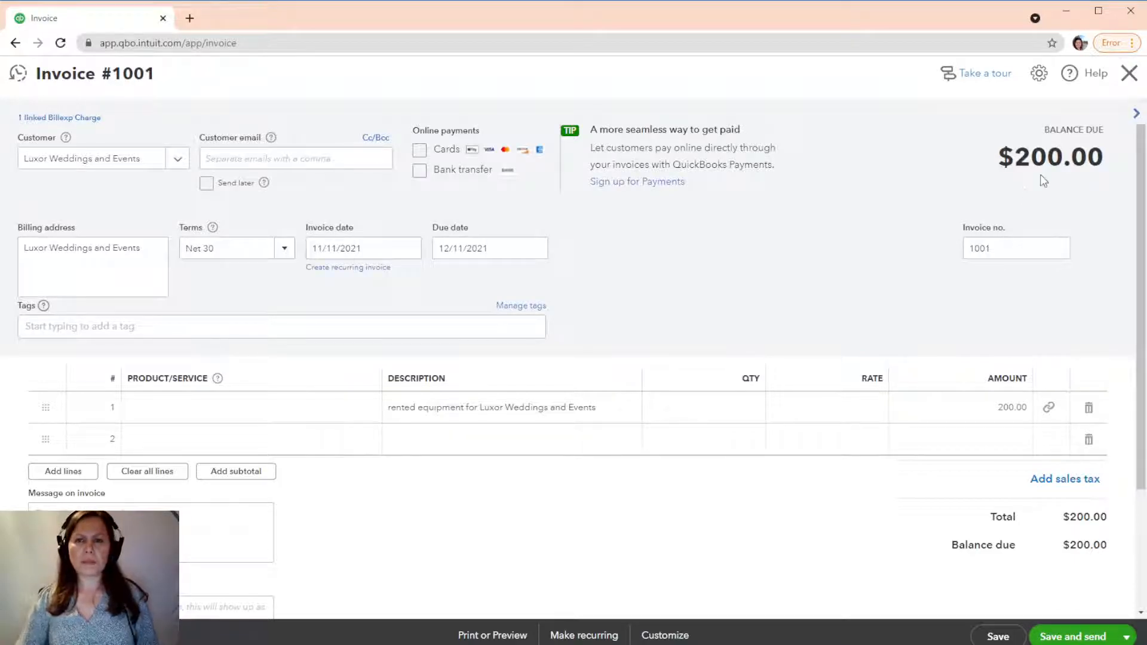
pyautogui.moveTo(1055, 332)
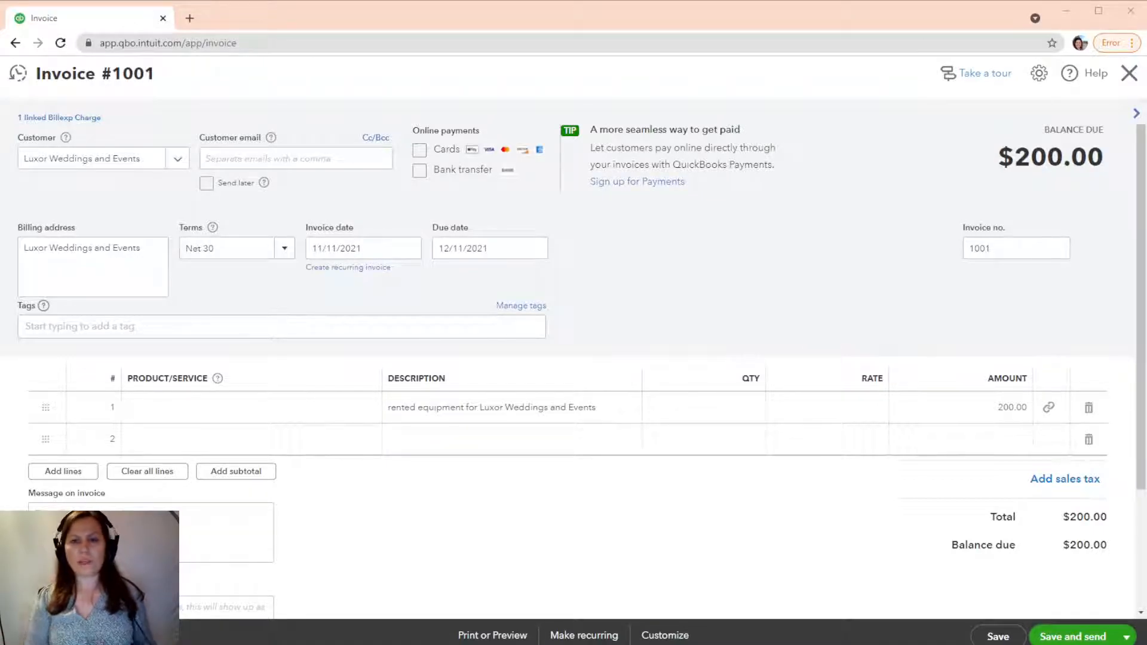
pyautogui.moveTo(704, 528)
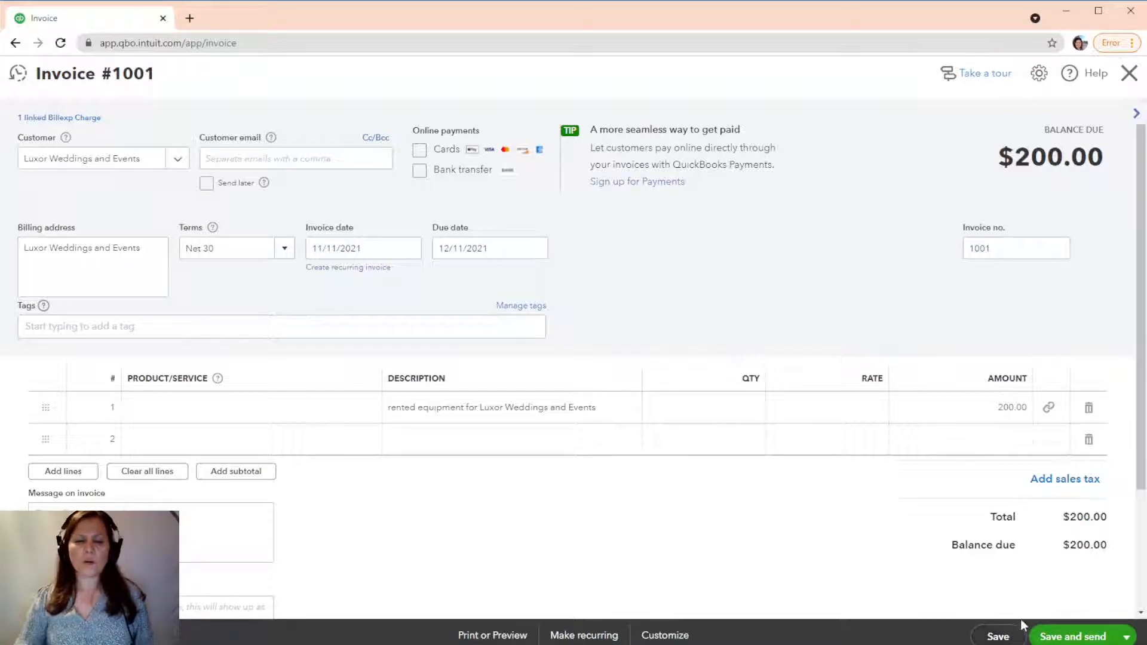
pyautogui.moveTo(997, 634)
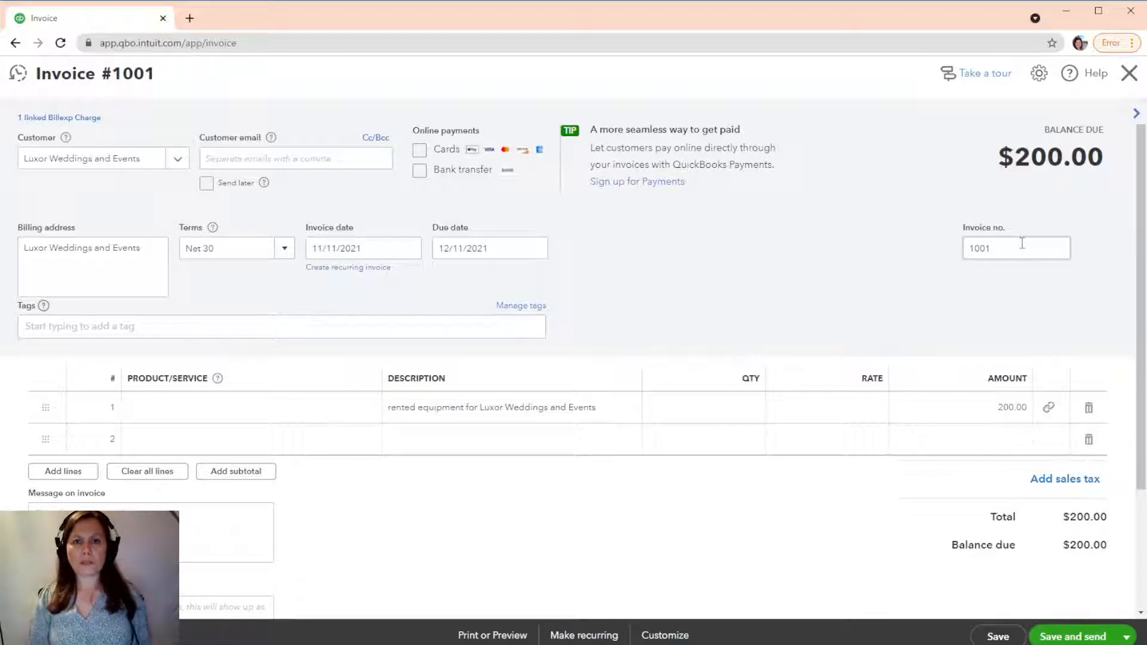
pyautogui.moveTo(442, 312)
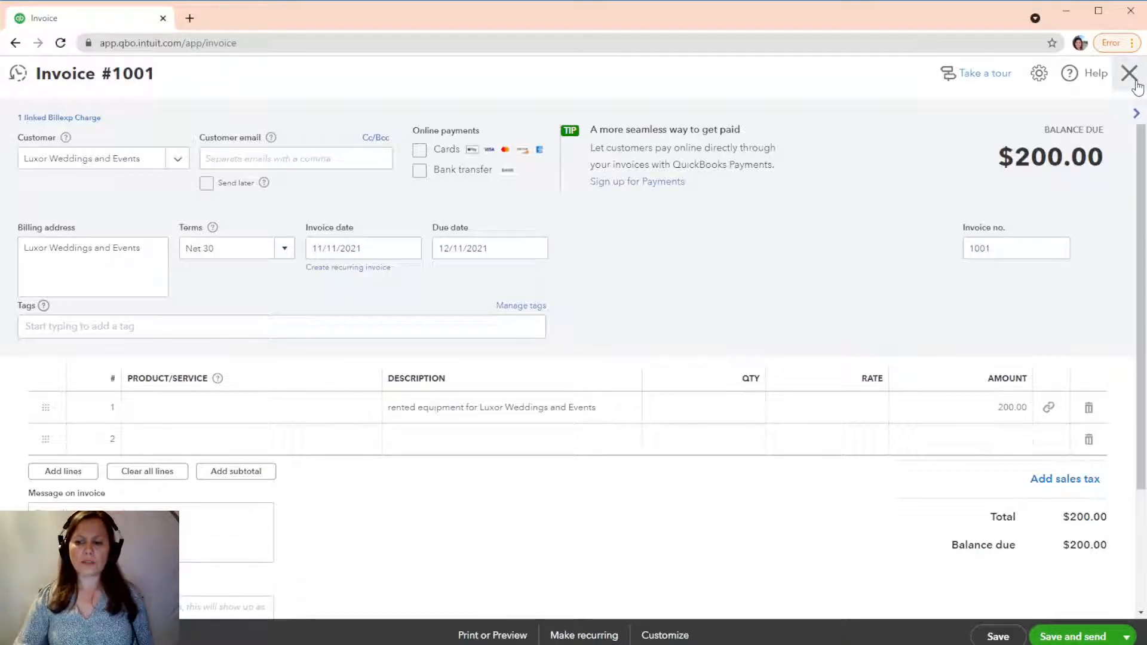
# Close invoice #1001 and open Account and Settings from the gear menu.
pyautogui.click(1128, 72)
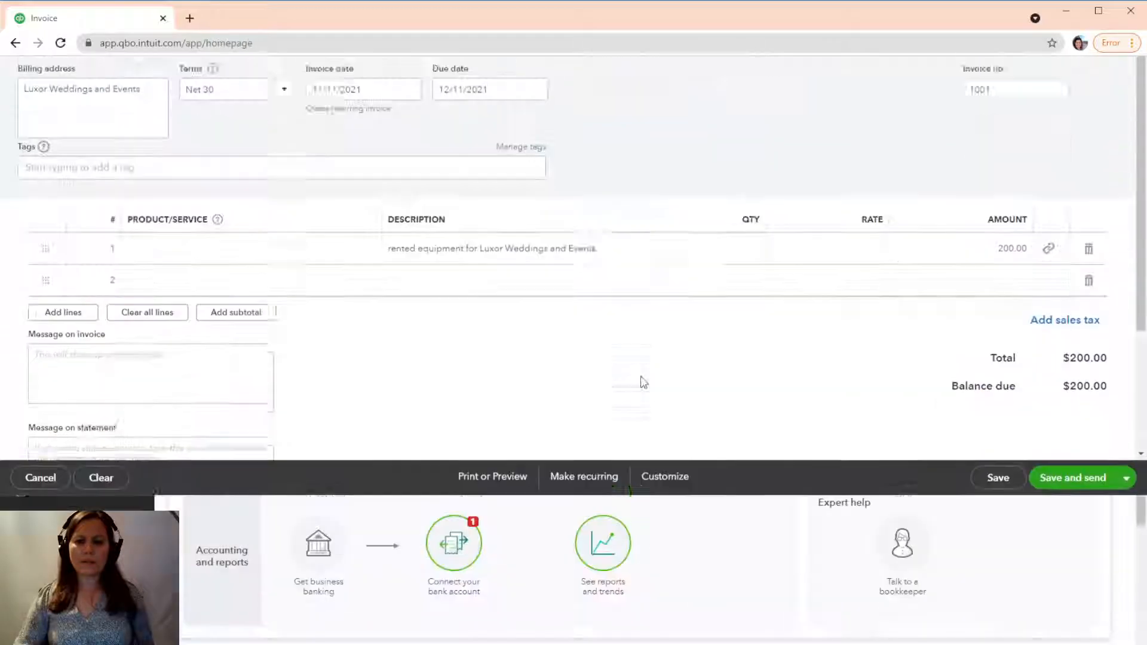
pyautogui.click(40, 476)
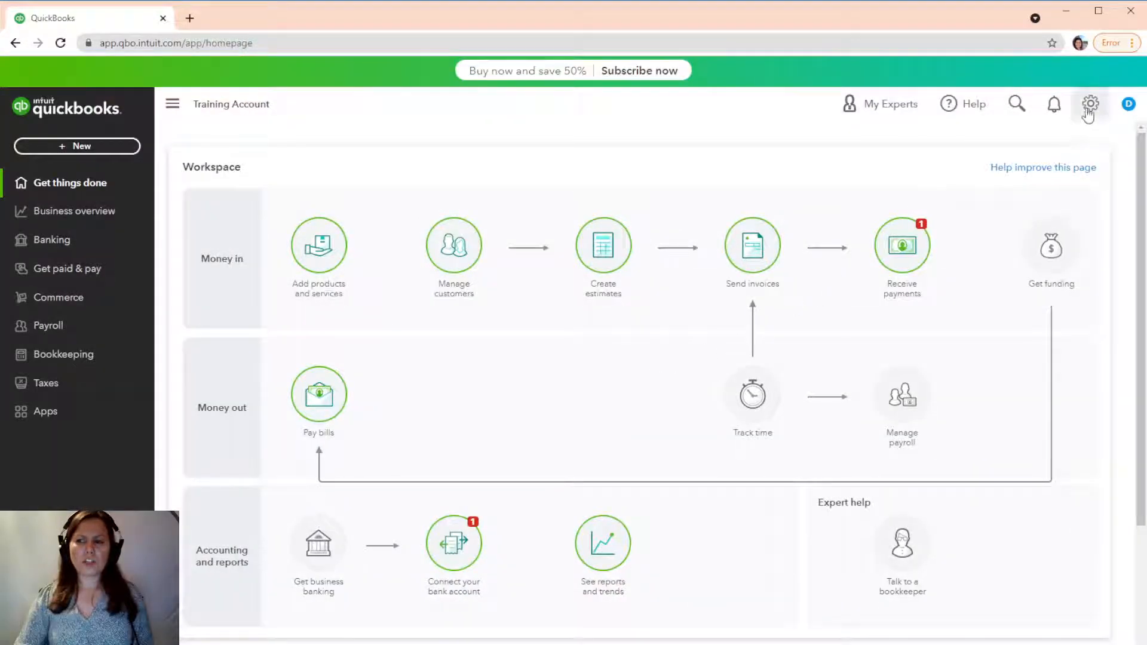
pyautogui.click(1090, 104)
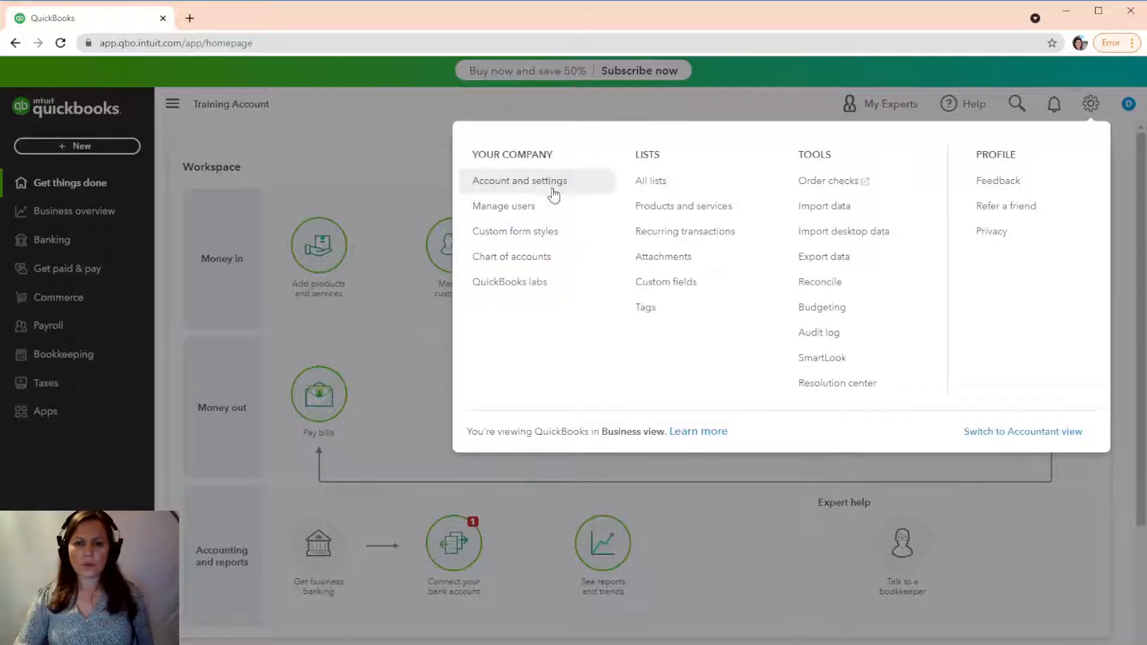
pyautogui.click(519, 180)
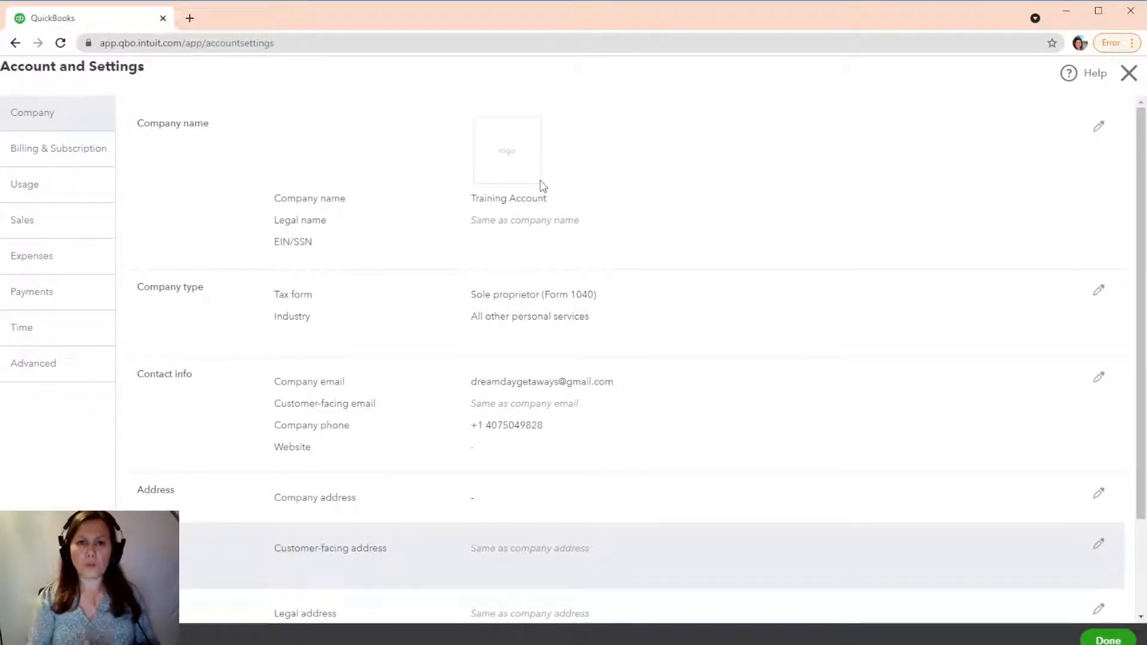
pyautogui.moveTo(534, 367)
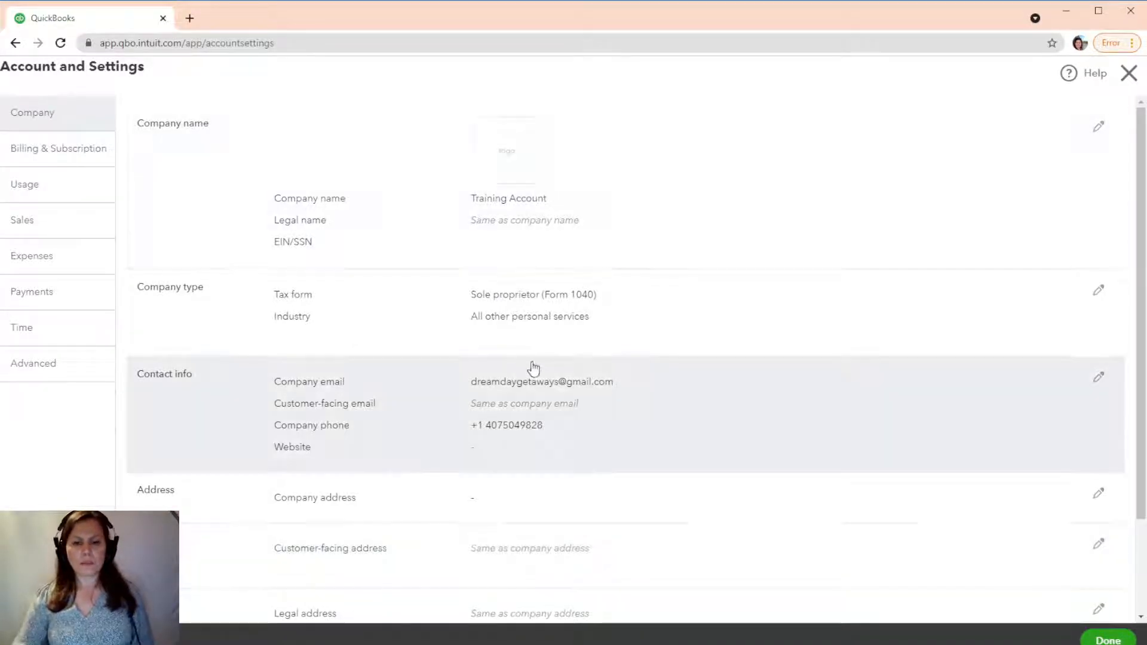
pyautogui.moveTo(599, 378)
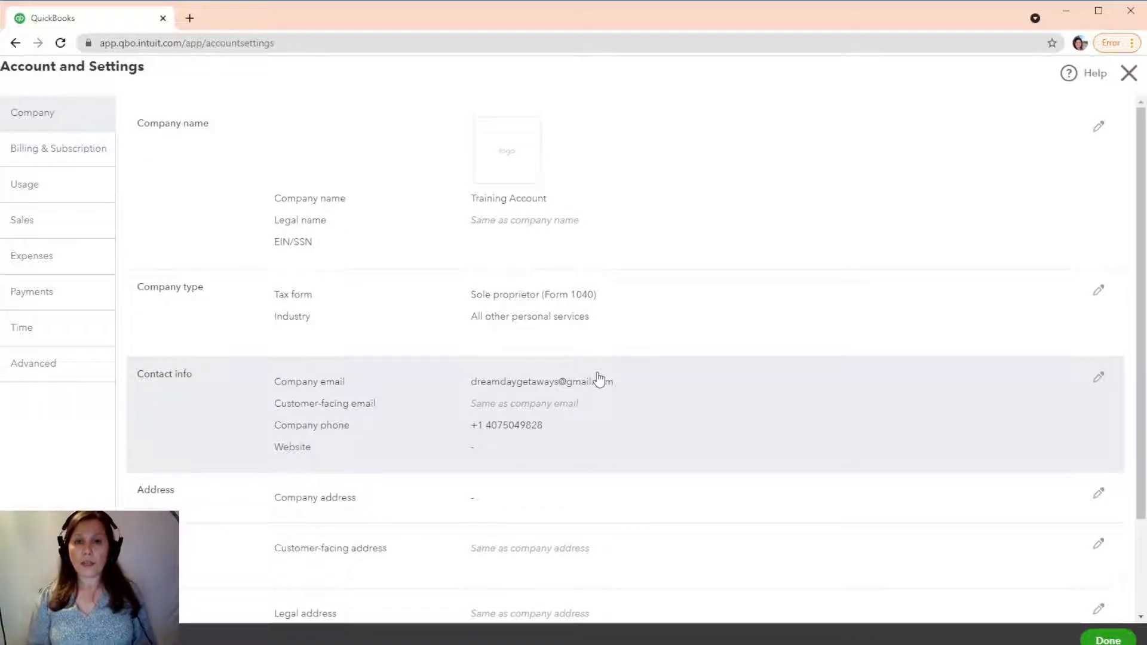
pyautogui.moveTo(597, 378)
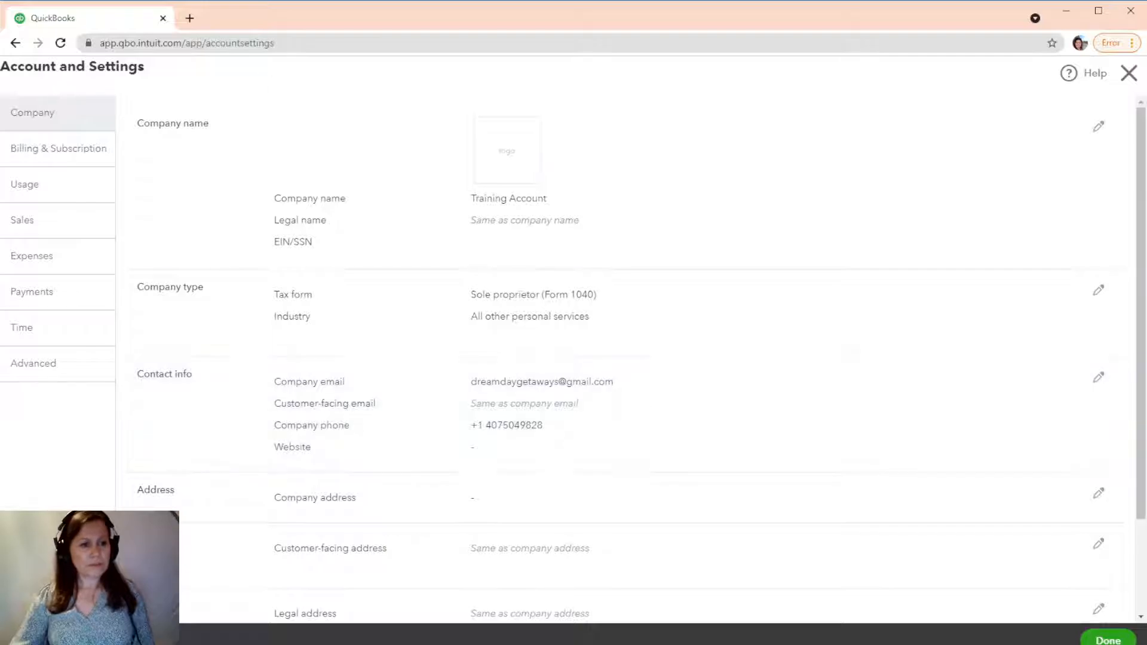
# Enable a 50% default markup rate for billable expenses and save the Expenses settings.
pyautogui.click(31, 255)
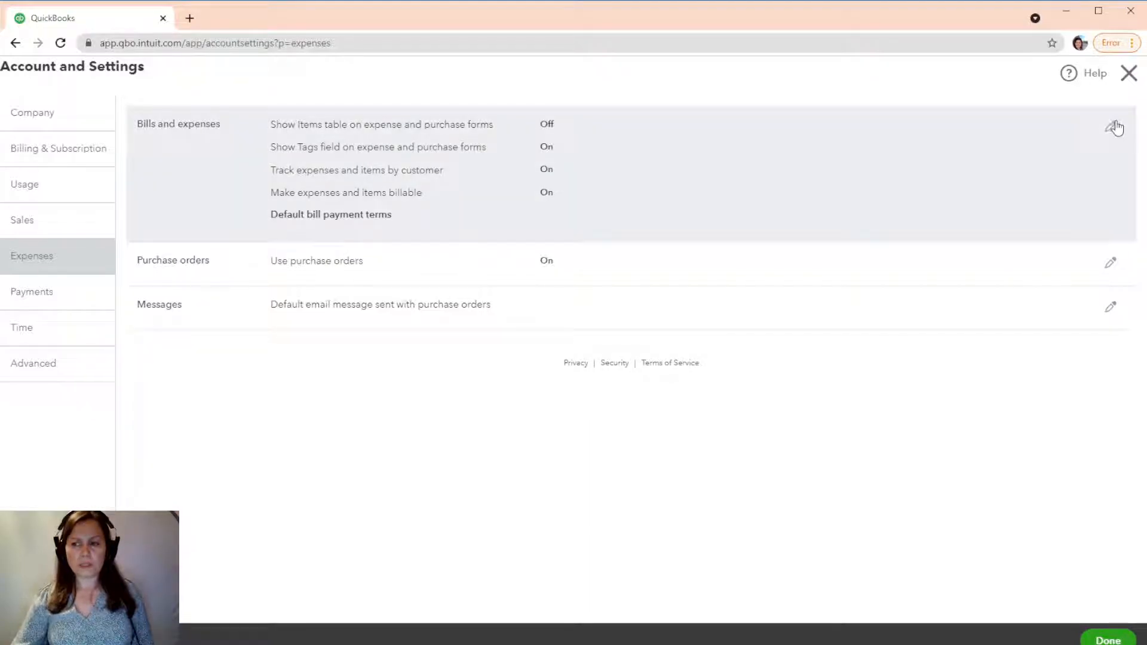
pyautogui.click(1115, 127)
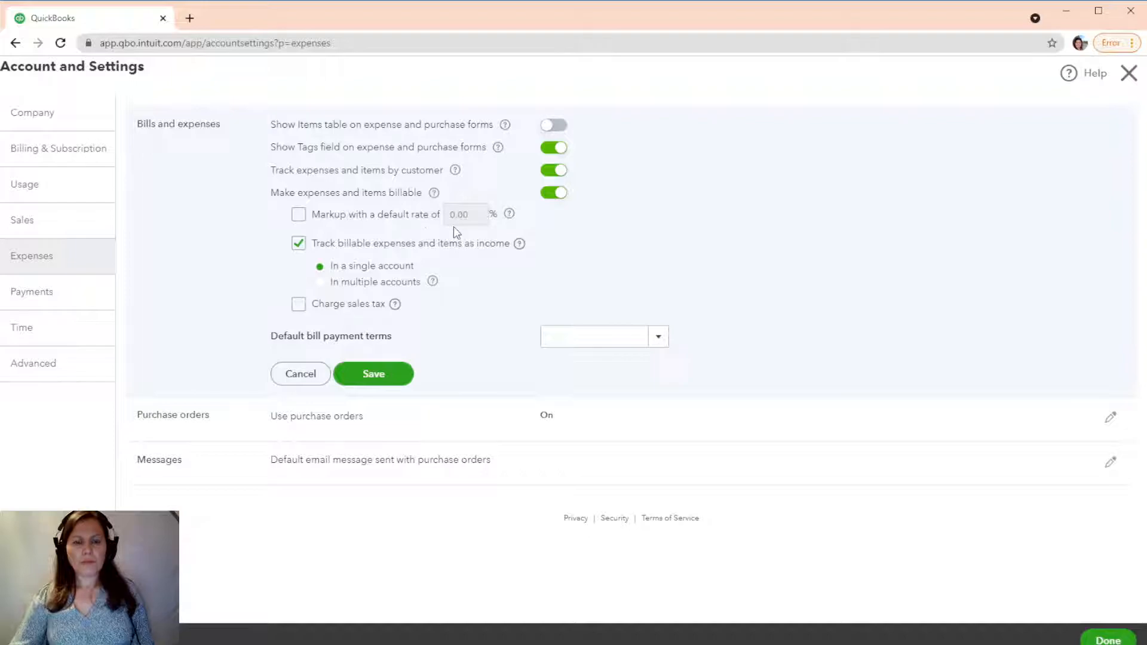
pyautogui.click(299, 214)
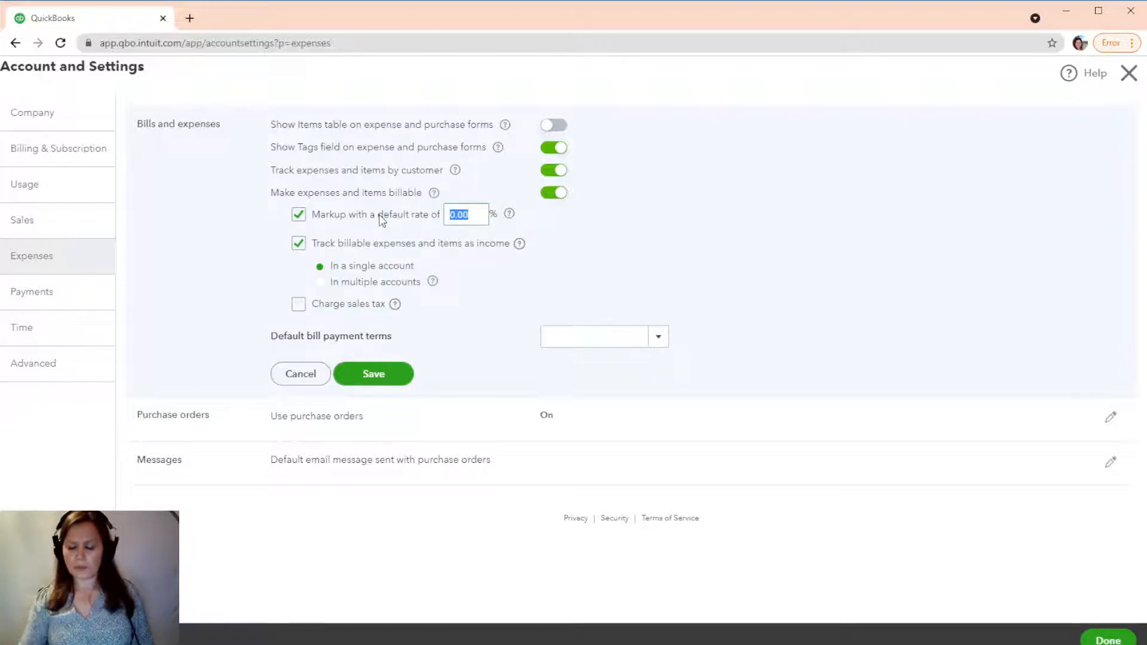
pyautogui.write('50')
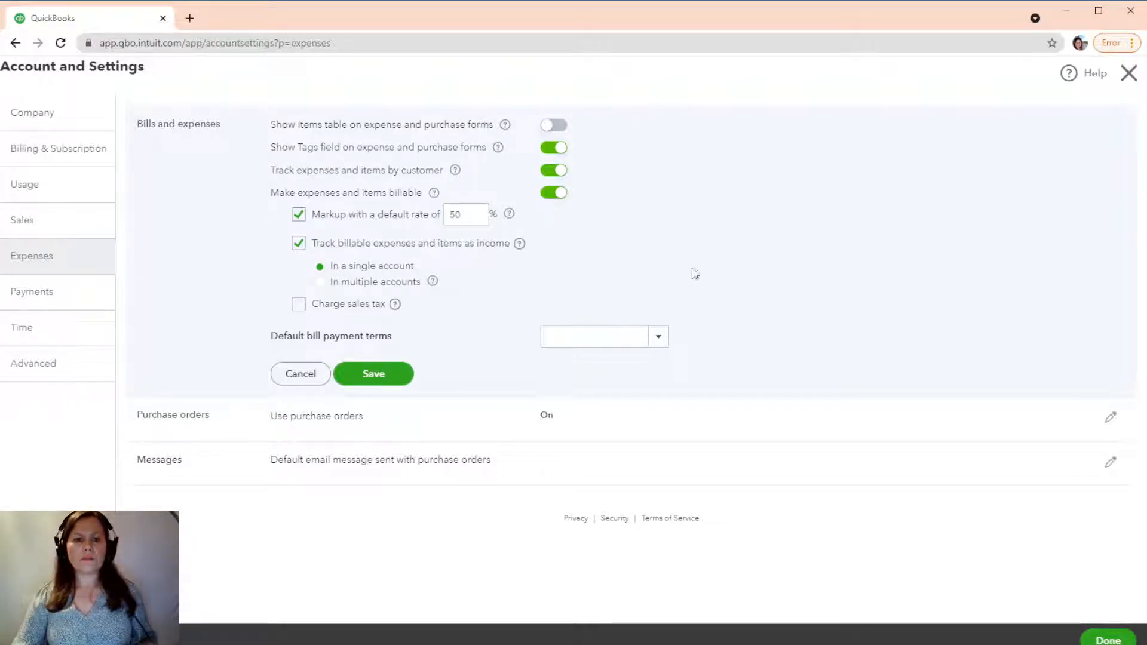
pyautogui.moveTo(412, 218)
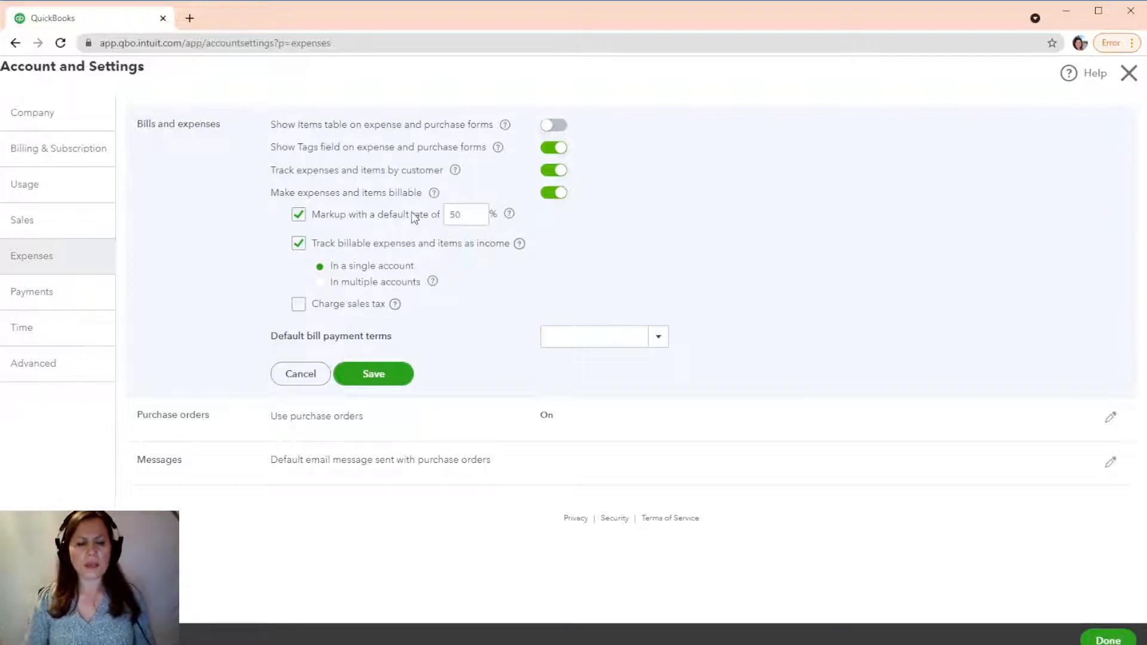
pyautogui.moveTo(427, 319)
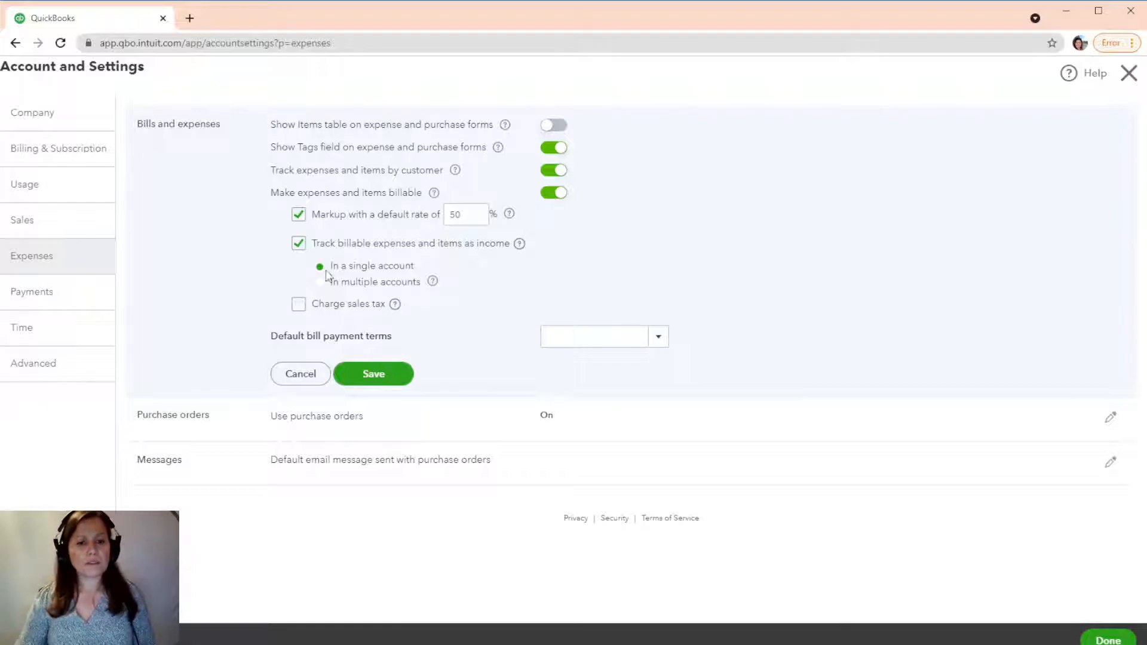
pyautogui.moveTo(373, 281)
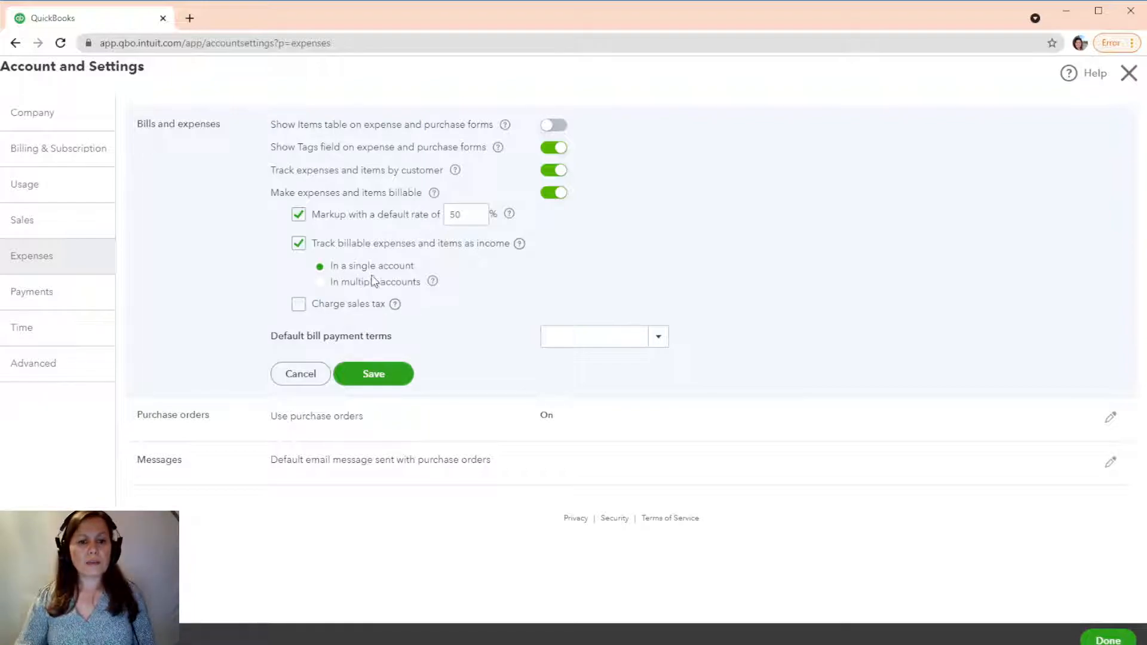
pyautogui.moveTo(412, 281)
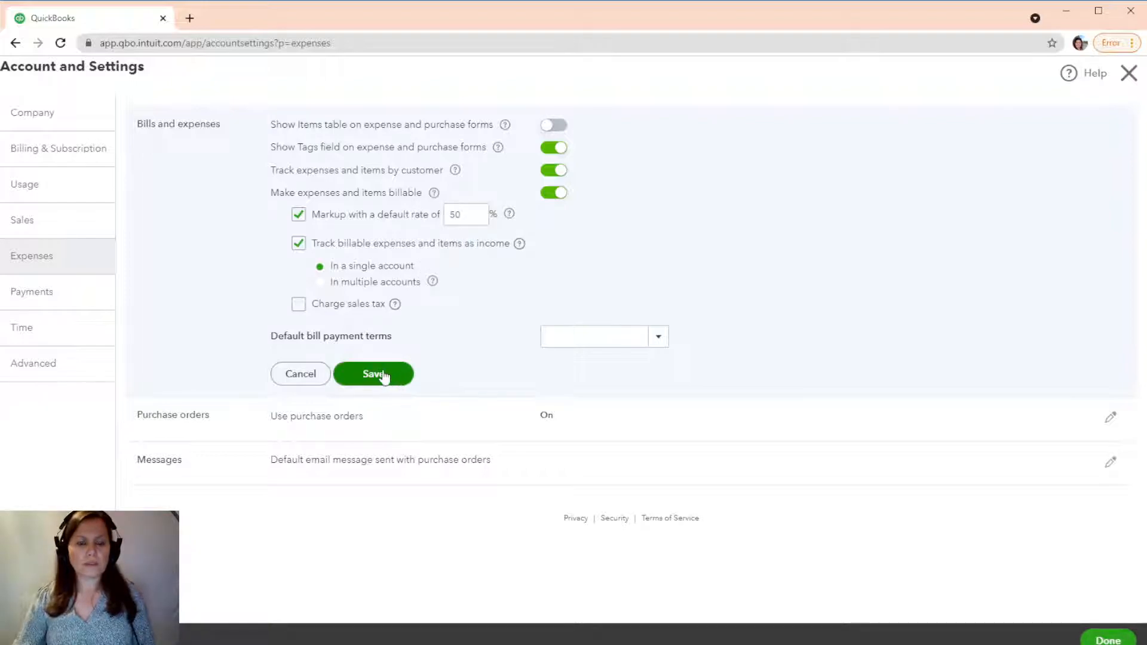
pyautogui.click(373, 374)
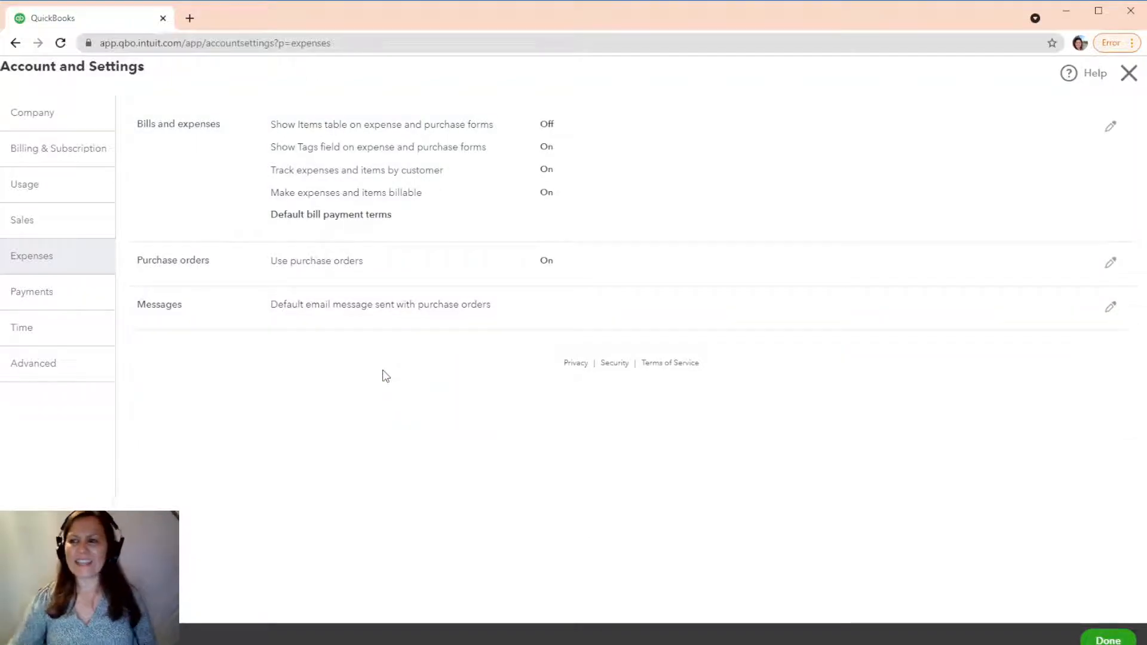
# Leave settings, start a new invoice, dismiss the customer info tip and list customers.
pyautogui.click(1107, 640)
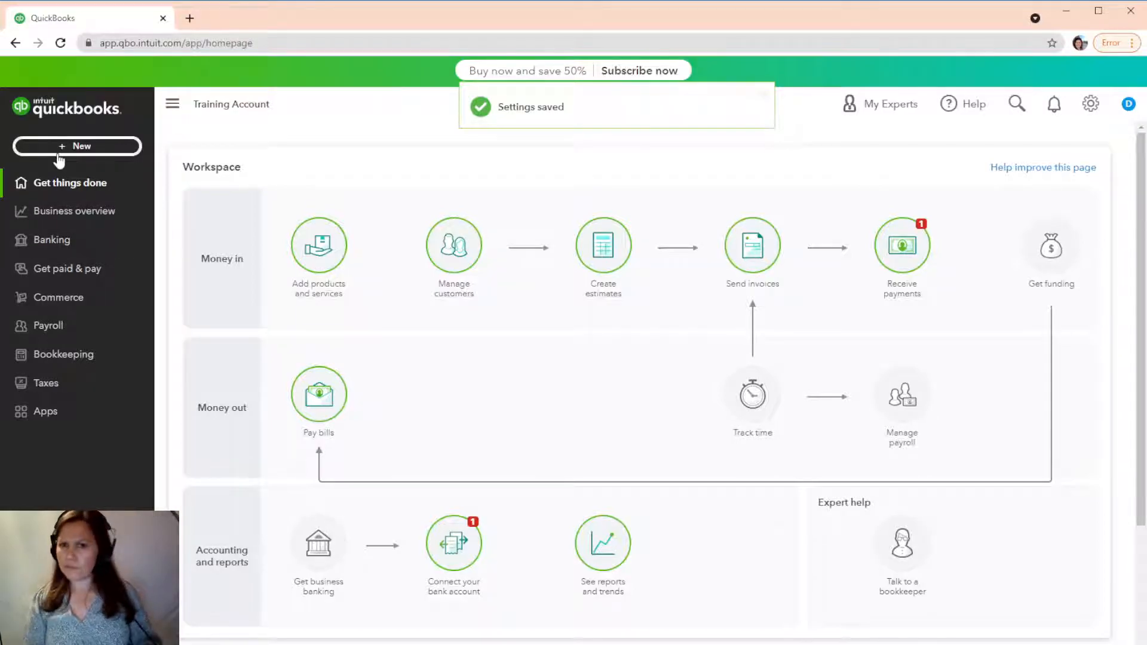
pyautogui.moveTo(77, 146)
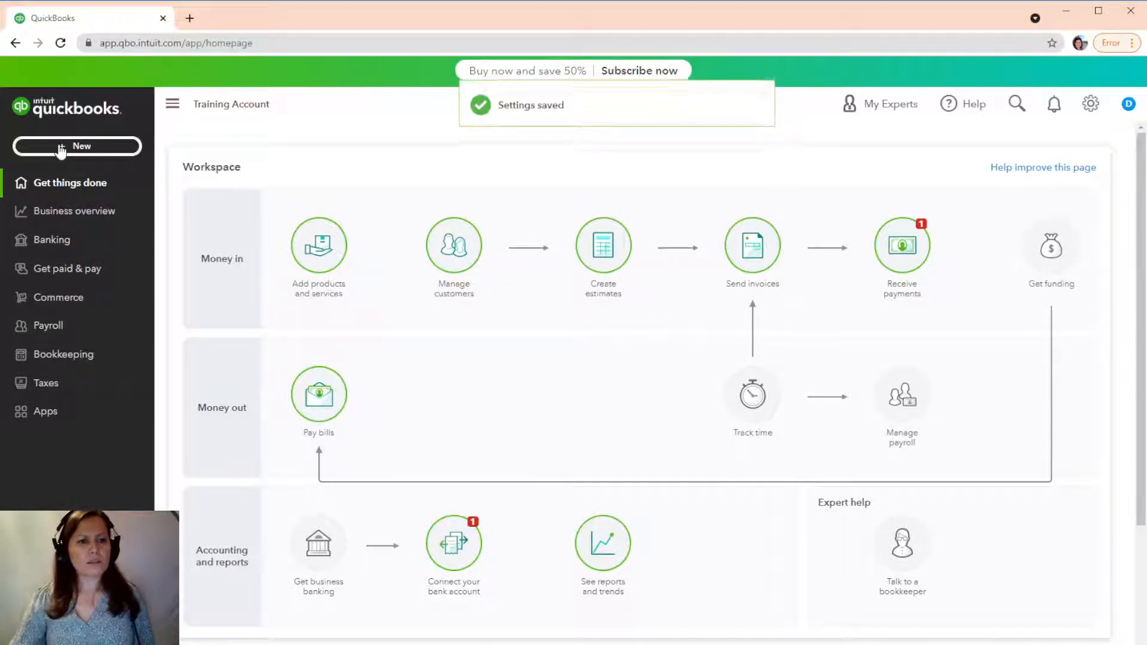
pyautogui.click(77, 145)
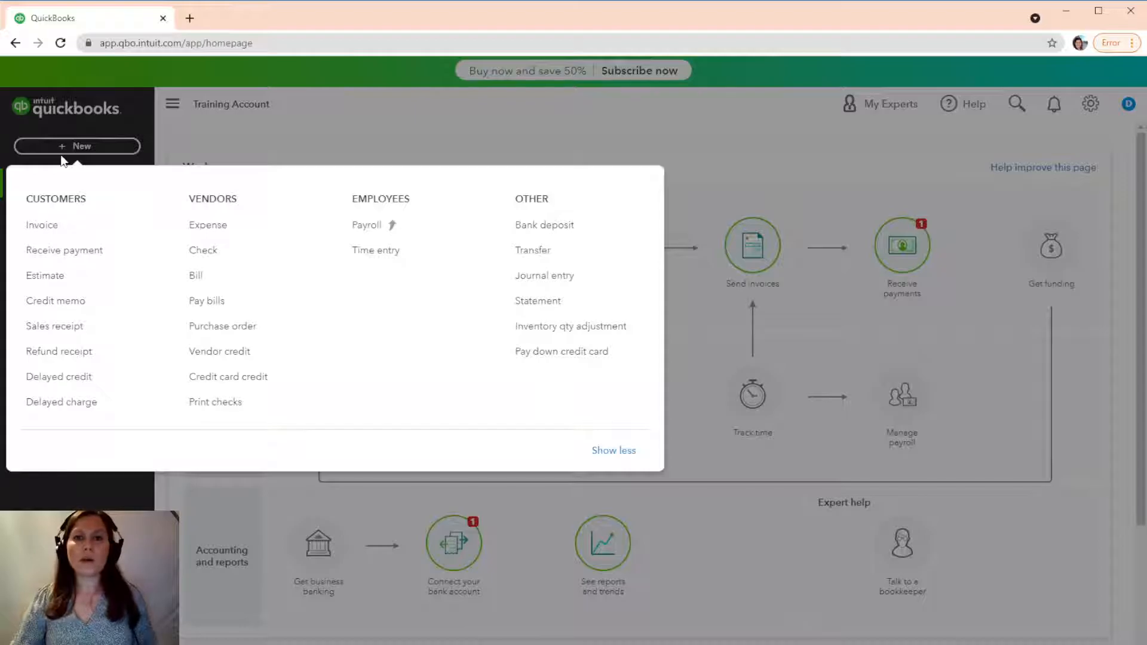
pyautogui.click(42, 225)
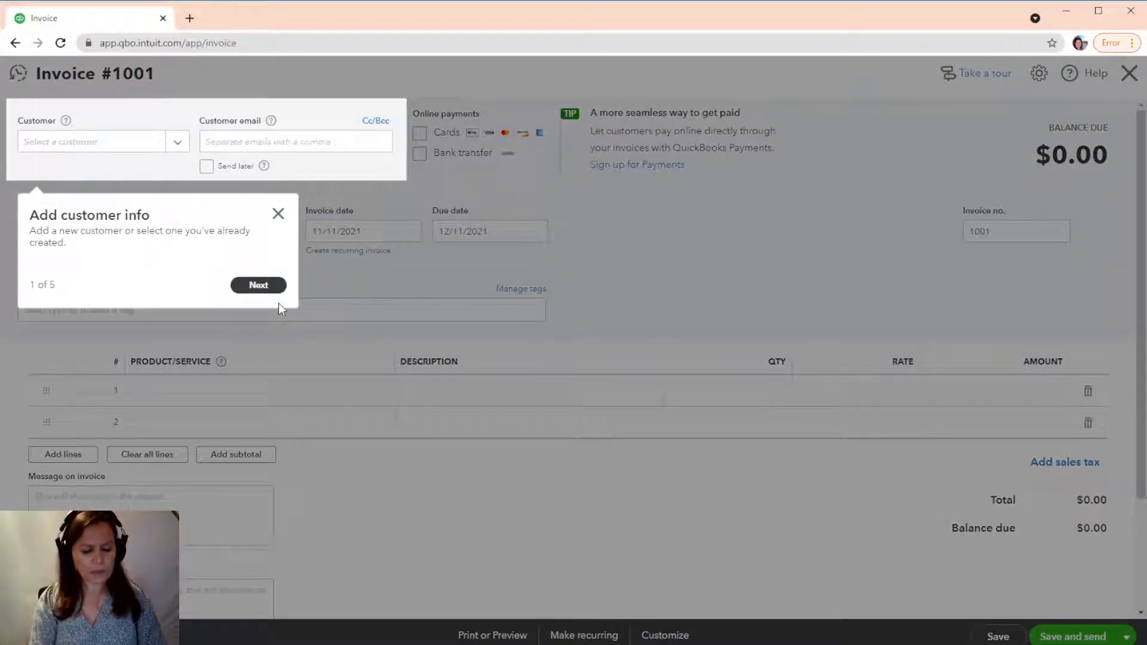
pyautogui.click(277, 214)
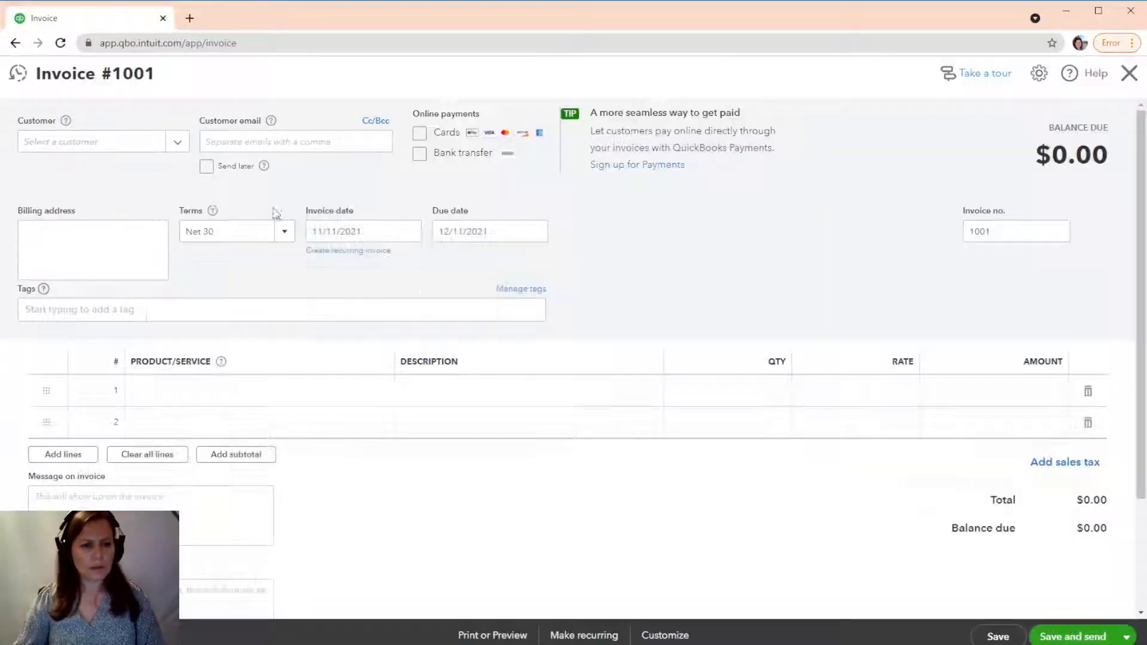
pyautogui.click(102, 141)
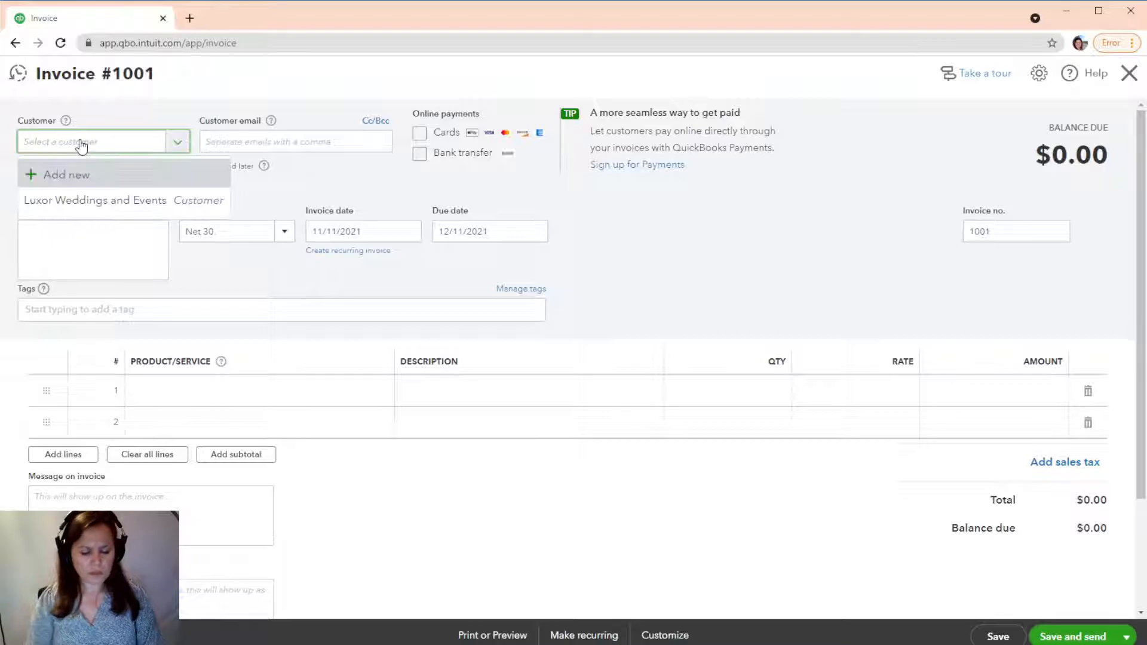
# Set the customer to Luxor Weddings and Events and add the $200 rented-equipment expense line.
pyautogui.click(94, 200)
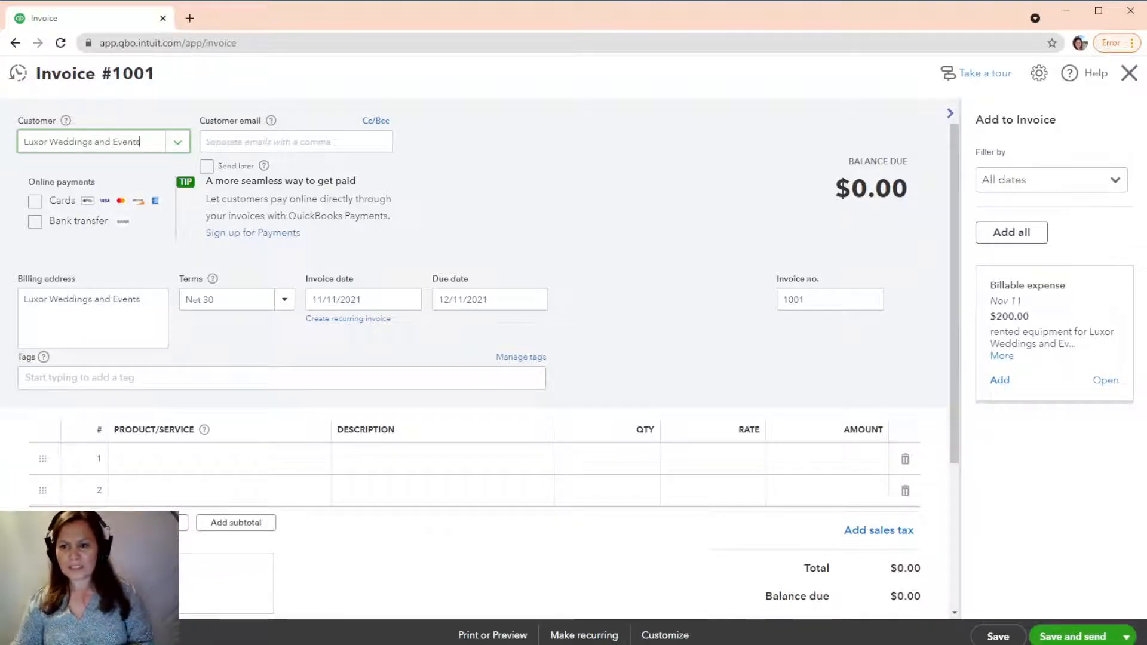
pyautogui.moveTo(971, 403)
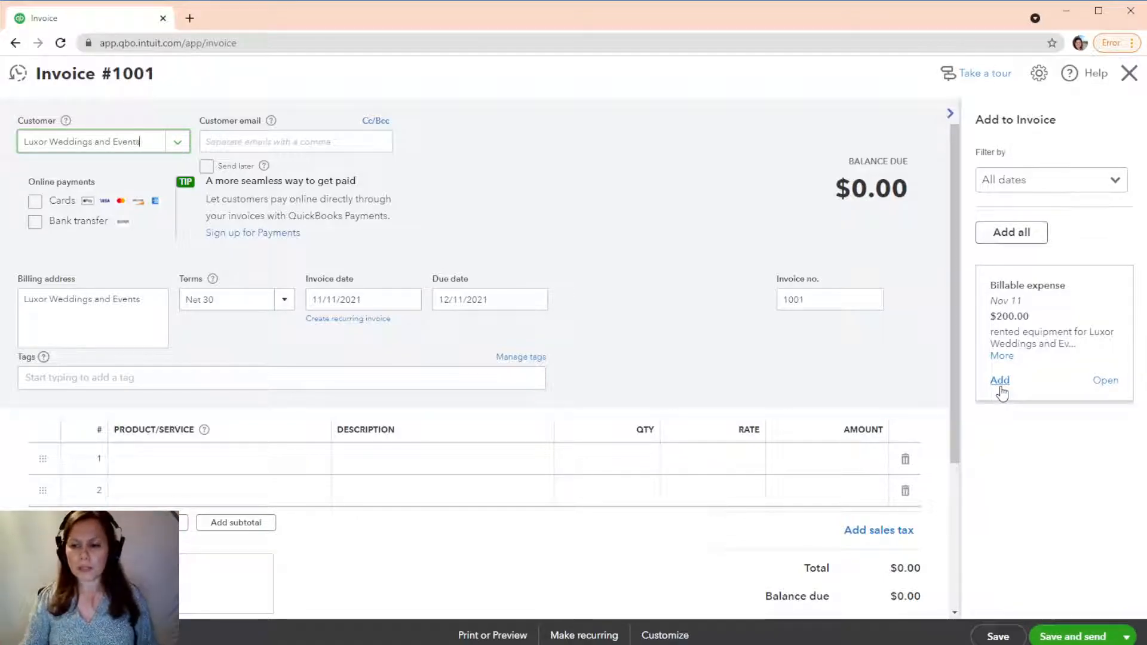
pyautogui.click(1000, 380)
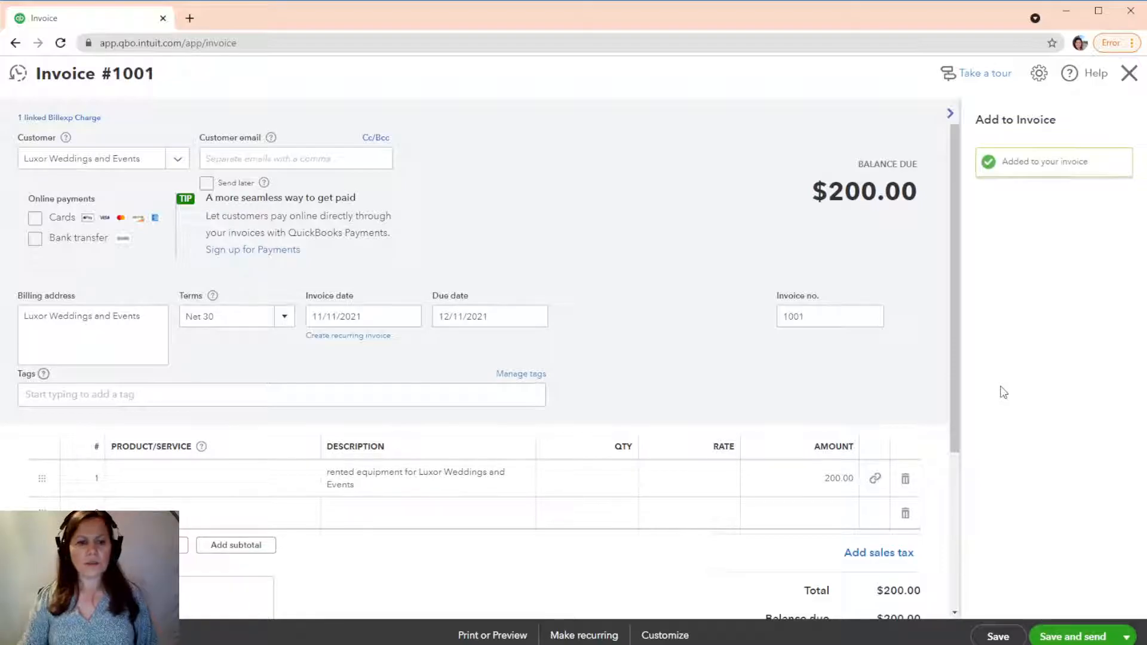
pyautogui.click(951, 114)
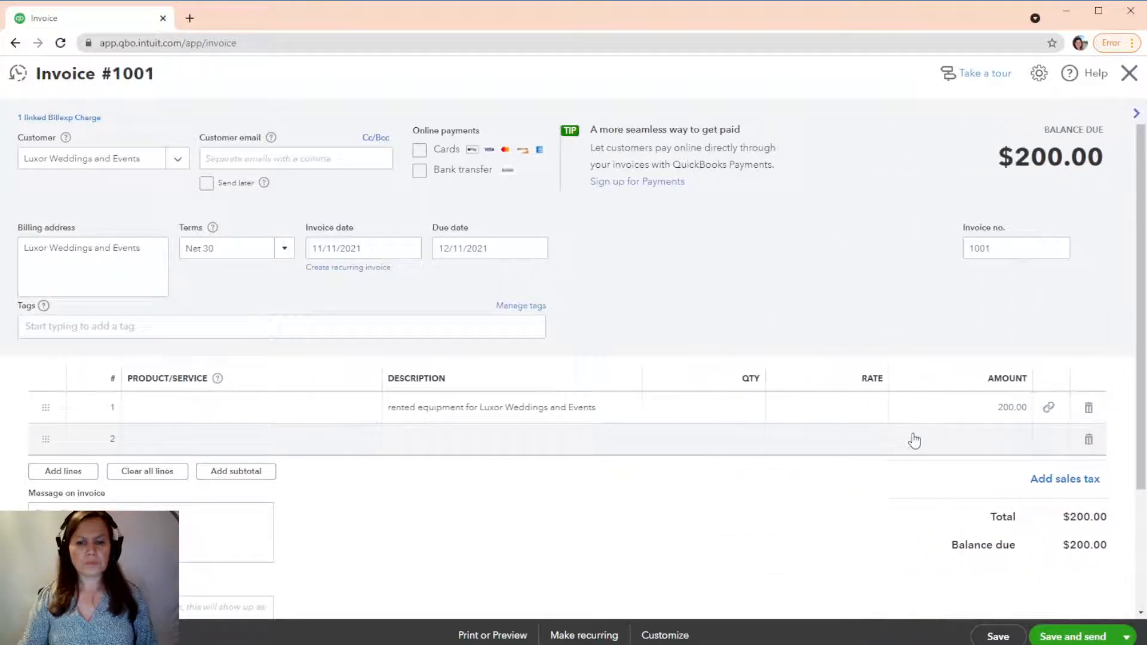
pyautogui.moveTo(829, 469)
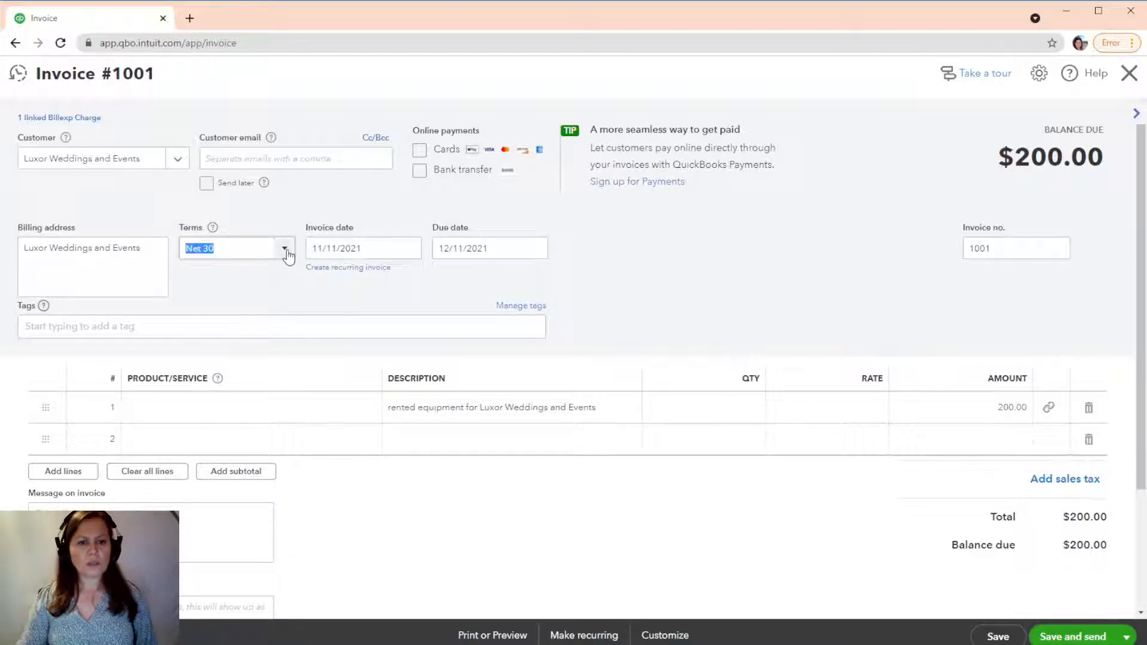
# Set invoice #1001 terms to Net 15, due 11/26/2021, and save it.
pyautogui.click(284, 248)
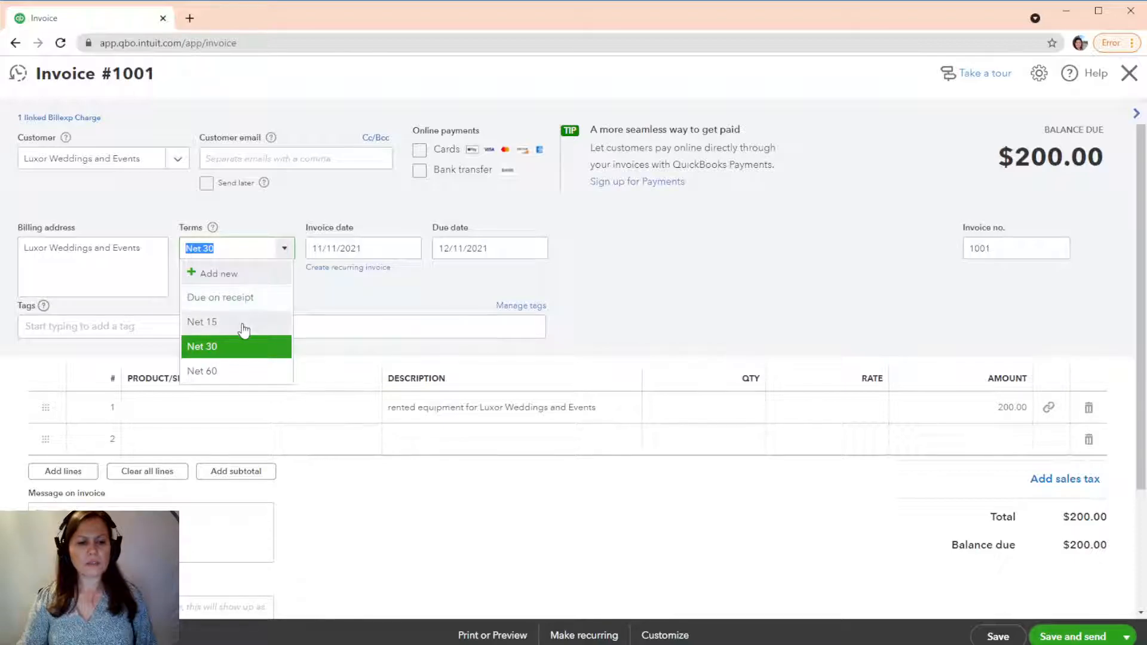
pyautogui.click(202, 322)
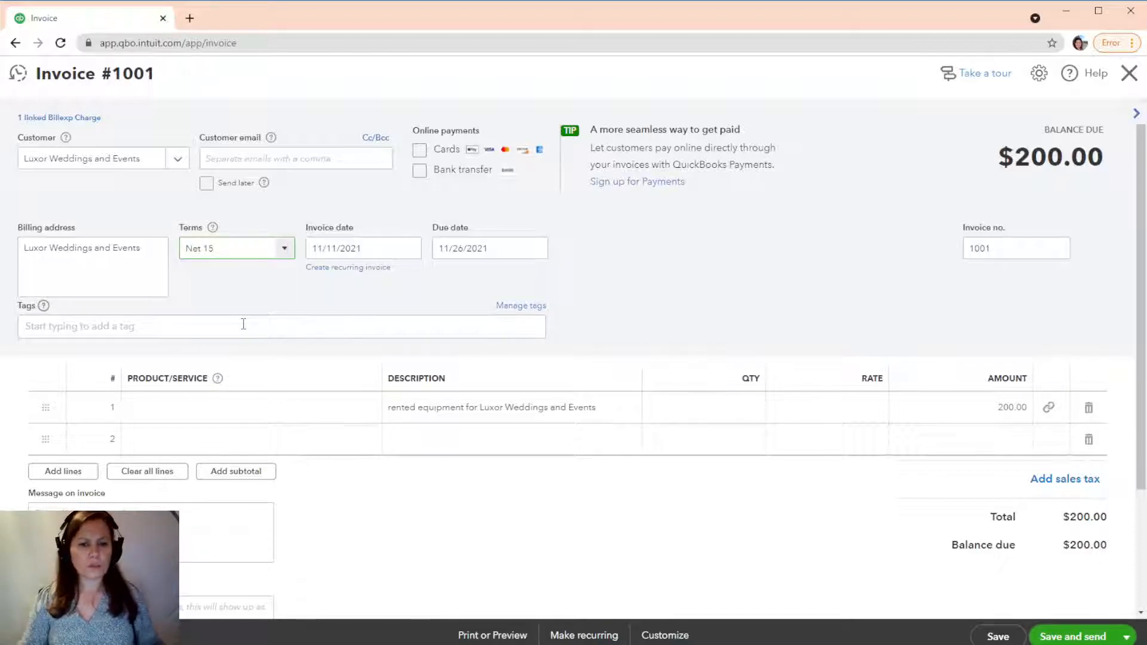
pyautogui.moveTo(752, 503)
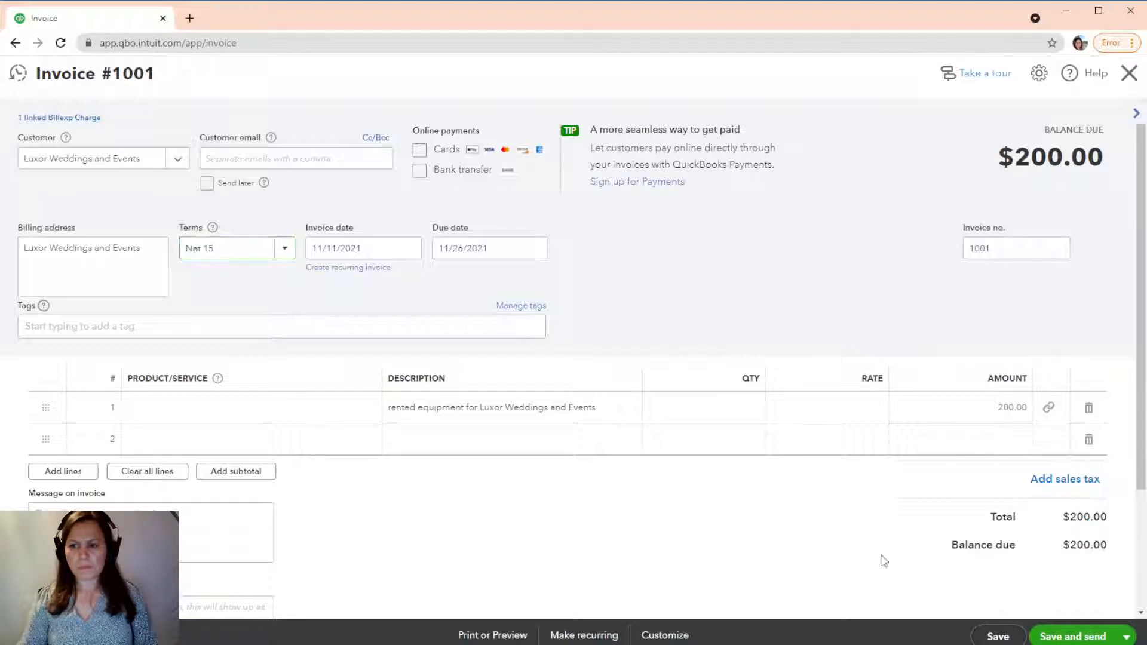
pyautogui.moveTo(496, 432)
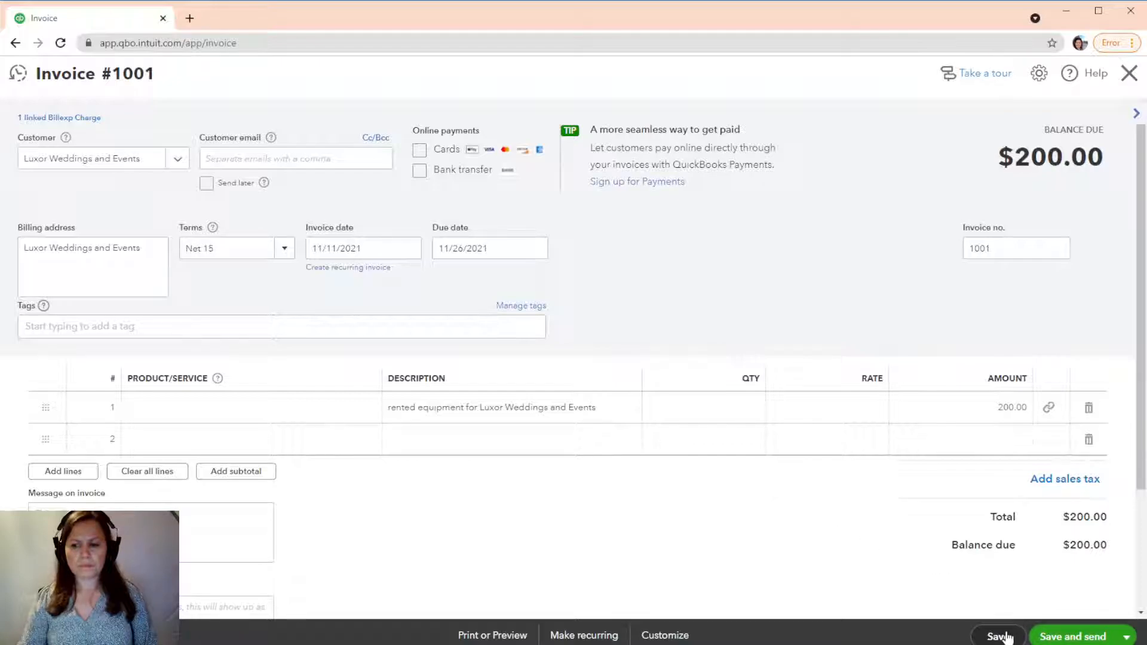
pyautogui.click(996, 635)
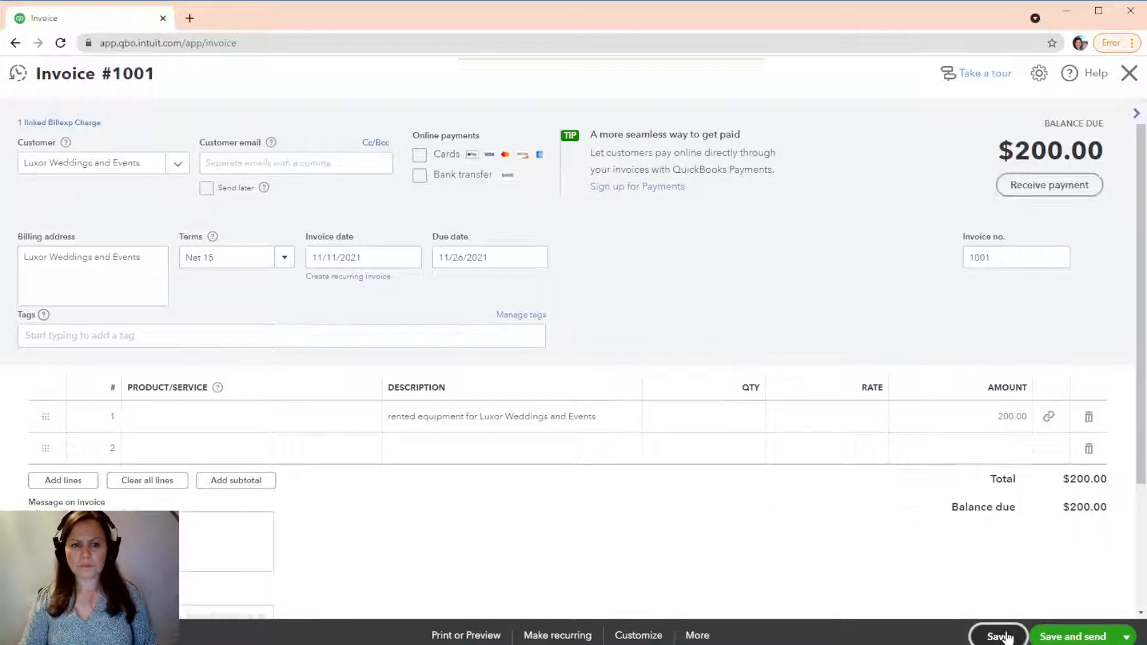
pyautogui.click(998, 635)
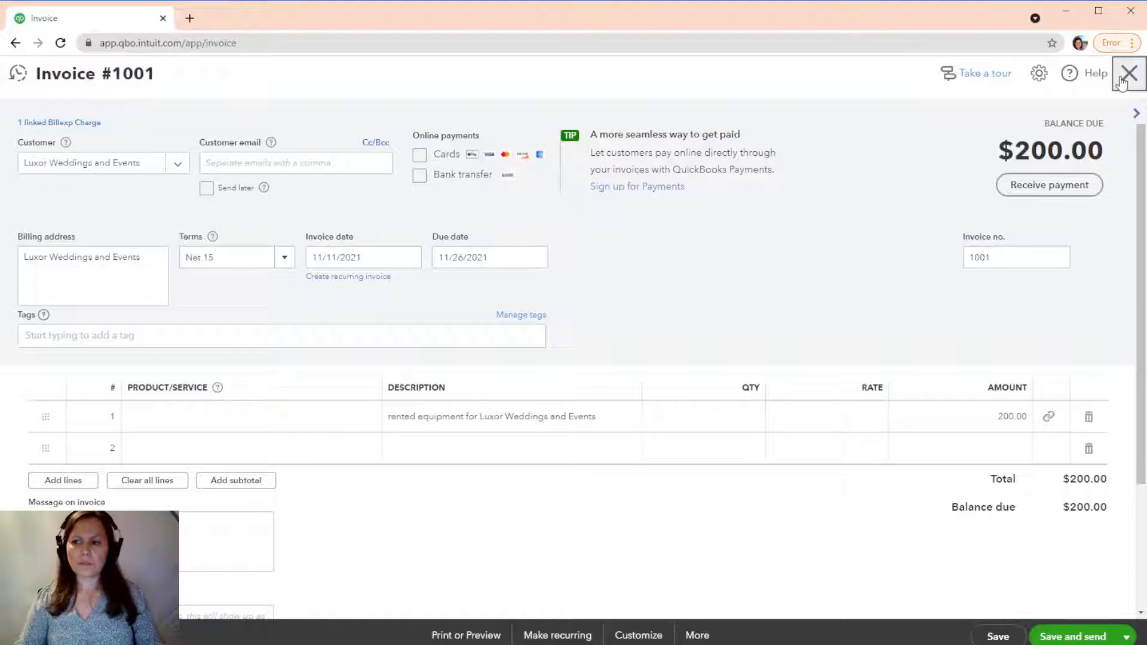
# Close invoice #1001 and start a new blank expense paid from checking.
pyautogui.click(1128, 73)
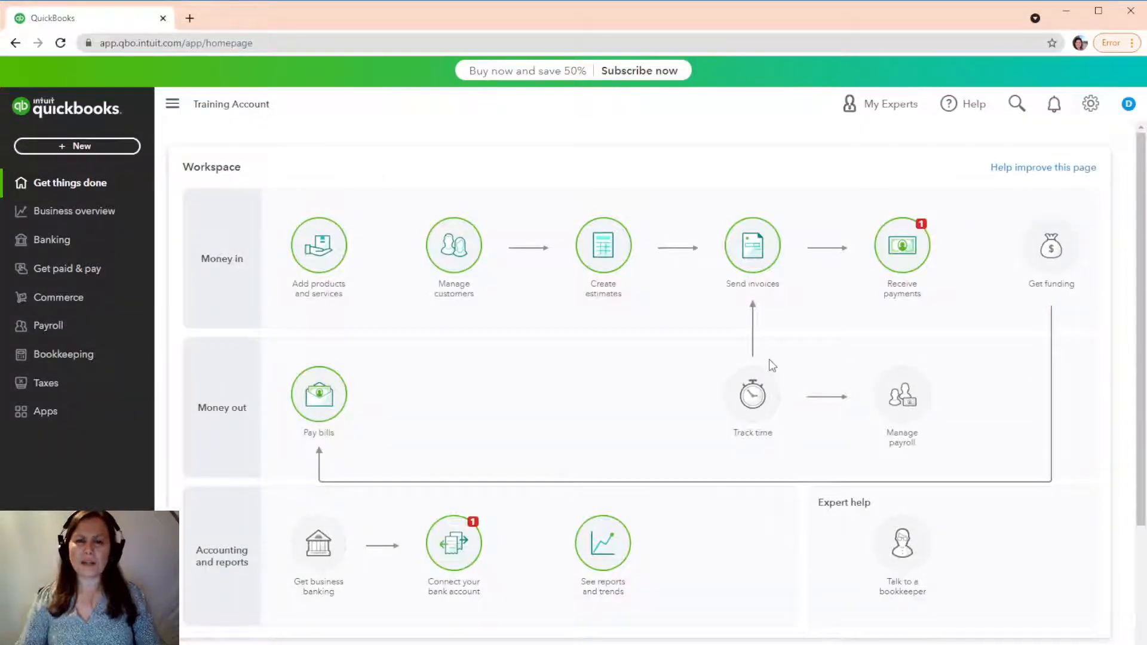
pyautogui.moveTo(76, 146)
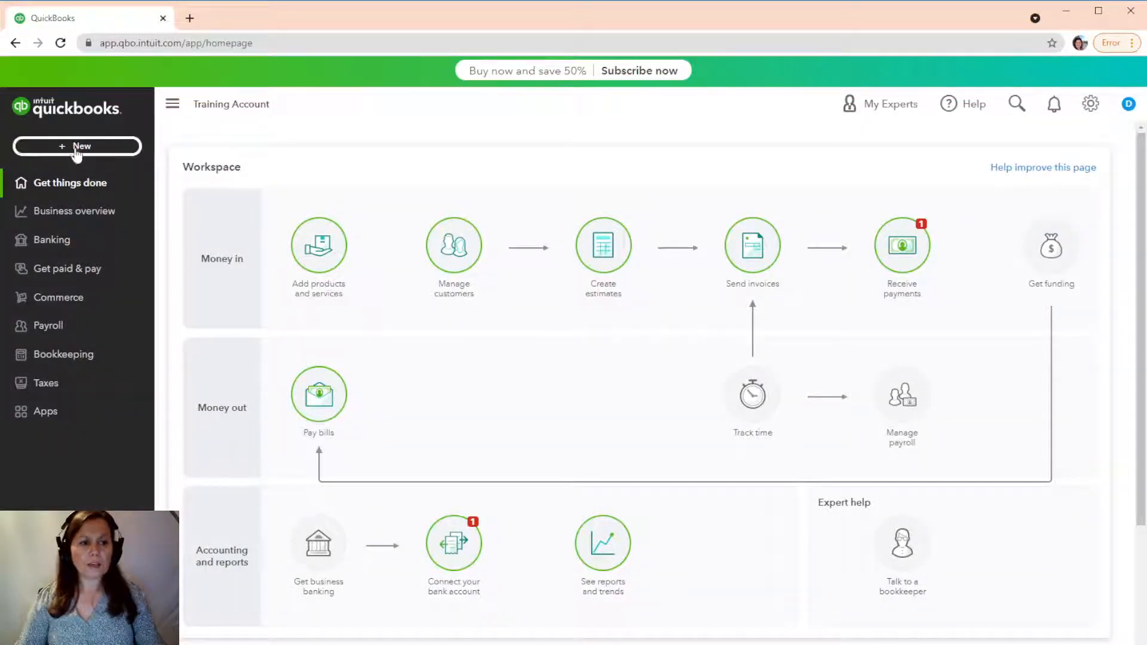
pyautogui.click(77, 146)
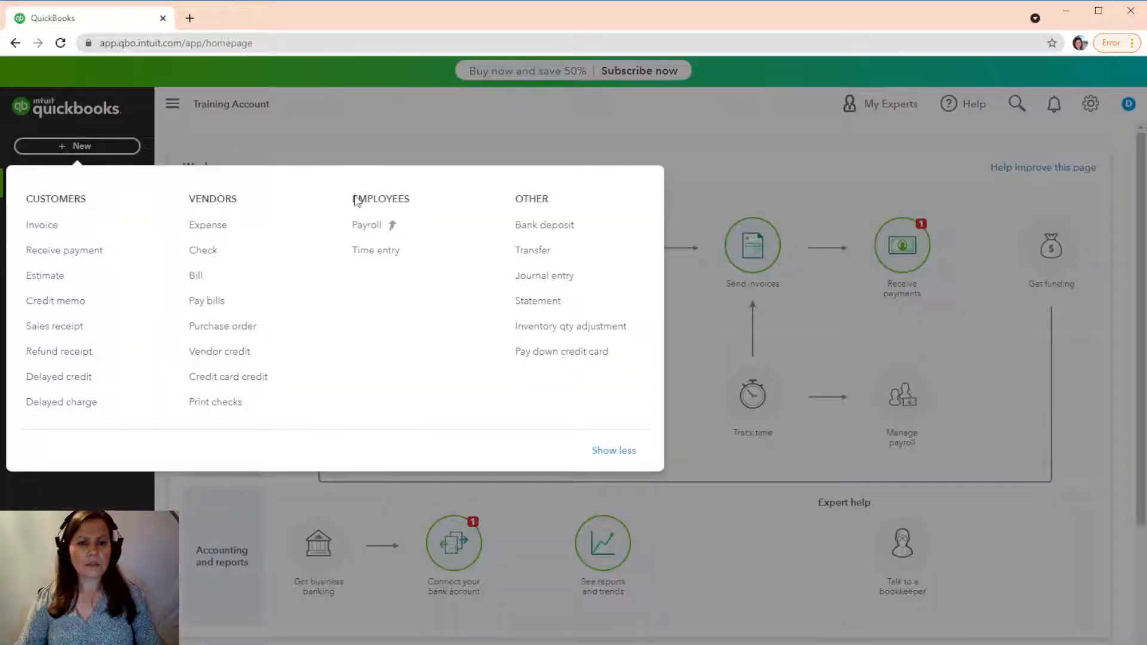
pyautogui.click(208, 225)
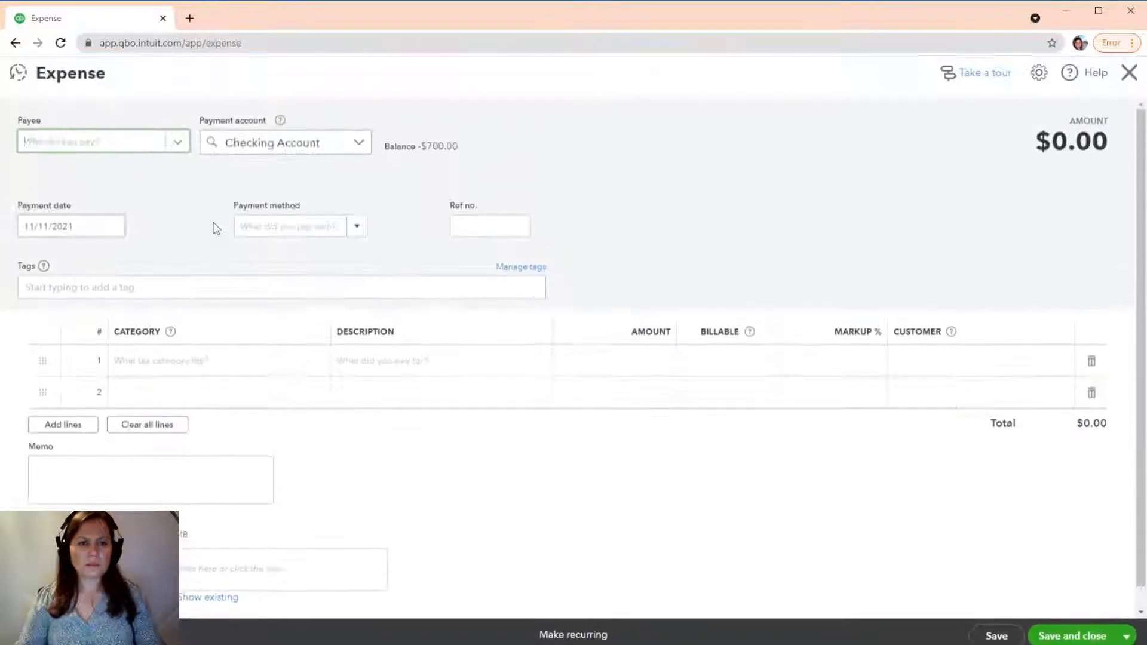
pyautogui.click(95, 141)
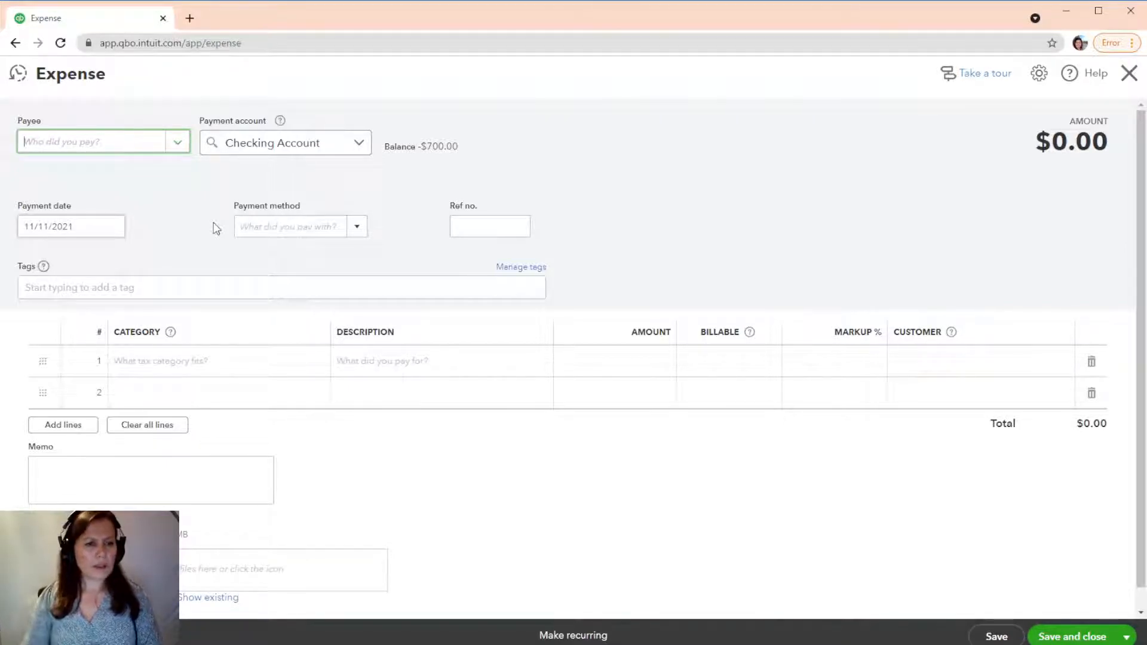
# Make the $500 Barns Lighting rental billable to Luxor Weddings and Events at 50% markup.
pyautogui.click(103, 141)
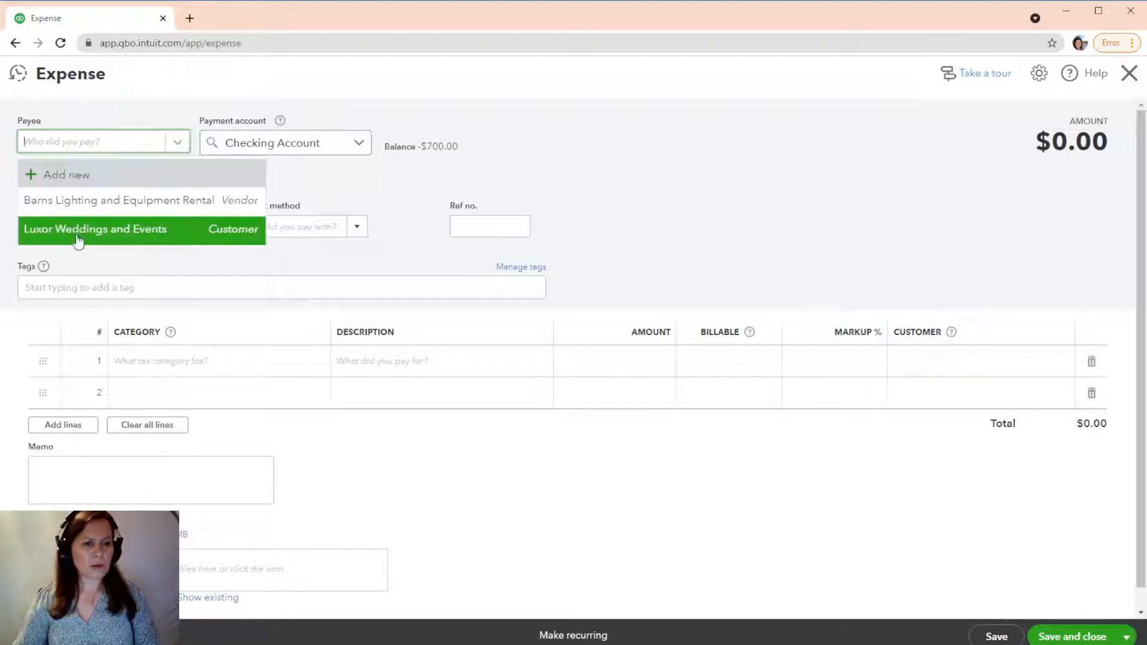
pyautogui.click(120, 200)
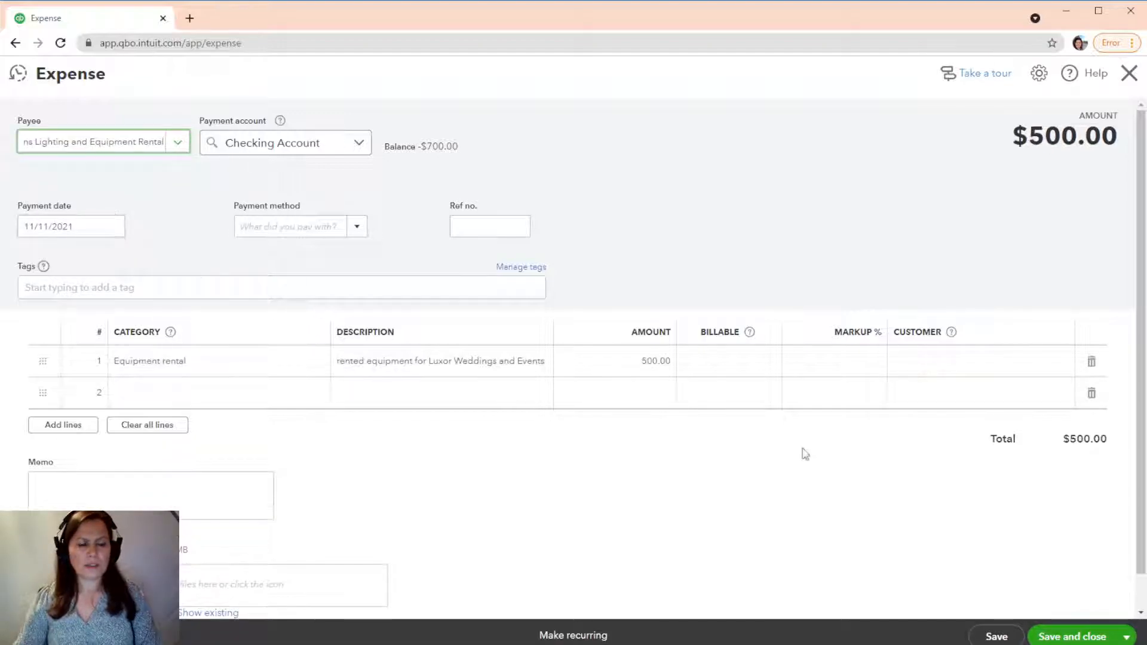
pyautogui.moveTo(697, 502)
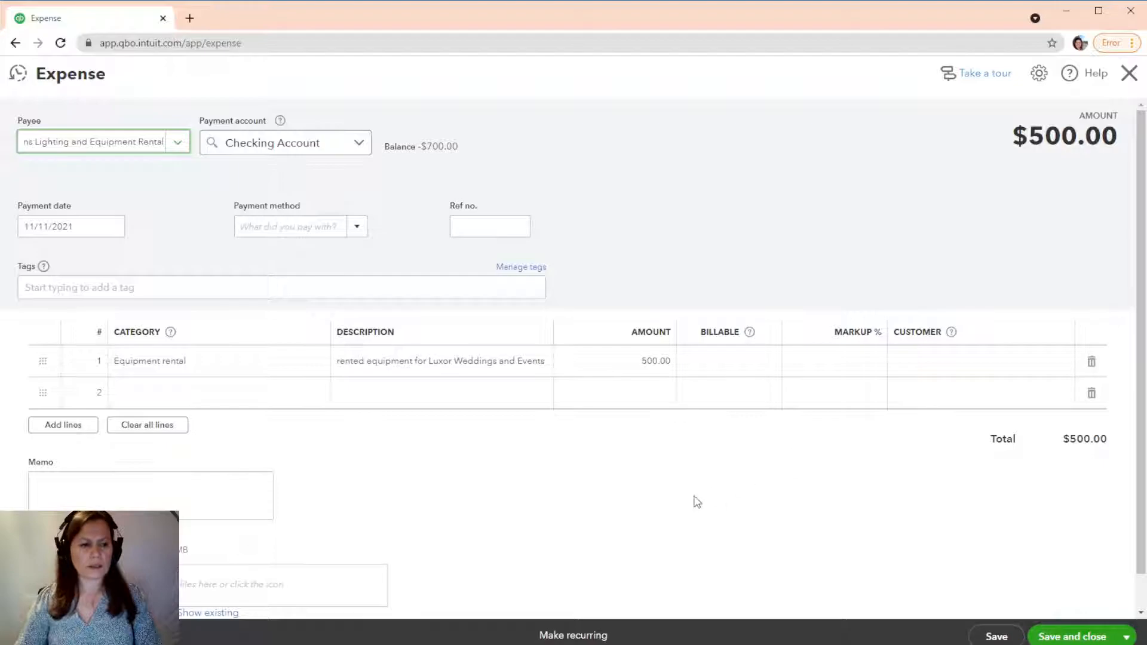
pyautogui.moveTo(713, 408)
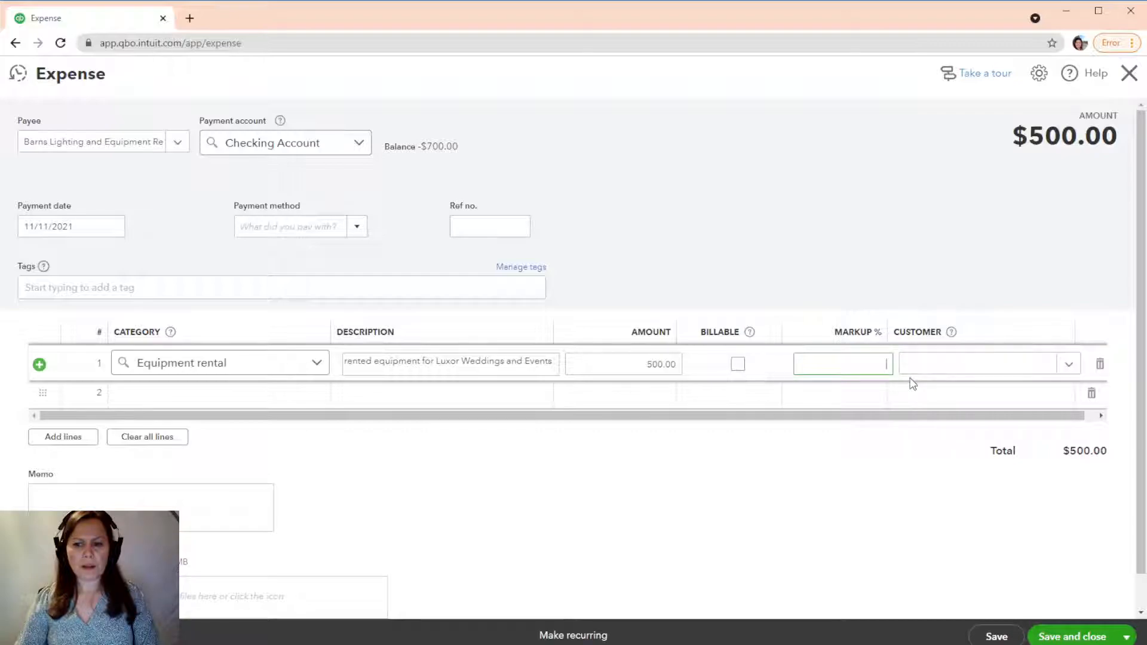
pyautogui.click(738, 364)
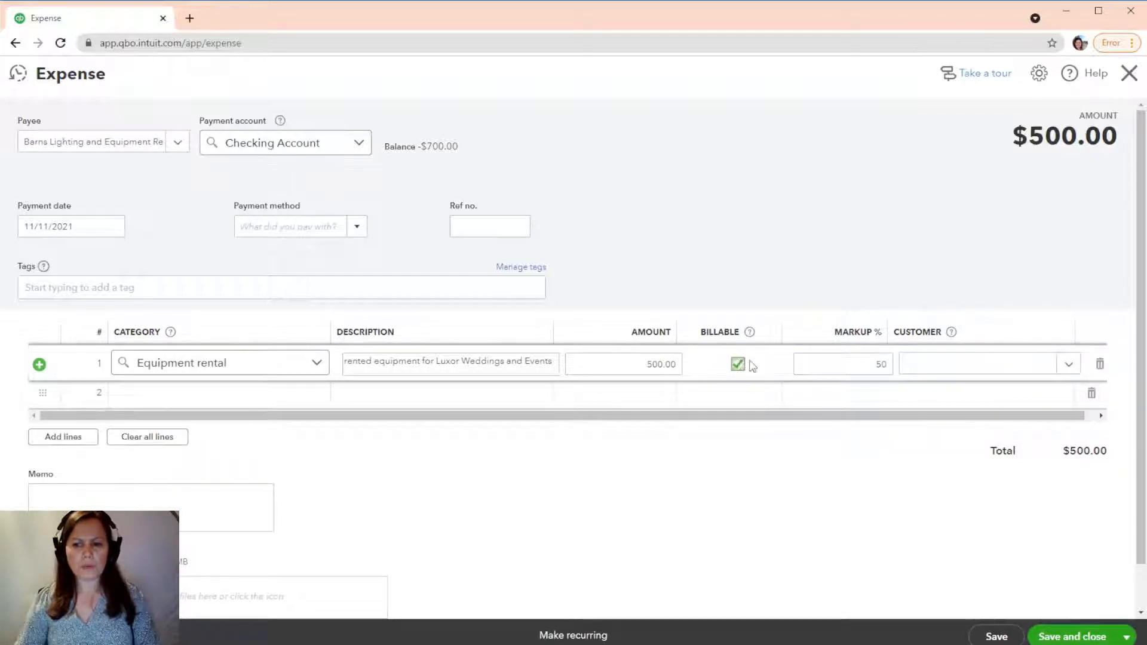
pyautogui.moveTo(887, 393)
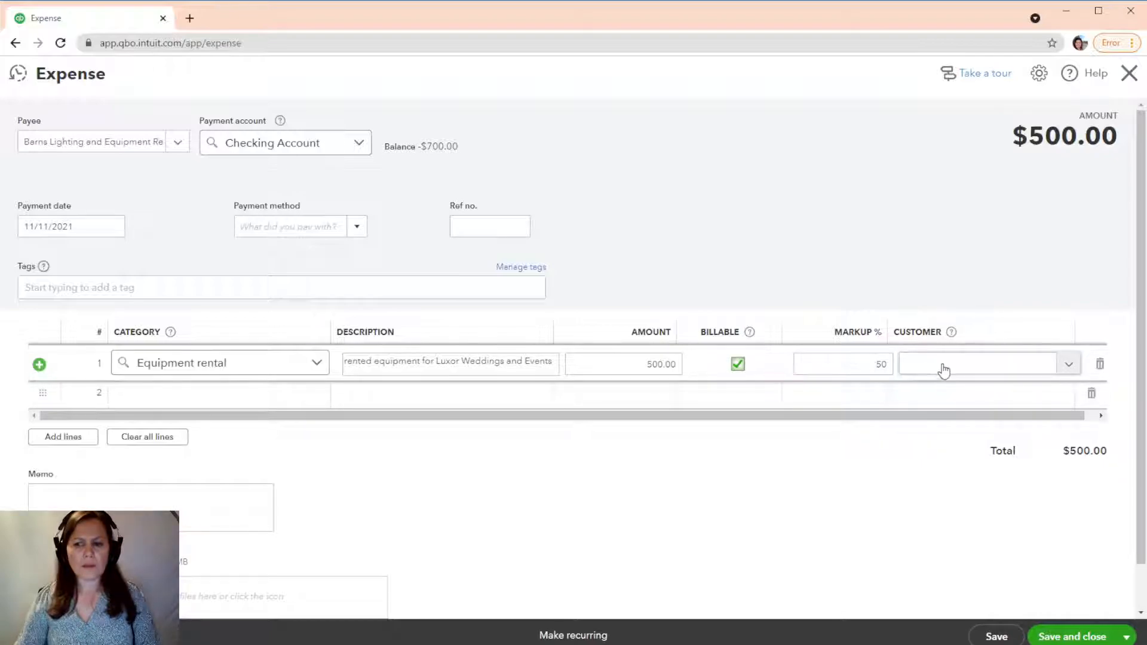
pyautogui.click(981, 363)
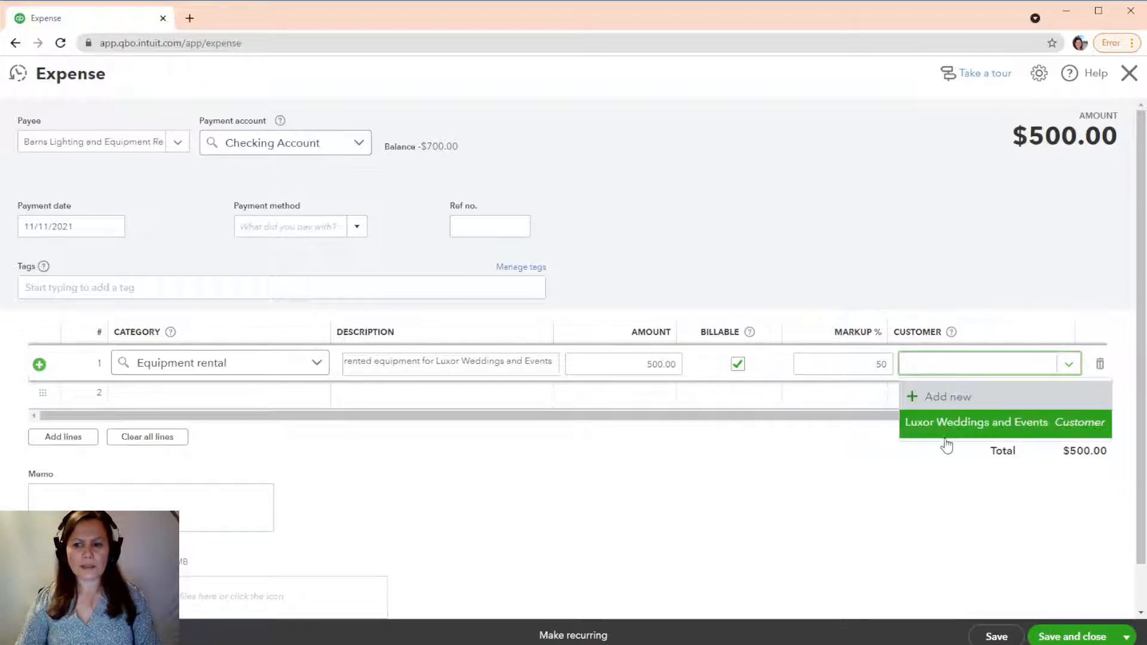
pyautogui.click(975, 423)
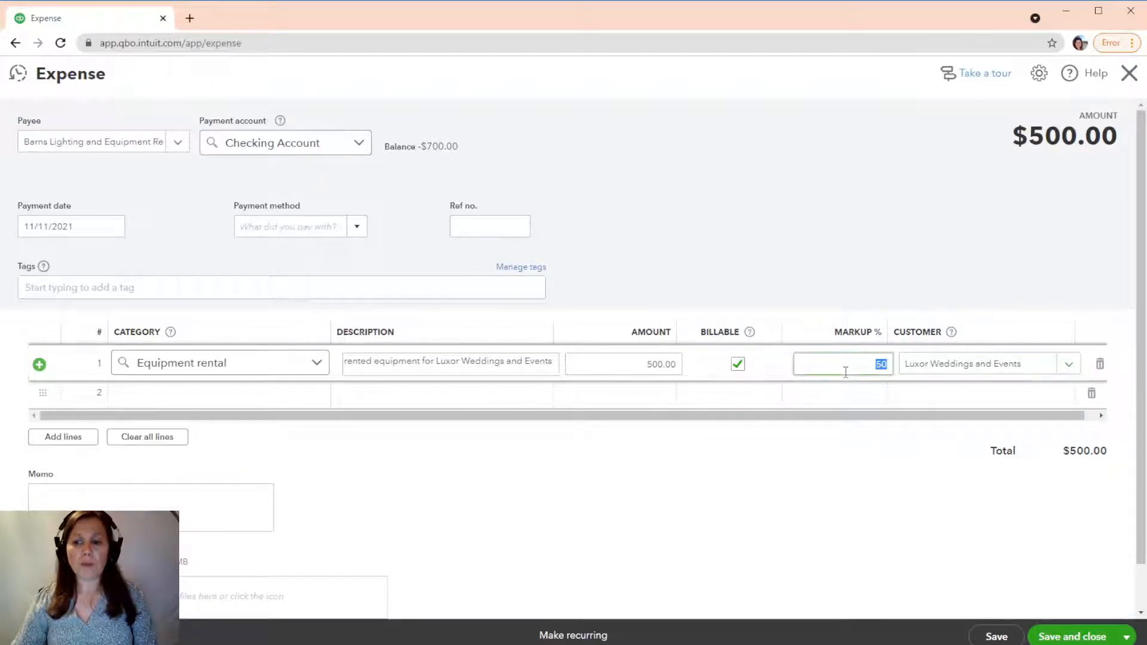
pyautogui.write('25')
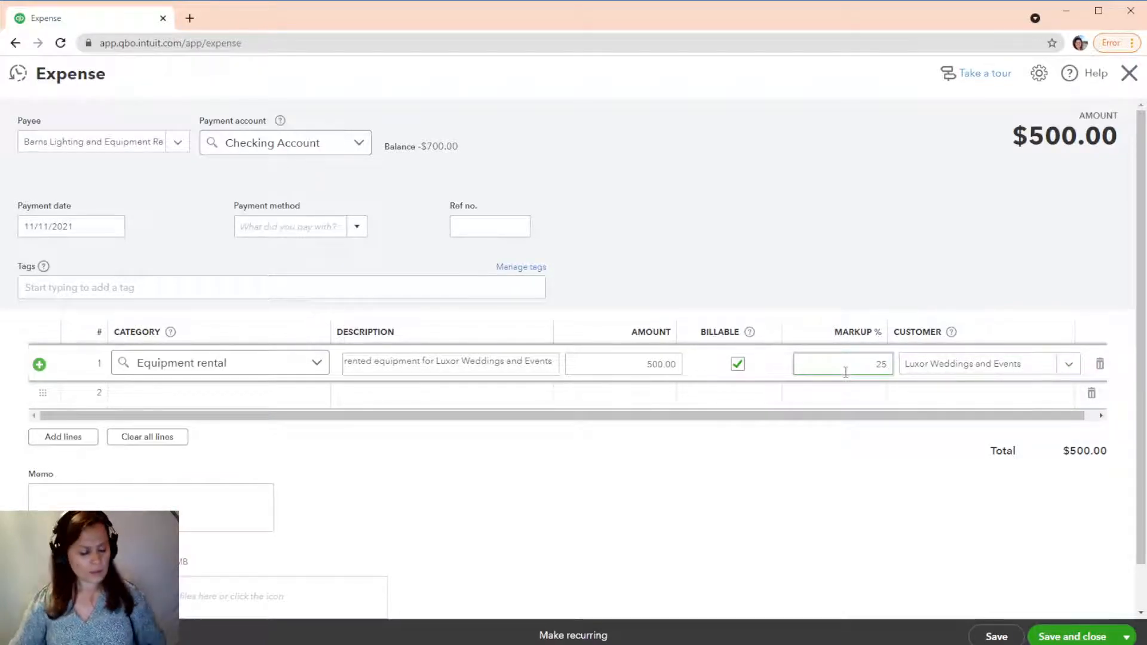
pyautogui.doubleClick(962, 364)
pyautogui.write('50')
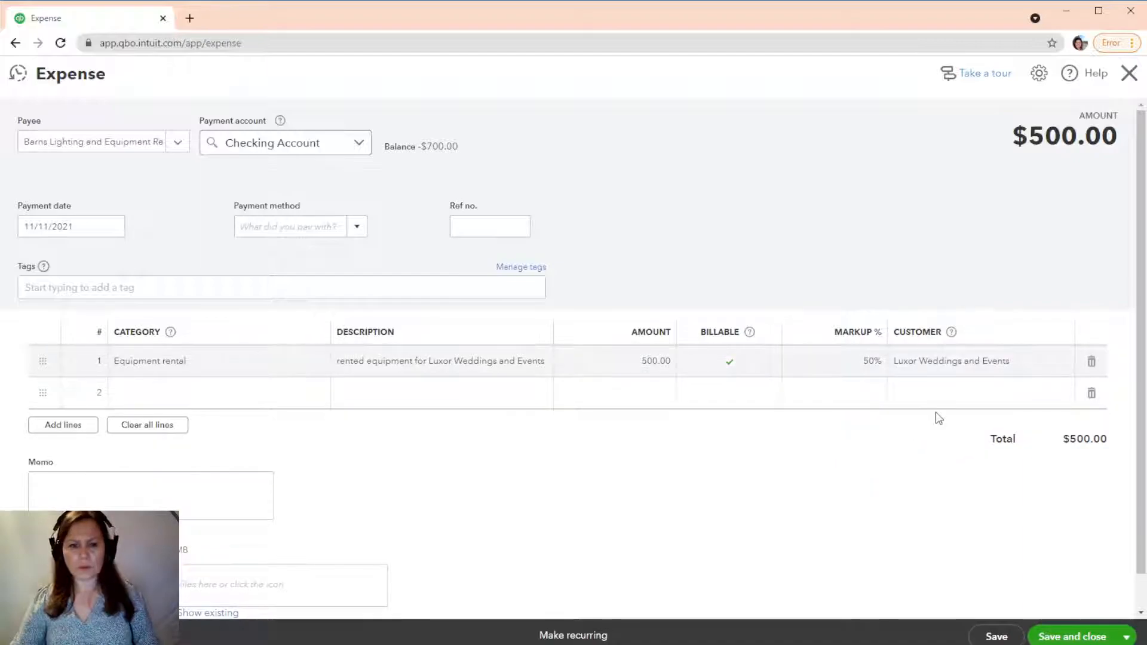
pyautogui.moveTo(789, 359)
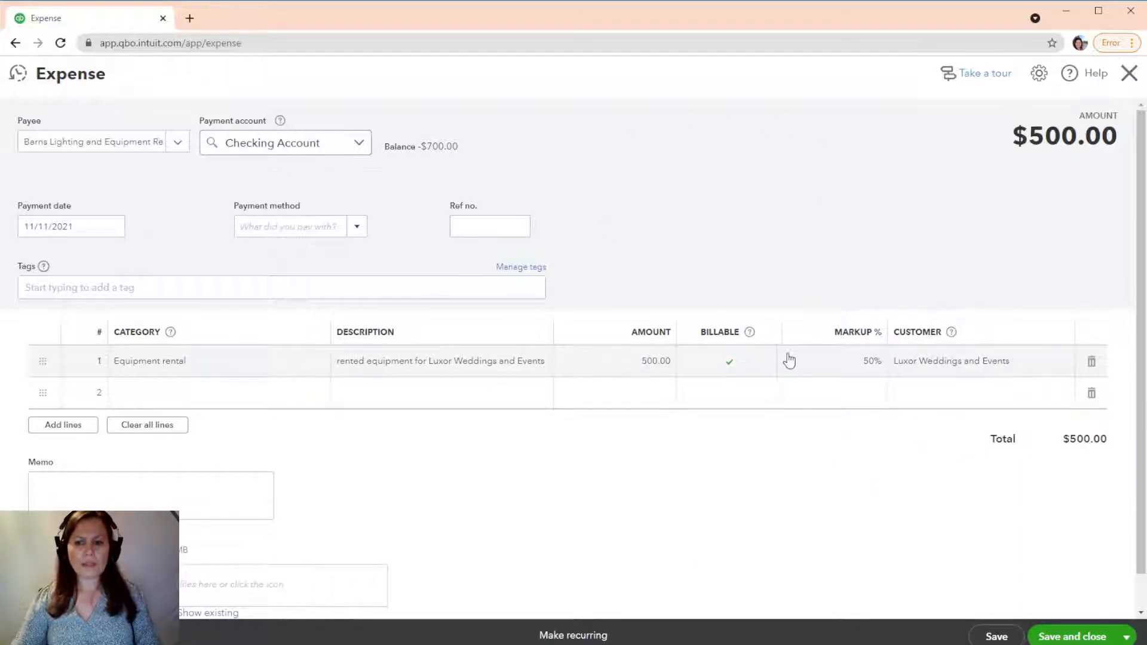
pyautogui.moveTo(1081, 339)
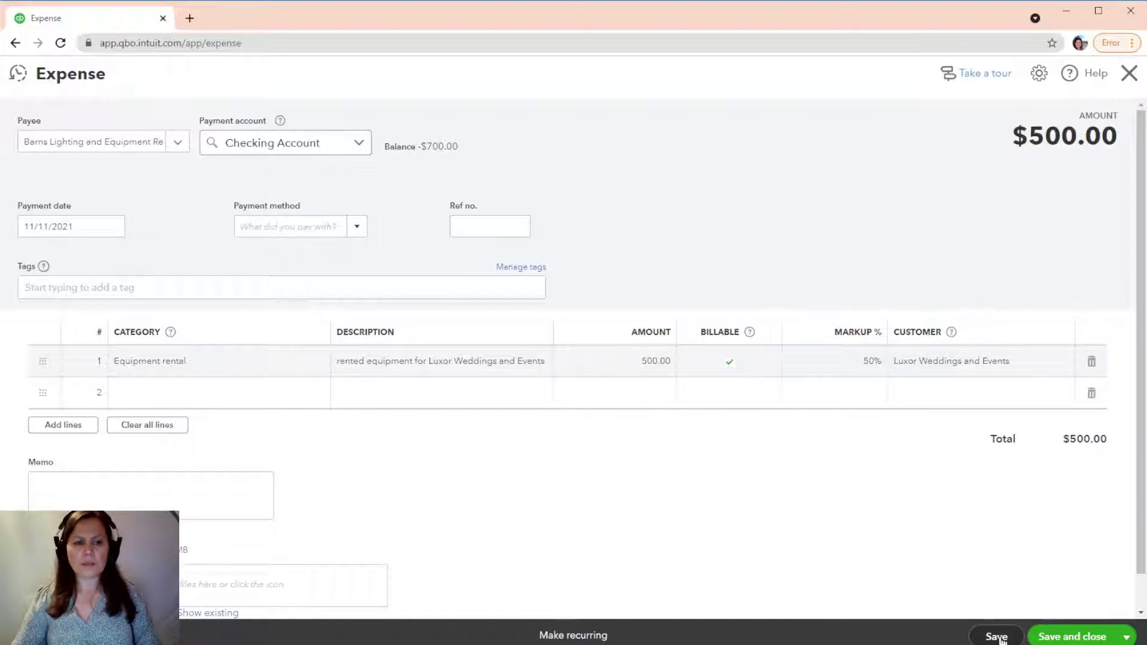
# Save the marked-up expense and start new invoice #1002.
pyautogui.click(996, 635)
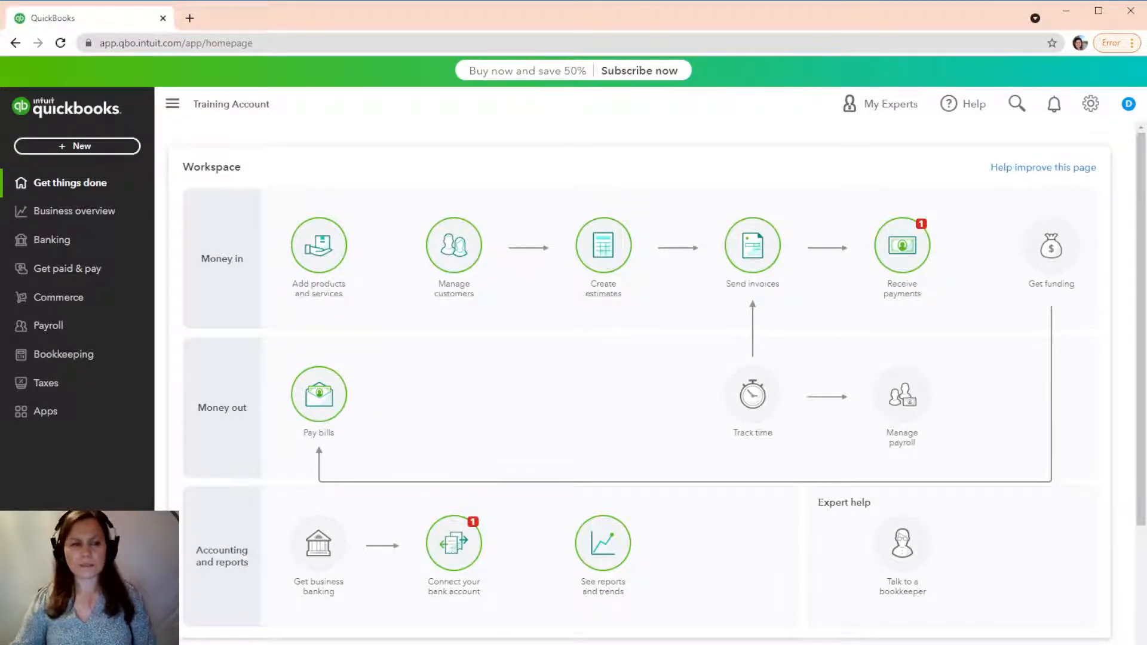
pyautogui.click(78, 146)
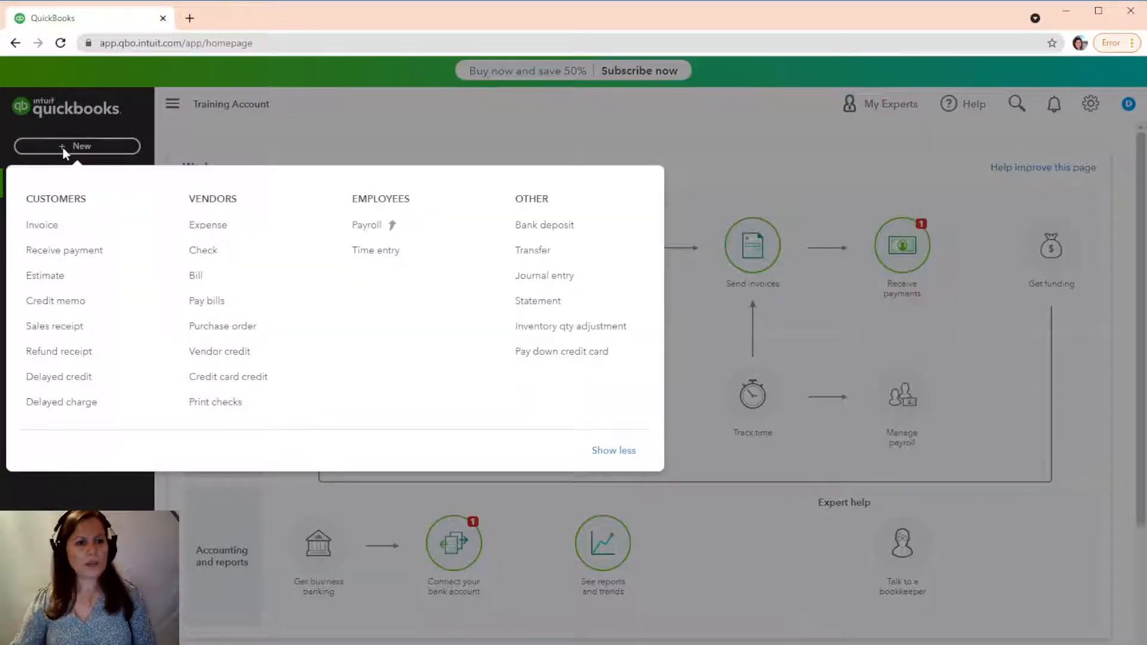
pyautogui.click(41, 225)
pyautogui.write('lu')
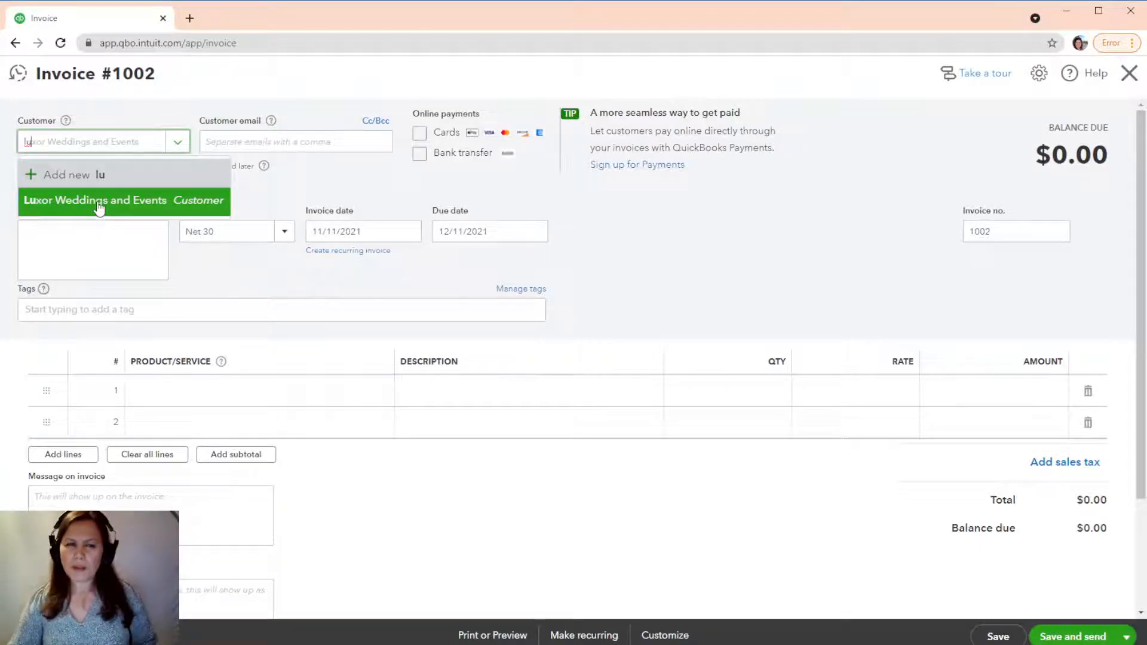
# Bill Luxor Weddings and Events and add the $500 expense with its $250 markup line.
pyautogui.click(99, 200)
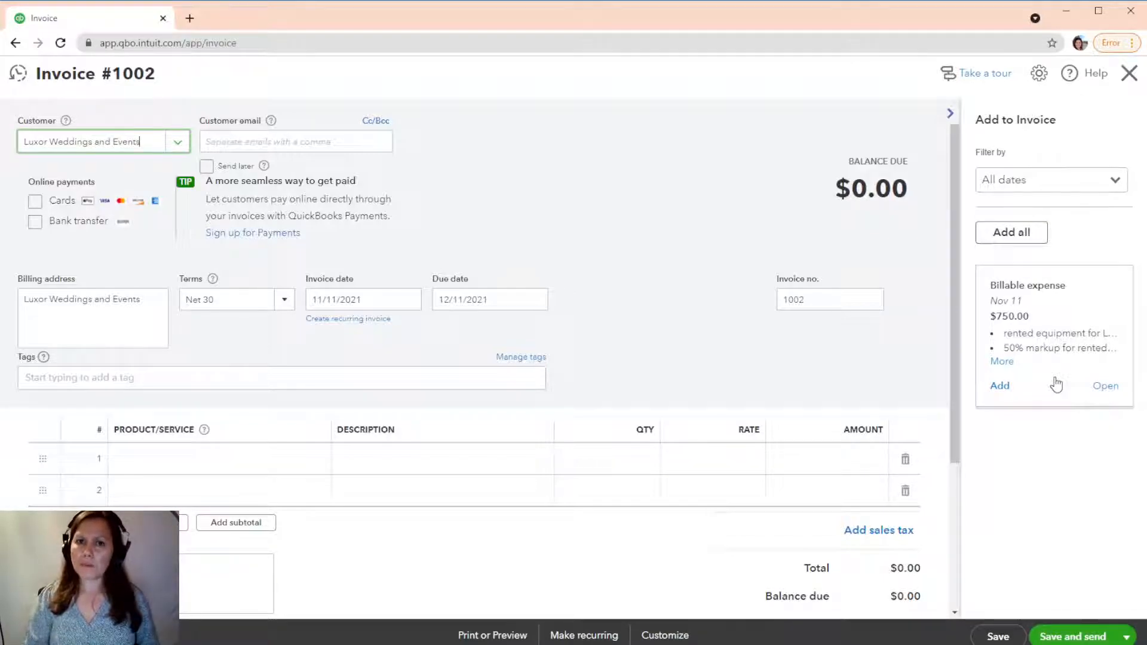
pyautogui.moveTo(1063, 339)
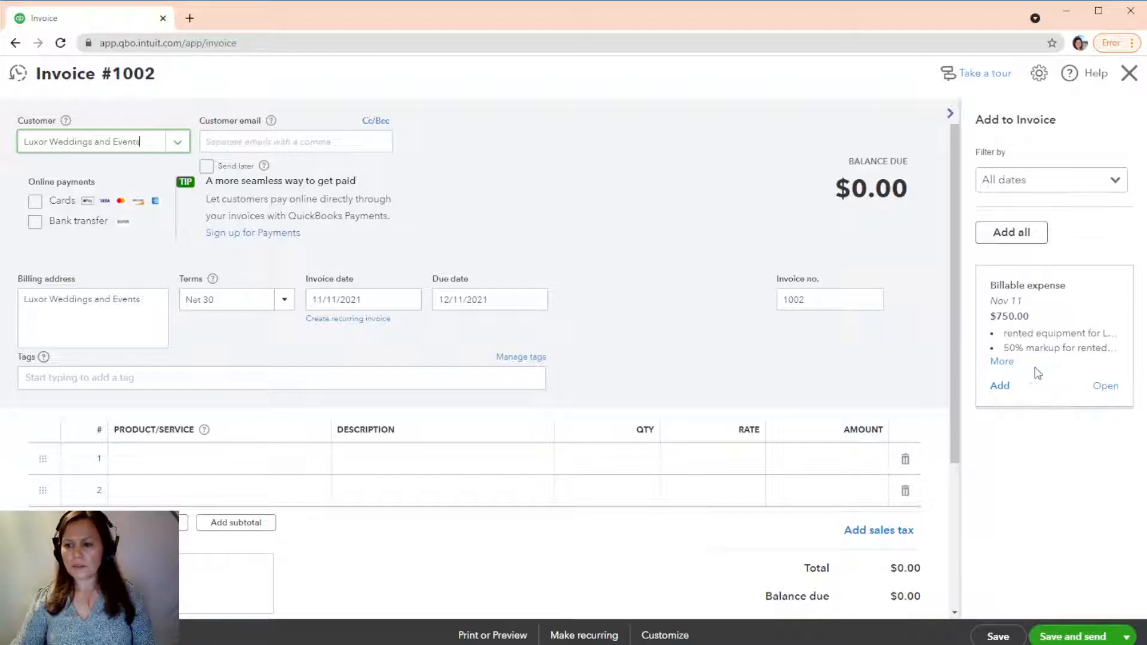
pyautogui.moveTo(1092, 364)
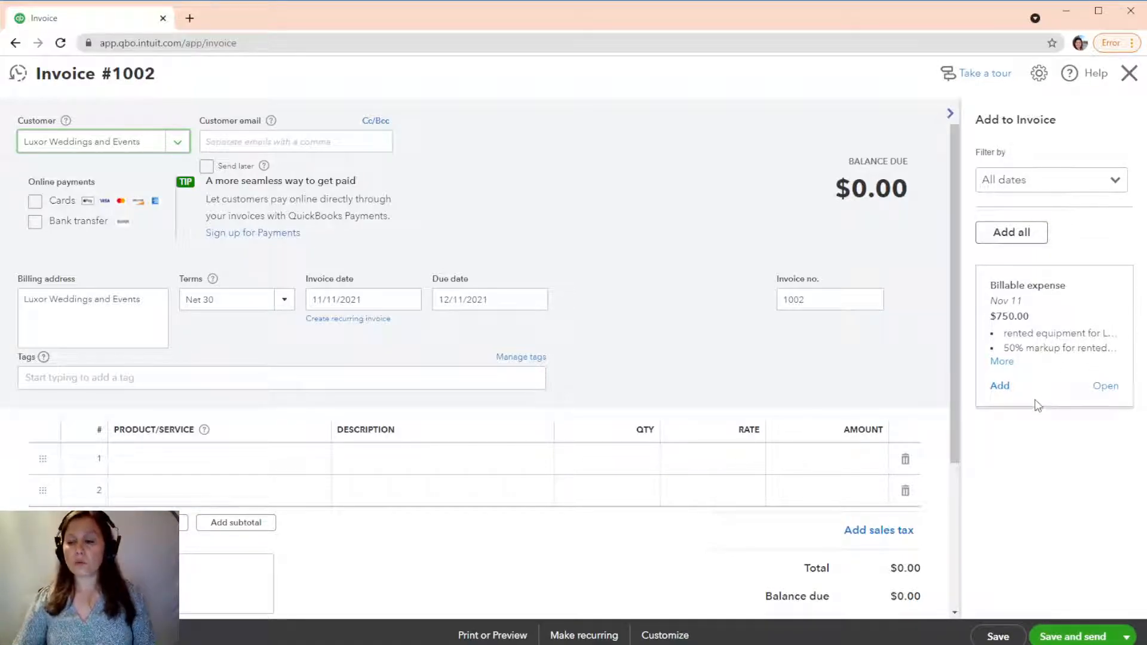
pyautogui.click(998, 385)
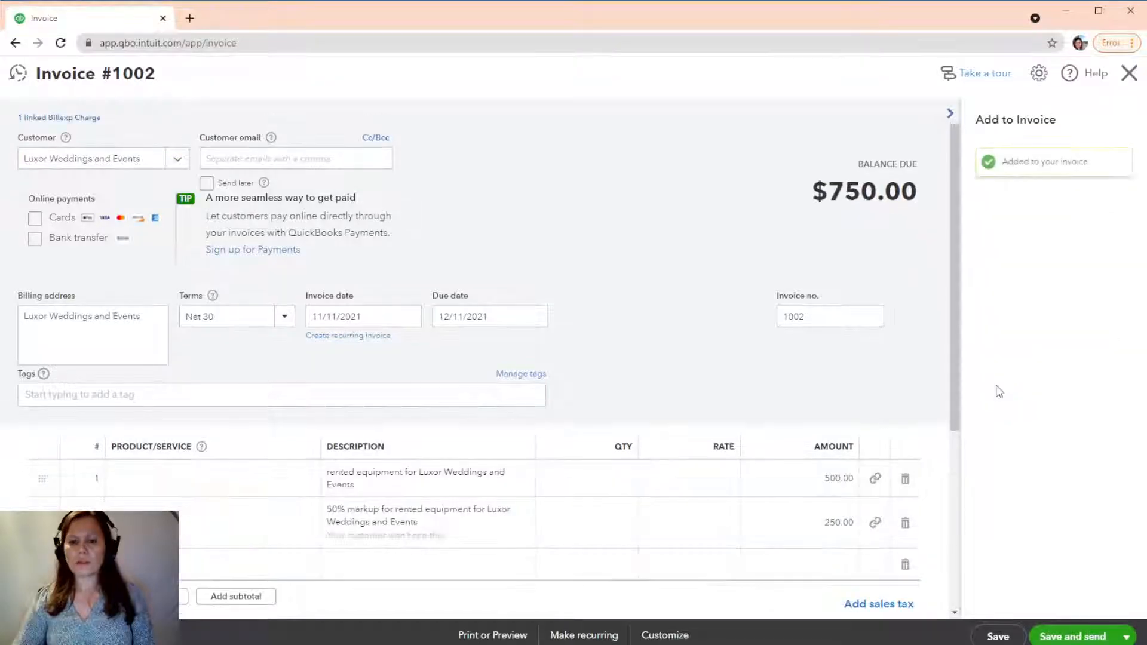
pyautogui.click(949, 113)
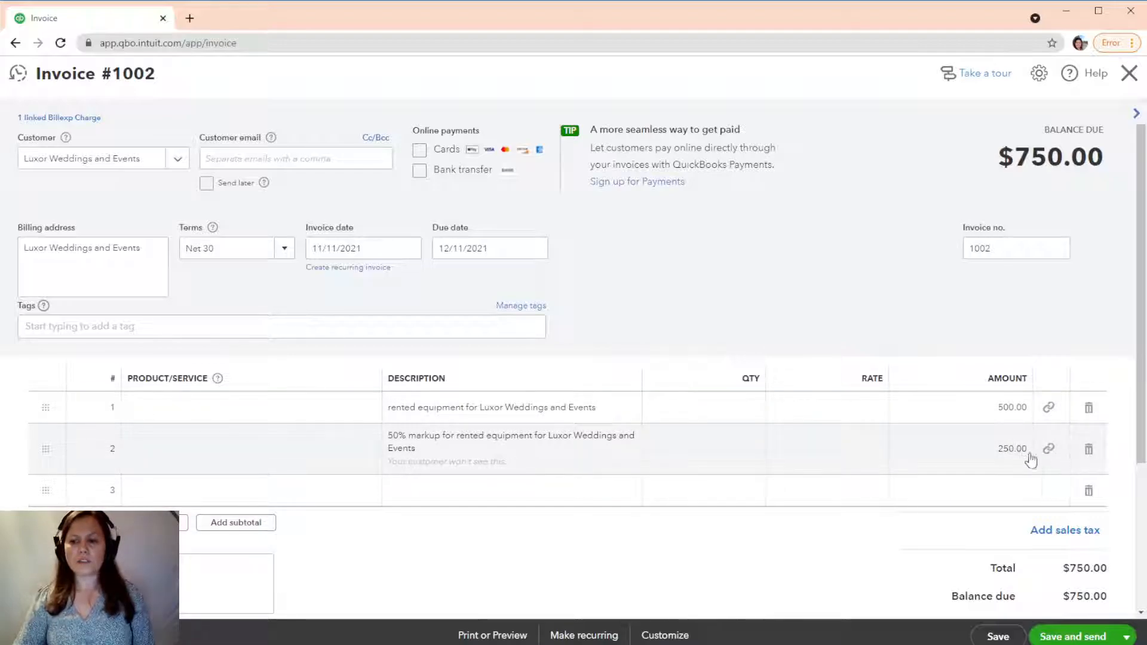
pyautogui.moveTo(1030, 512)
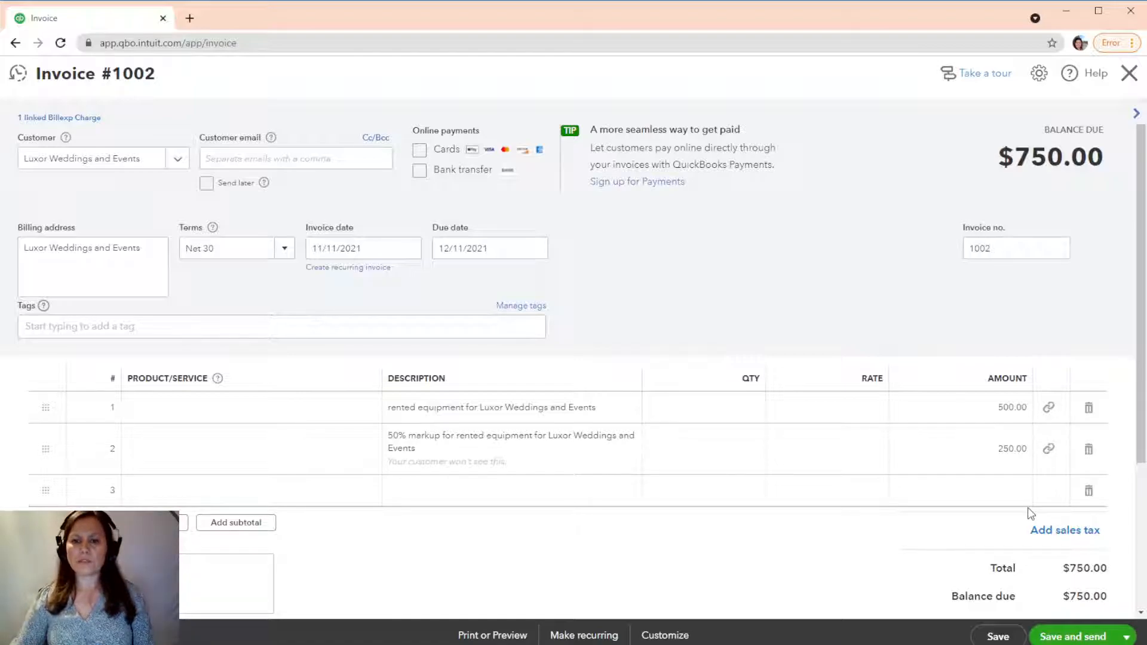
# Untick Print later and preview invoice #1002 showing one $750 rented-equipment line.
pyautogui.scroll(-3)
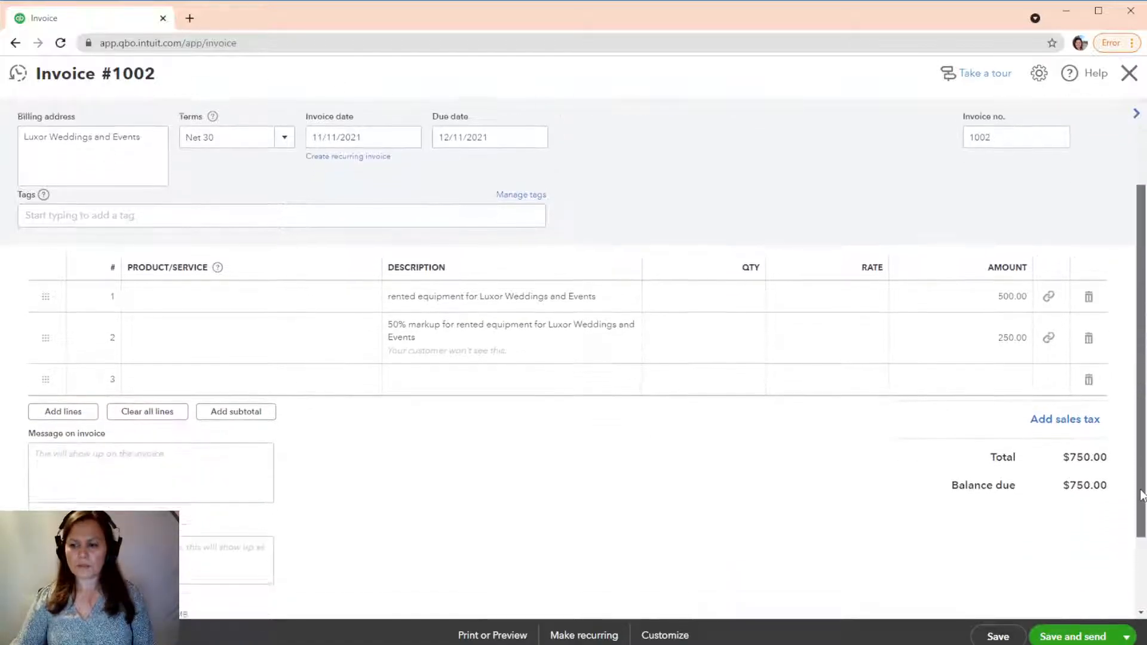
pyautogui.scroll(-3)
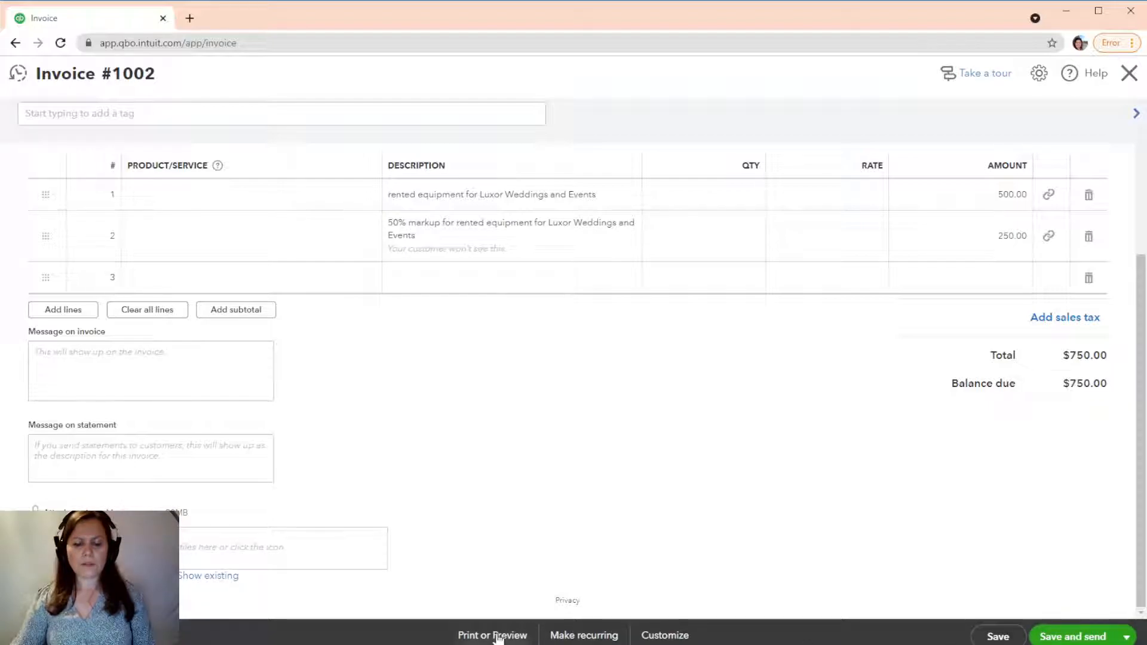
pyautogui.click(492, 635)
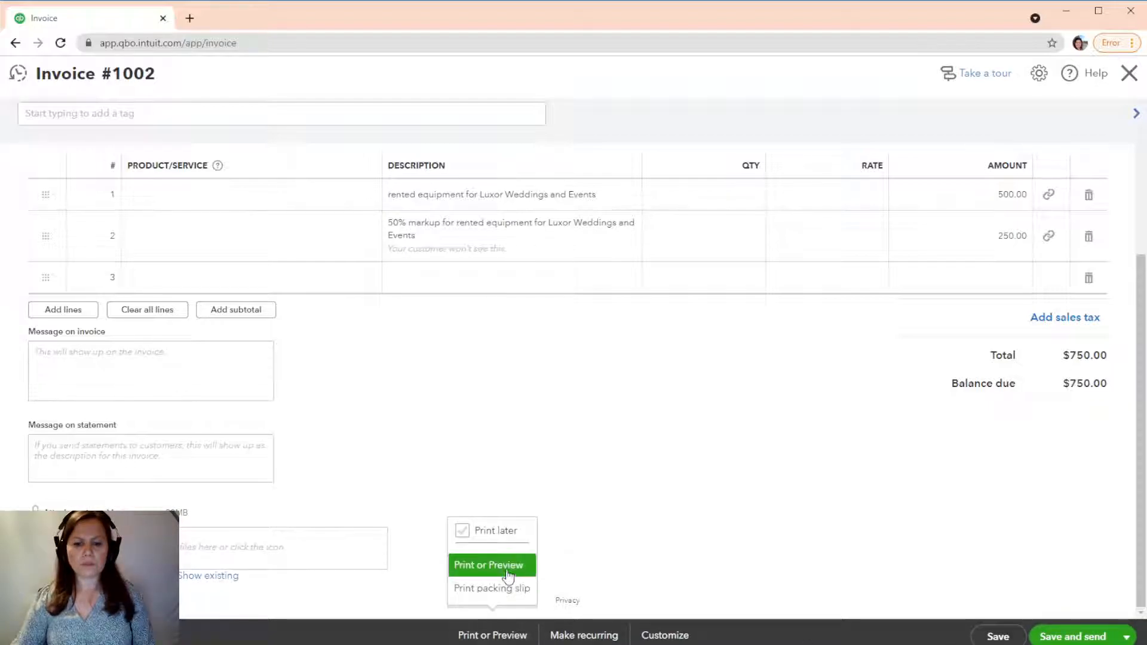
pyautogui.click(461, 531)
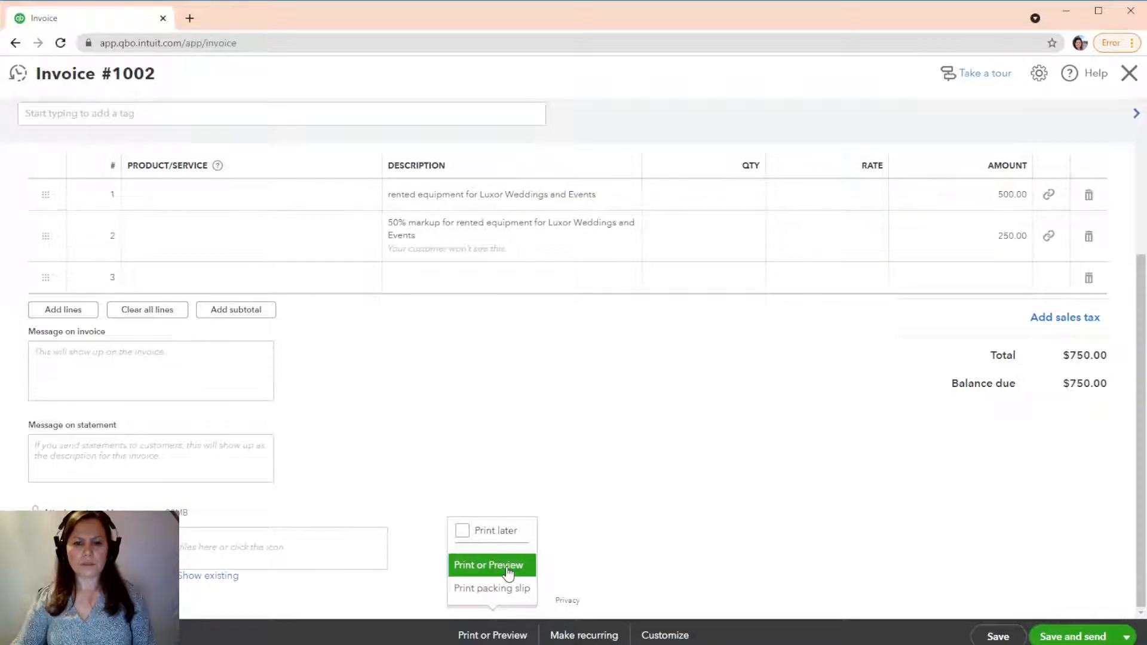
pyautogui.click(489, 564)
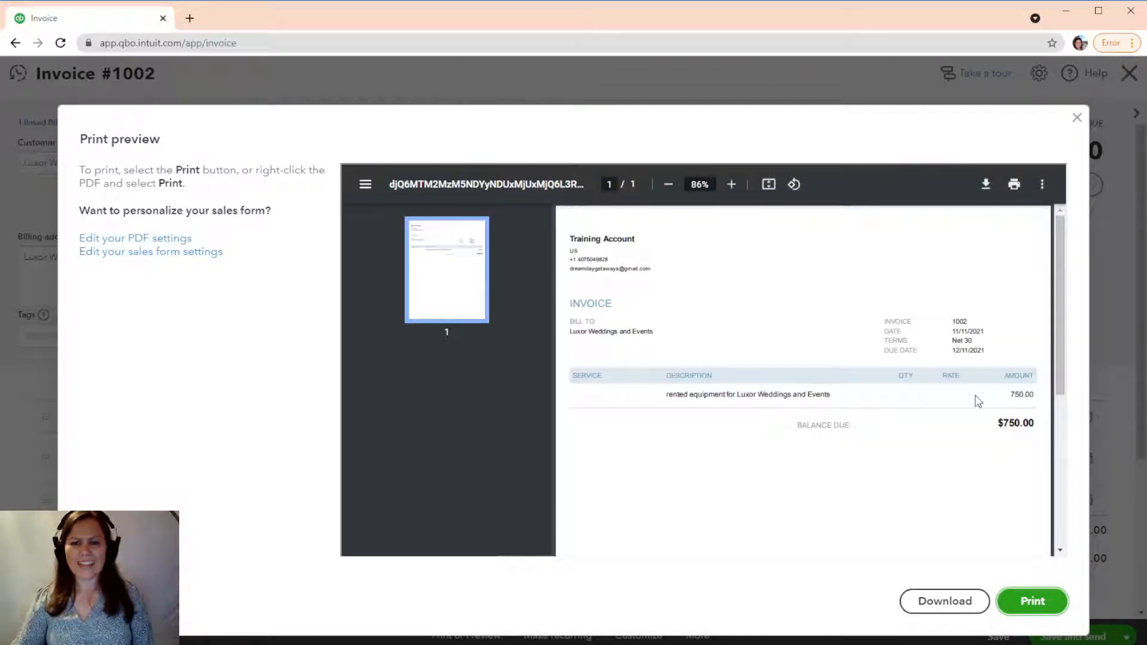
pyautogui.moveTo(805, 243)
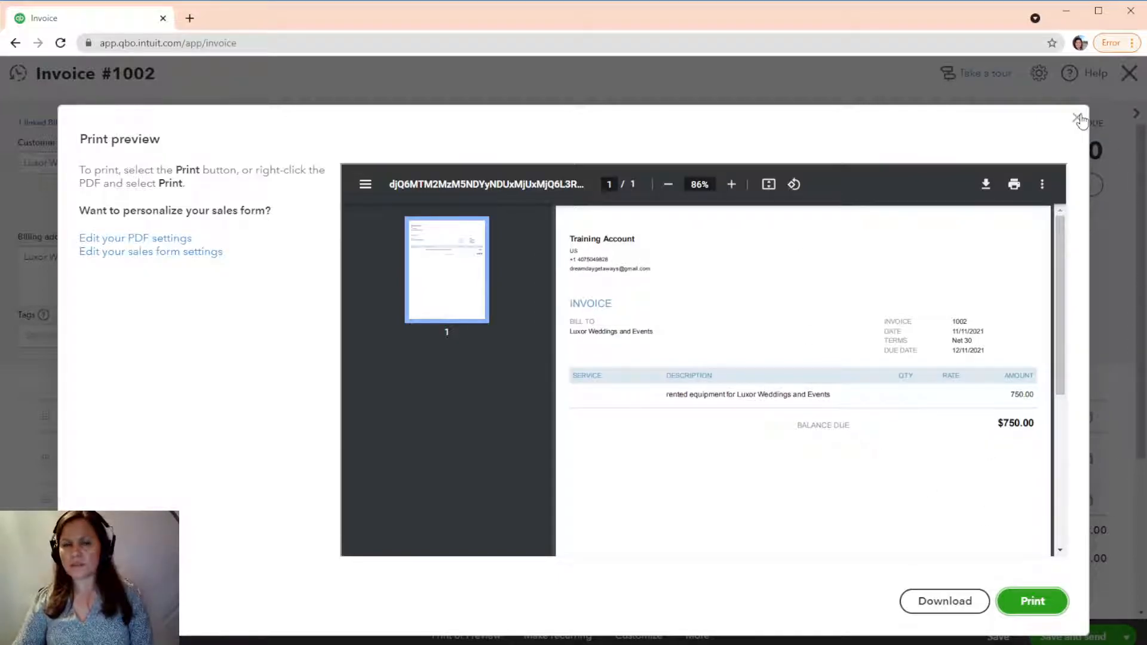
# Close the print preview and save invoice #1002 for Luxor Weddings and Events at $750.
pyautogui.click(1081, 119)
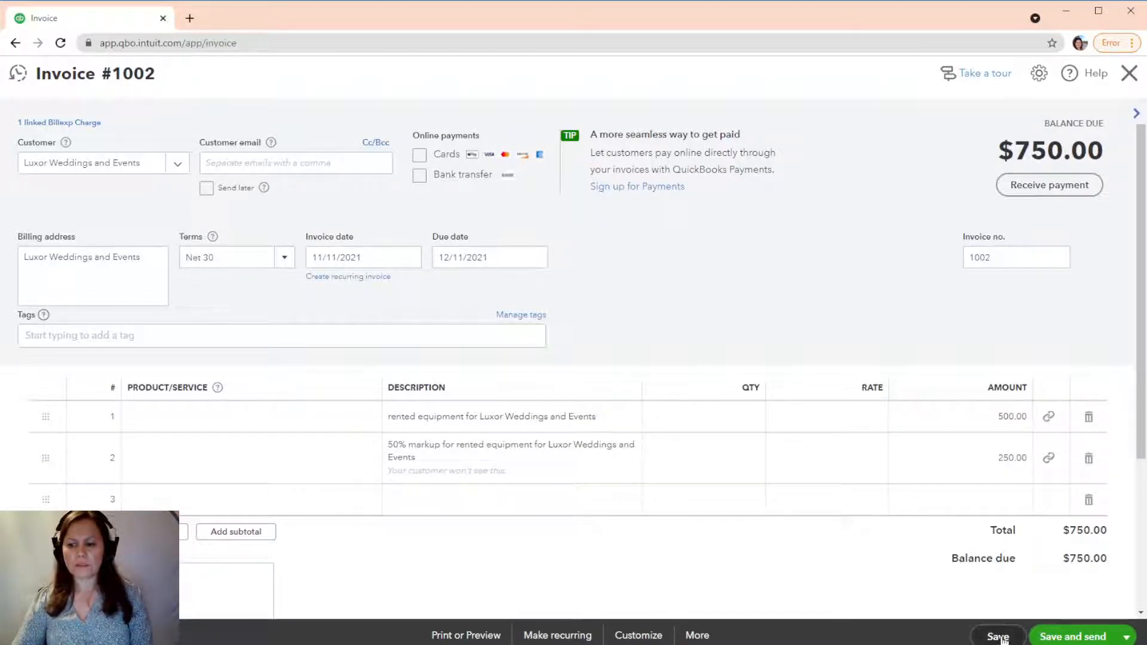
pyautogui.click(998, 636)
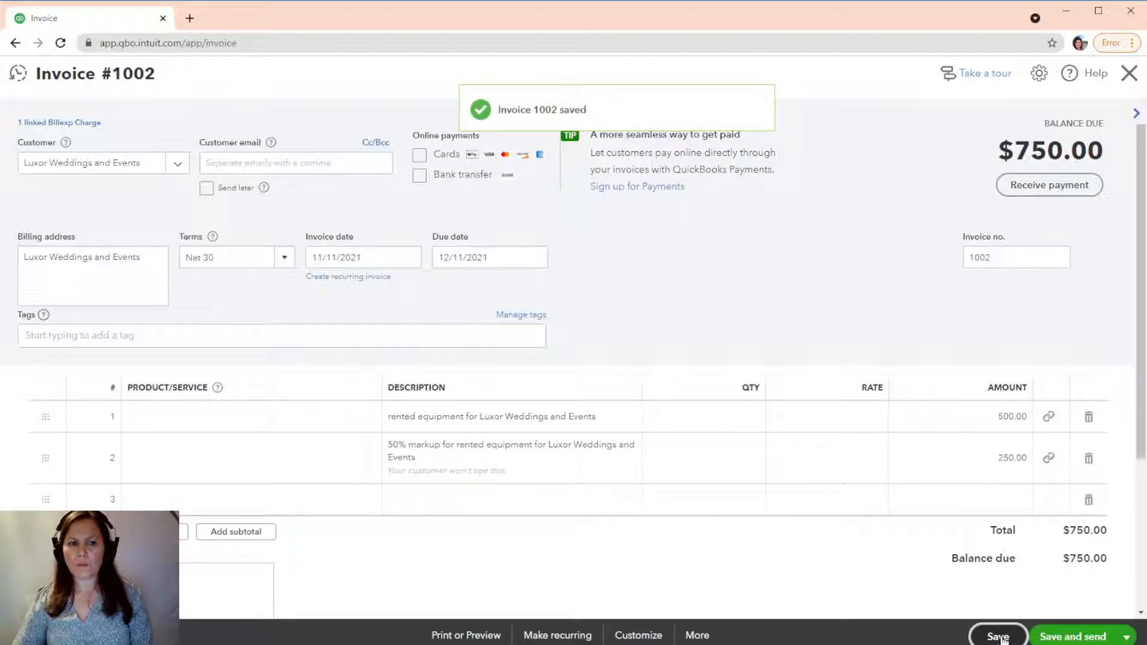
pyautogui.moveTo(1130, 73)
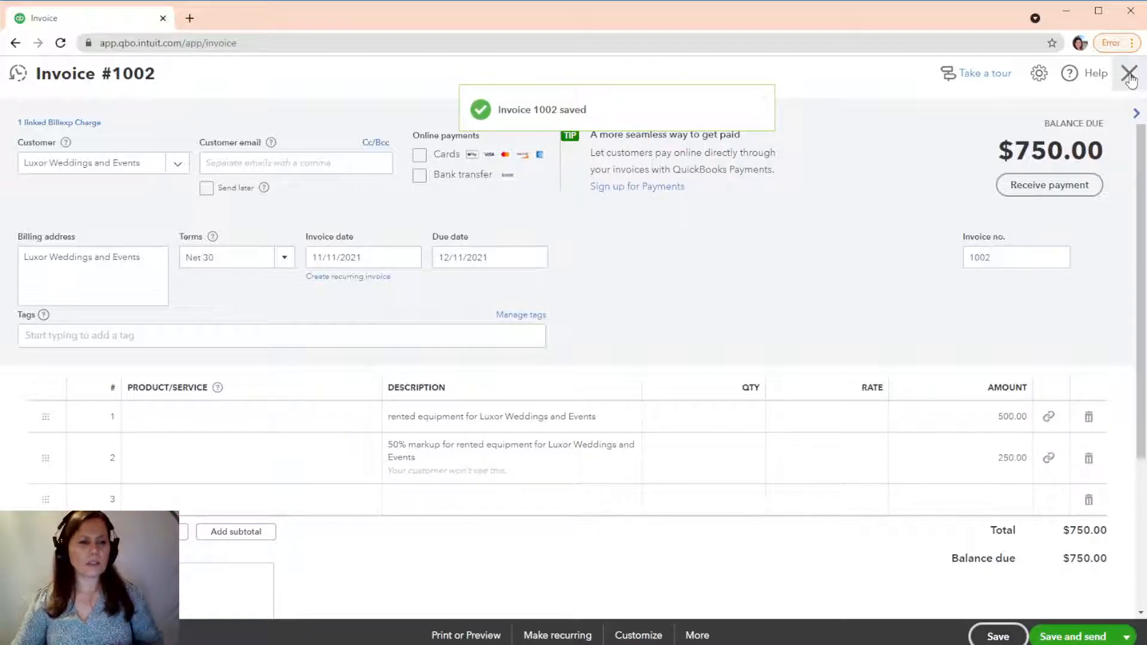